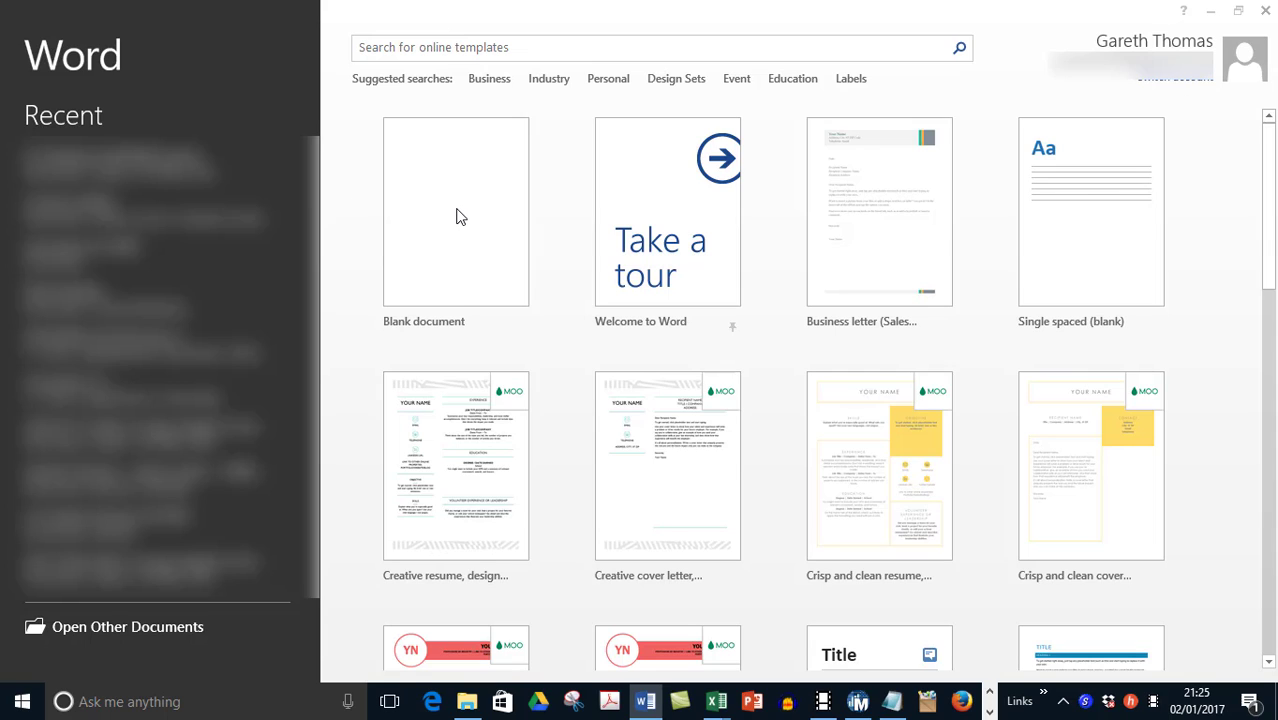
mouse_move(456, 211)
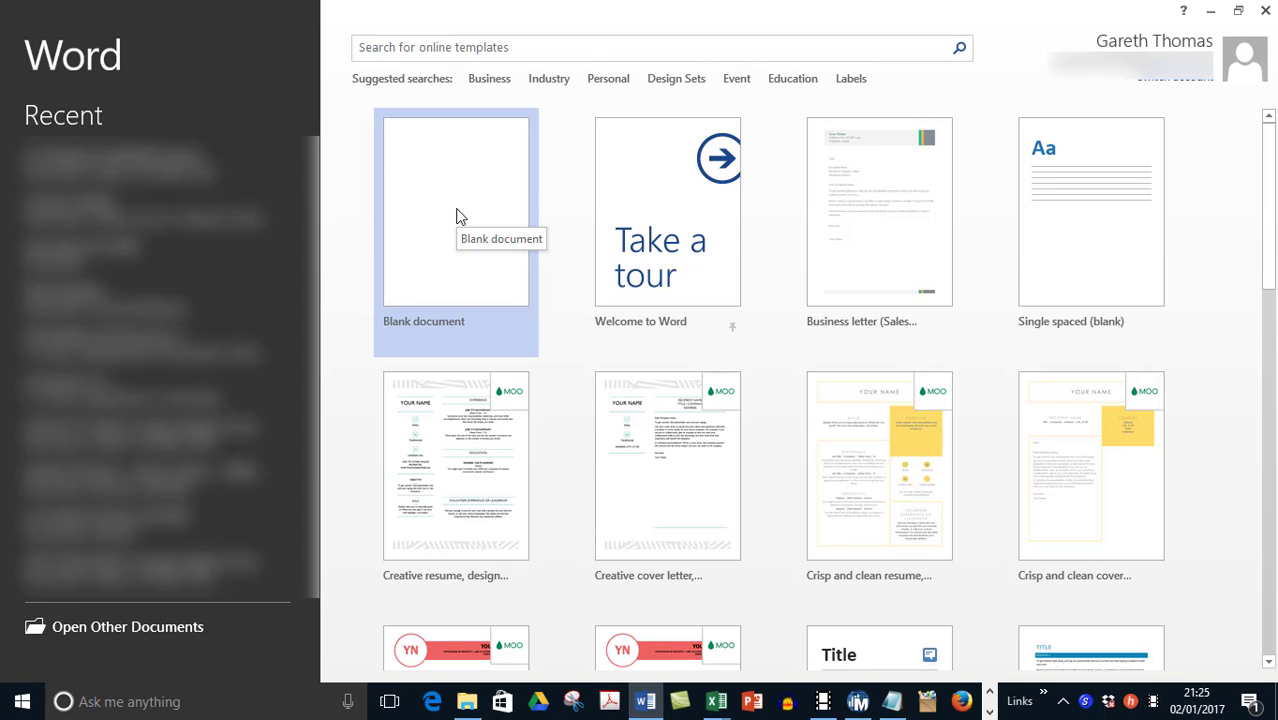
Step: Create a blank document from the Word start screen
left_click(455, 210)
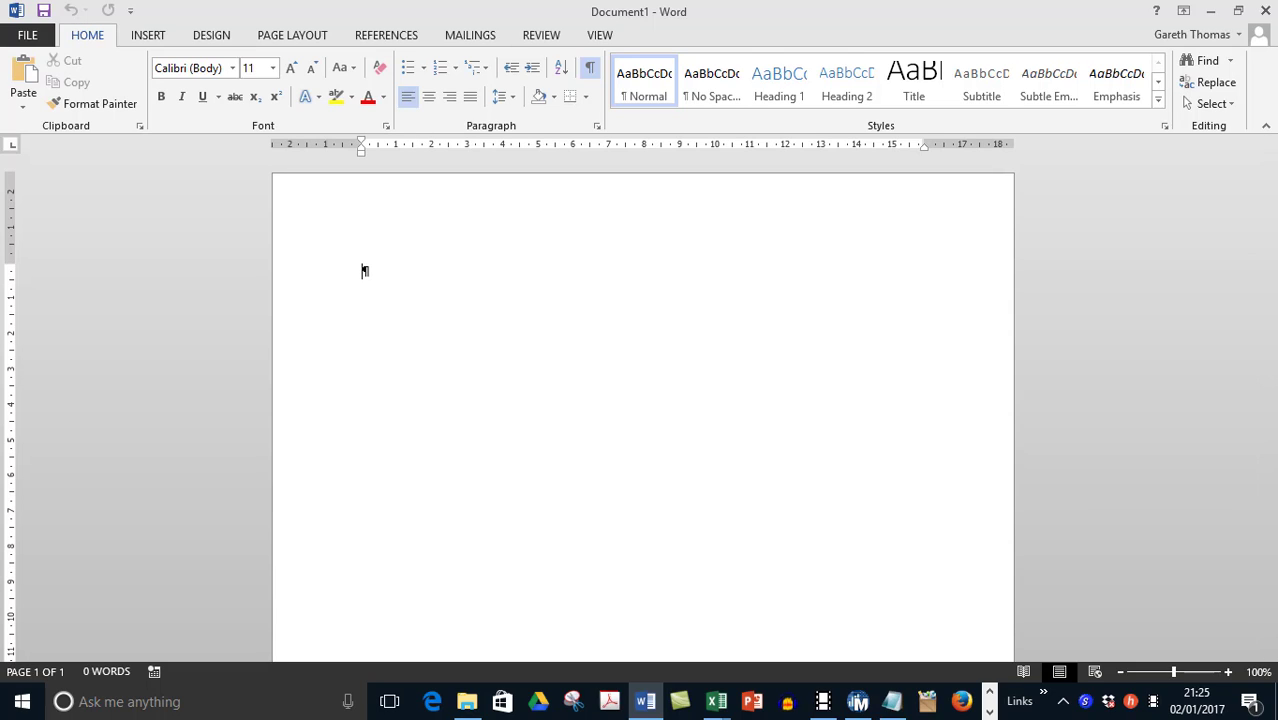
mouse_move(540, 330)
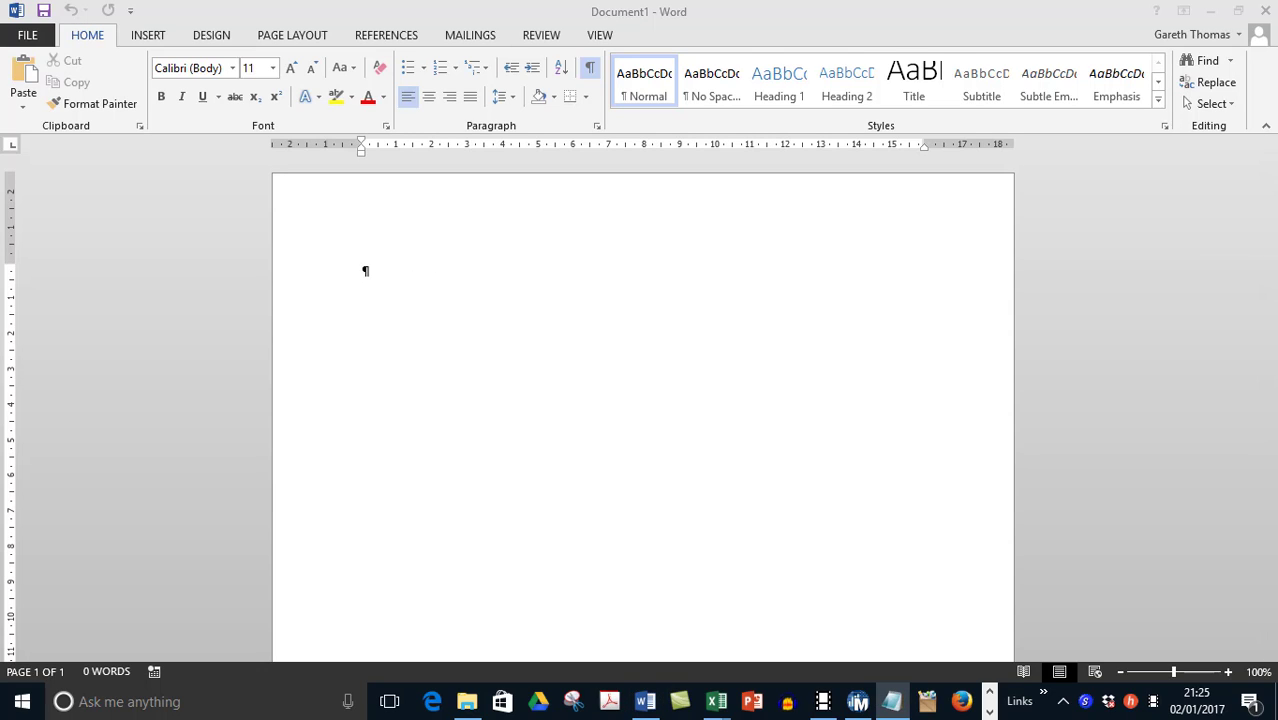
mouse_move(390, 248)
type("Letterhead or typed heading")
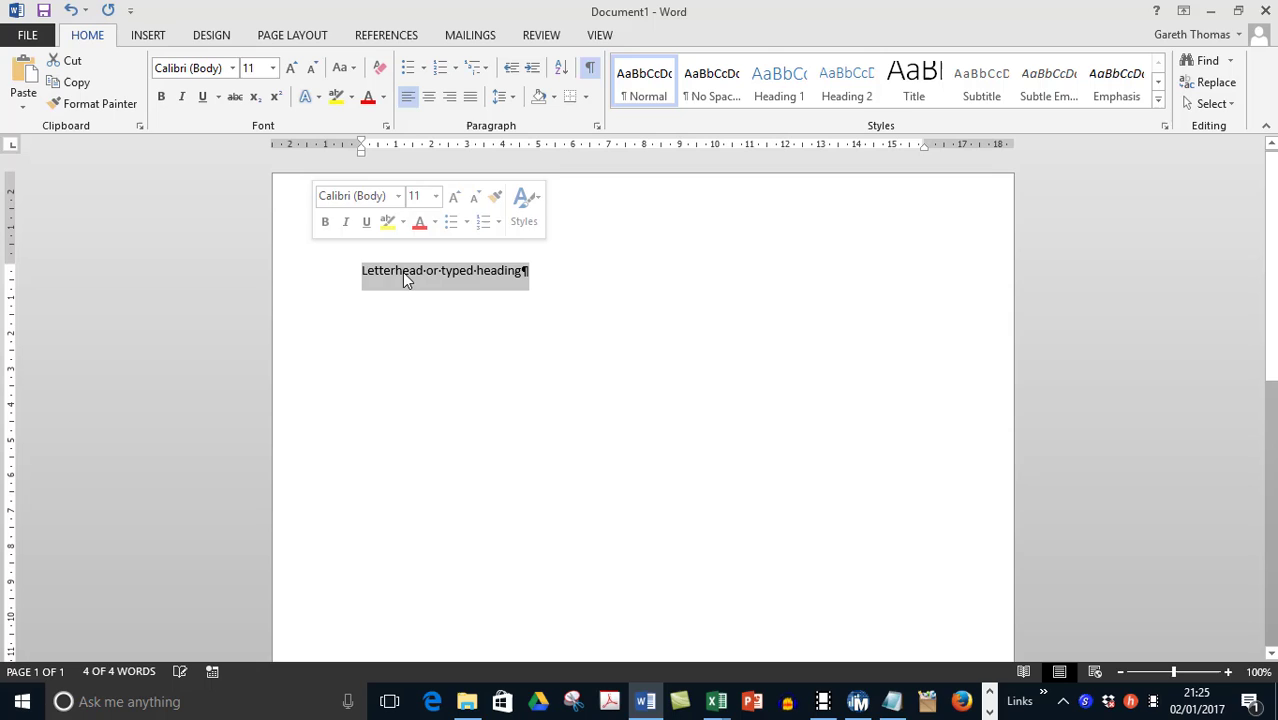
Step: Delete the heading placeholder and format the first line as centred, bold, 12-point
key("delete")
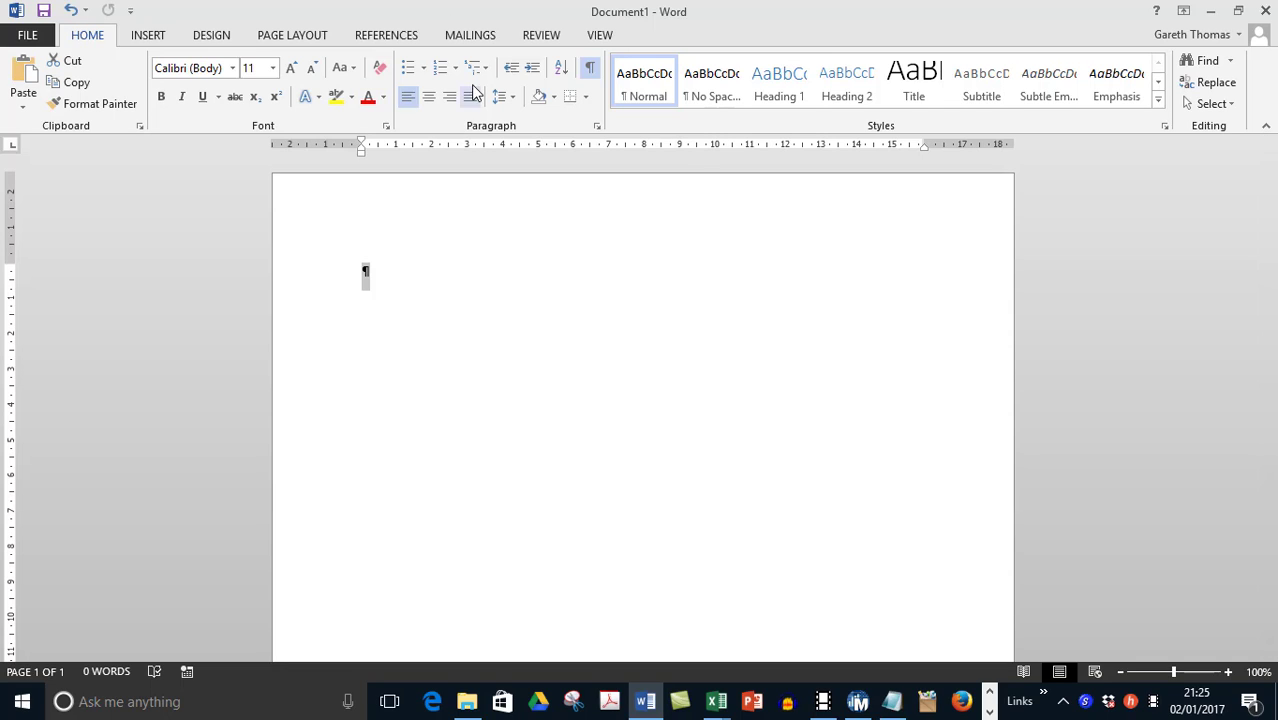
mouse_move(429, 96)
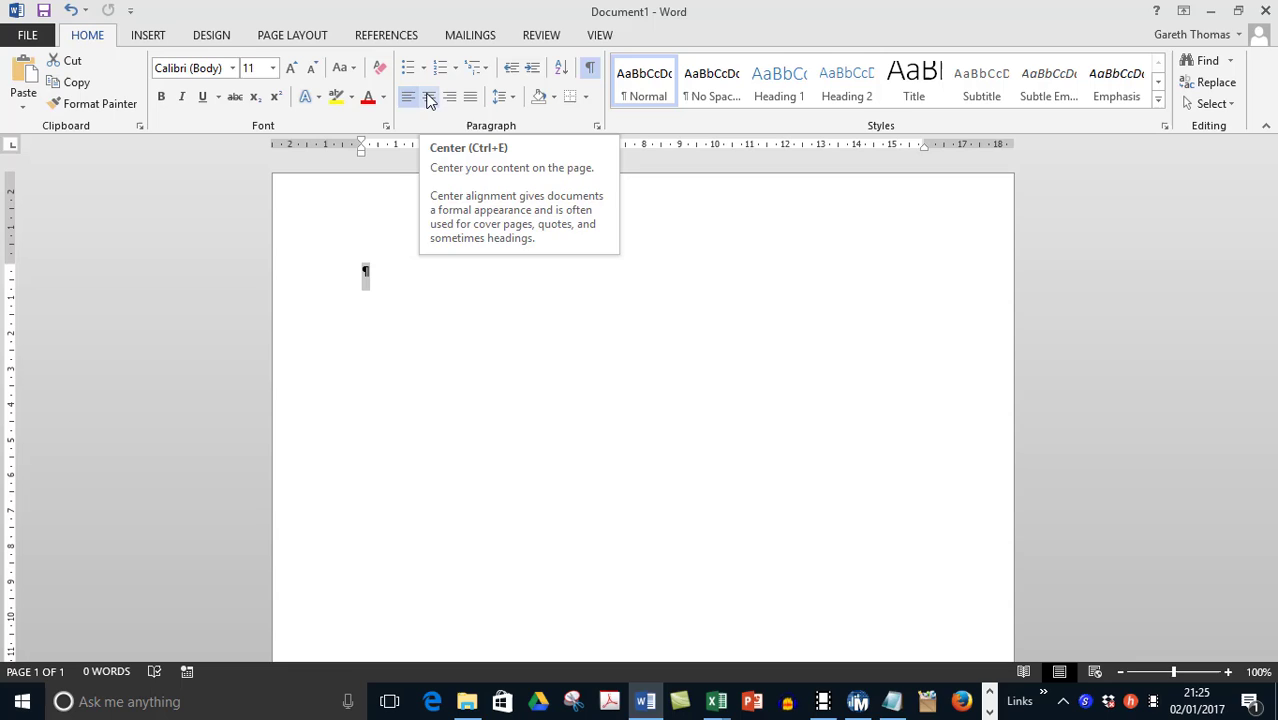
left_click(429, 96)
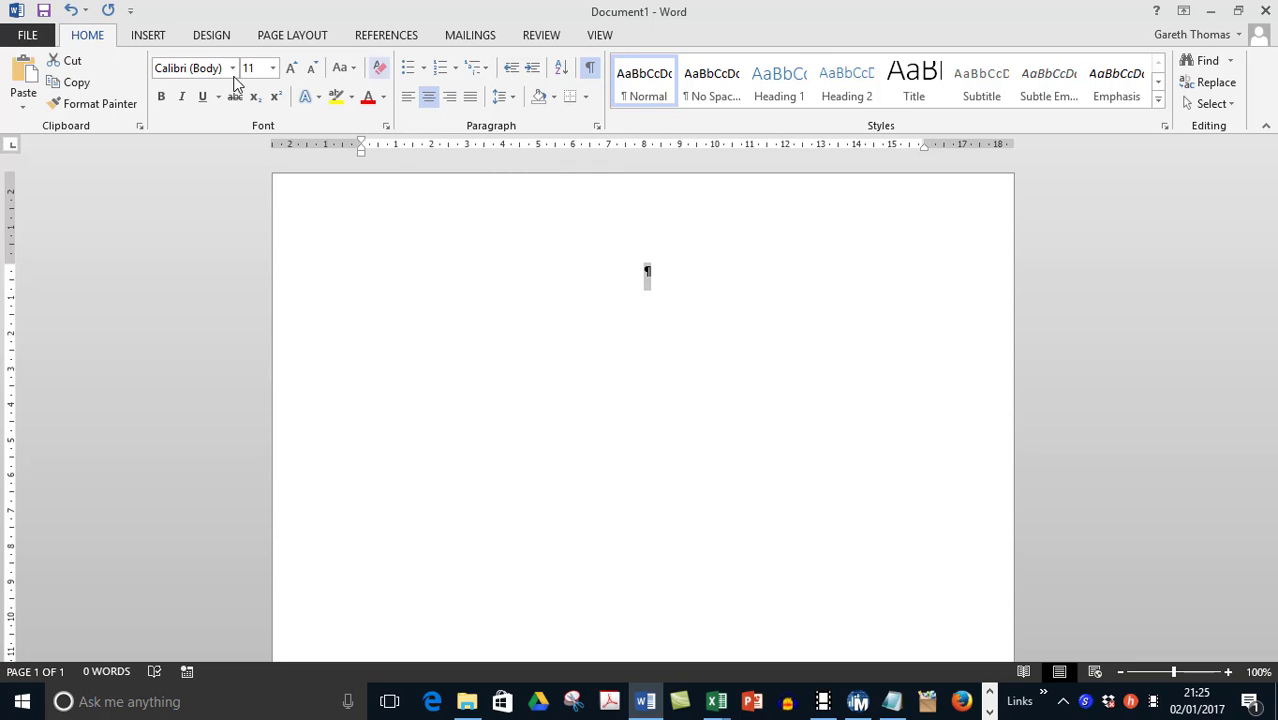
left_click(272, 68)
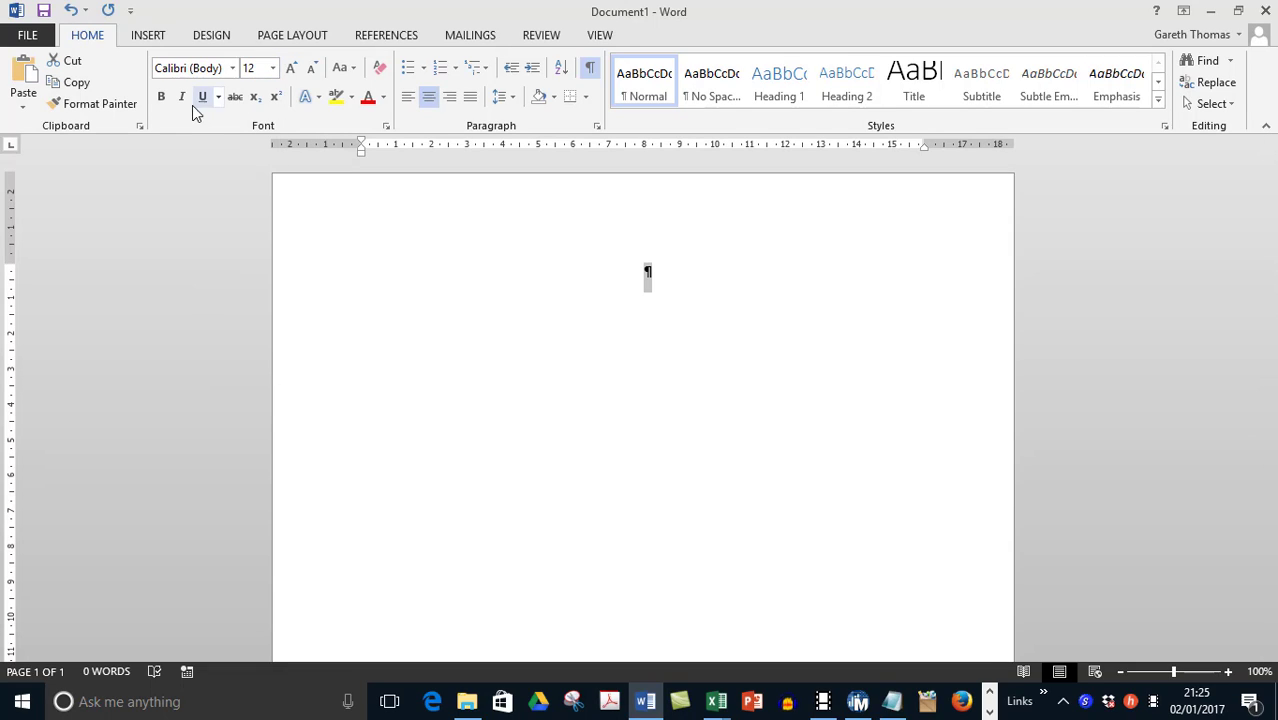
left_click(161, 97)
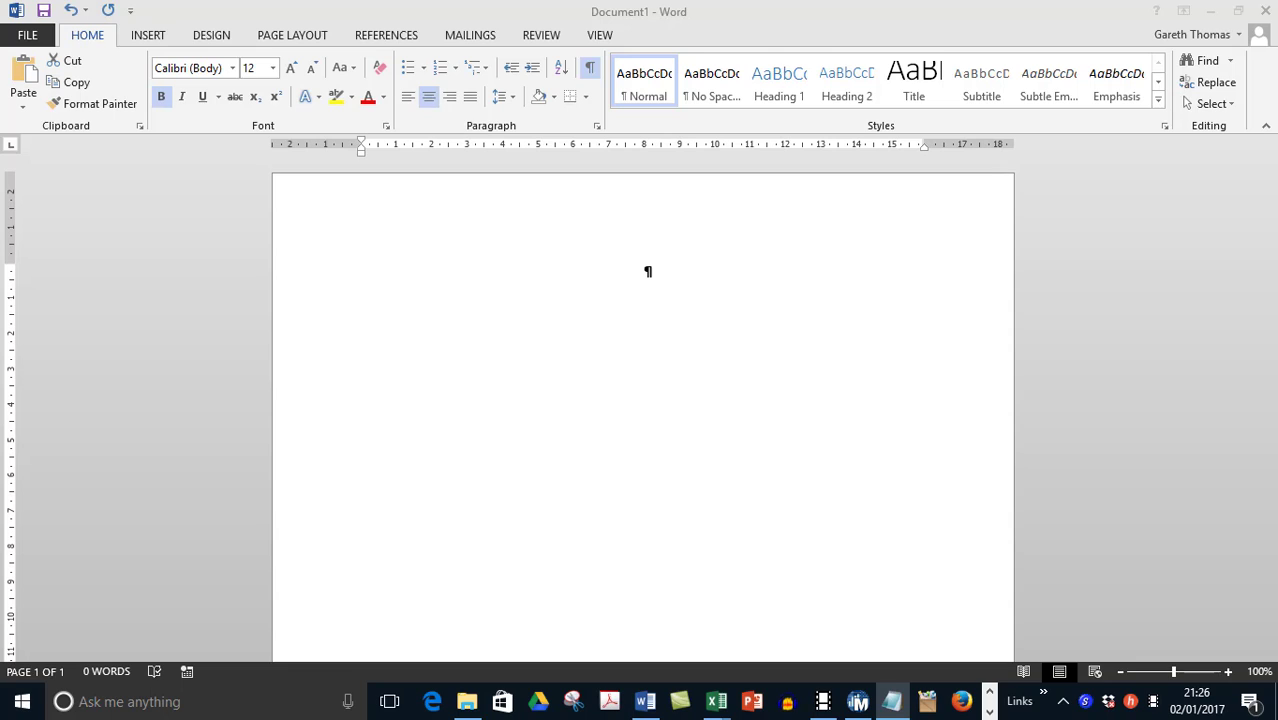
mouse_move(645, 278)
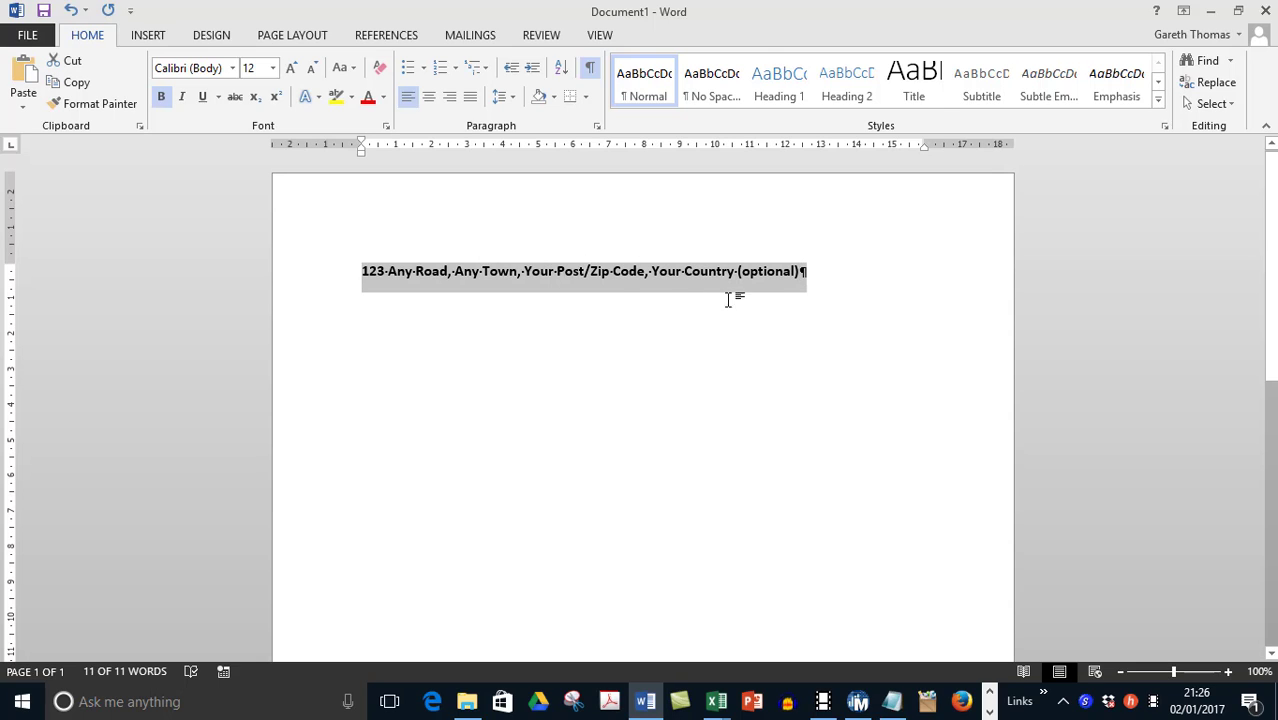
Step: Centre the address line and place the cursor at its end
left_click(429, 96)
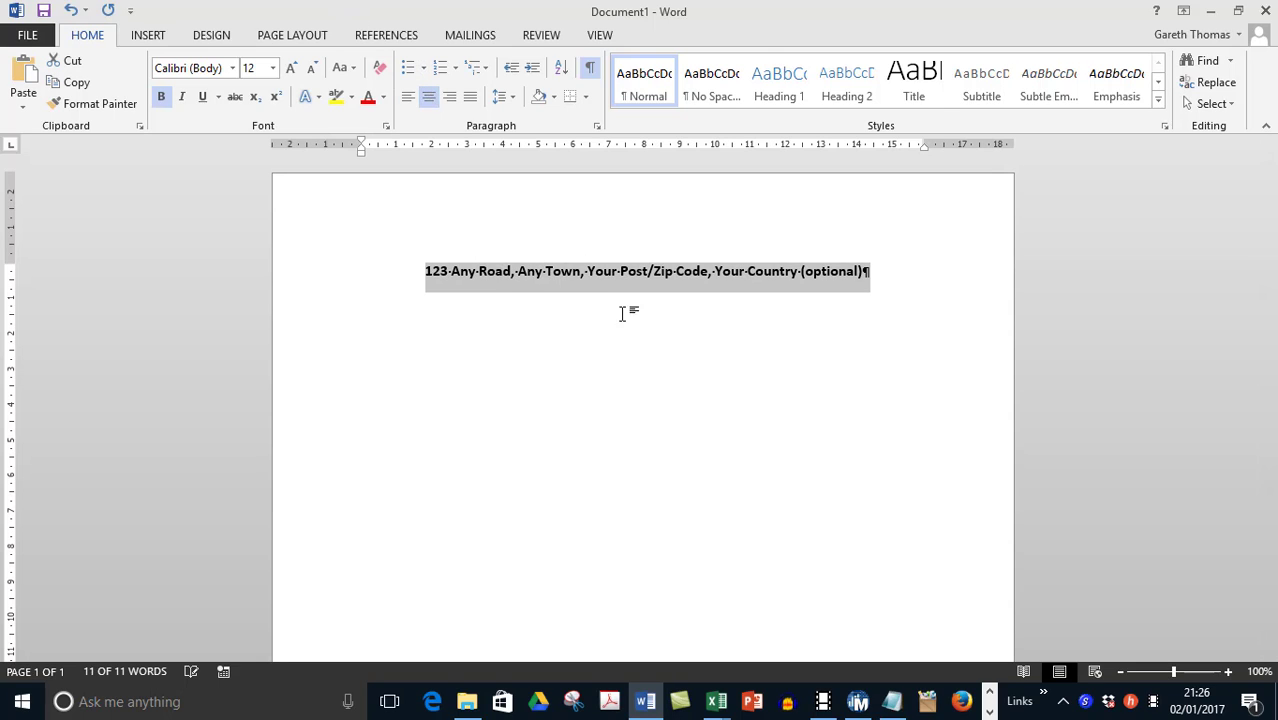
left_click(869, 335)
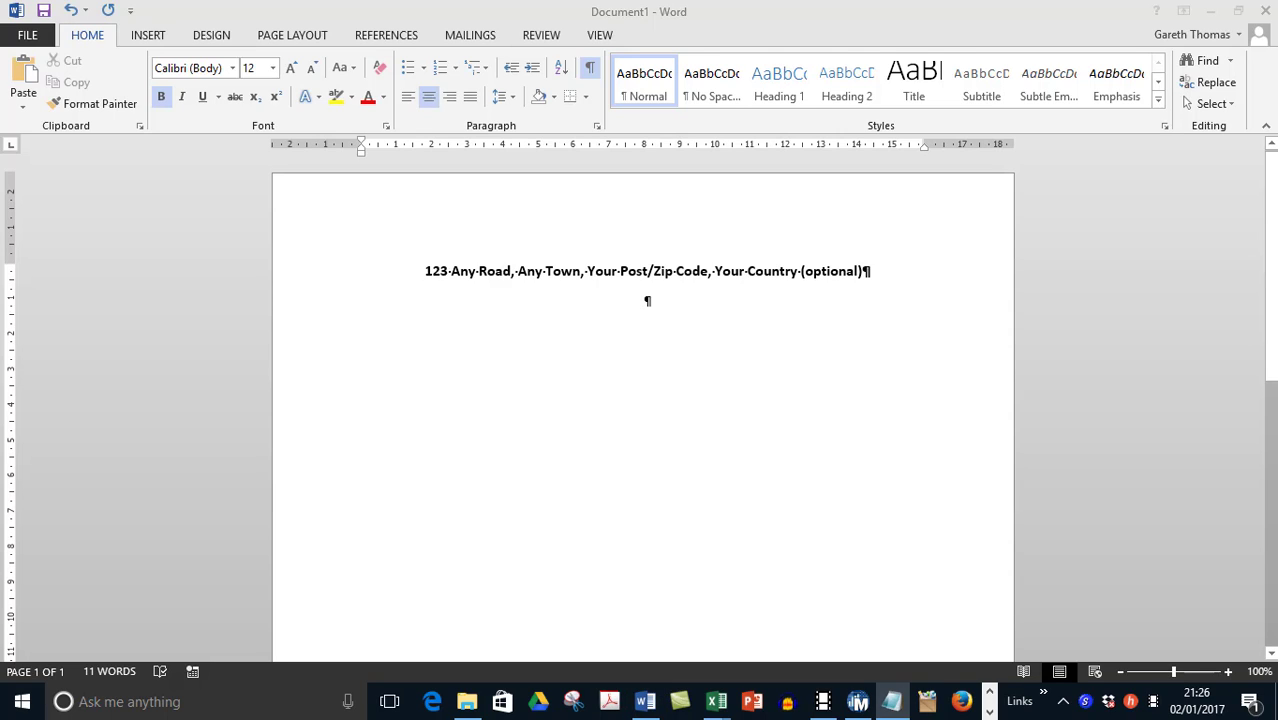
mouse_move(655, 305)
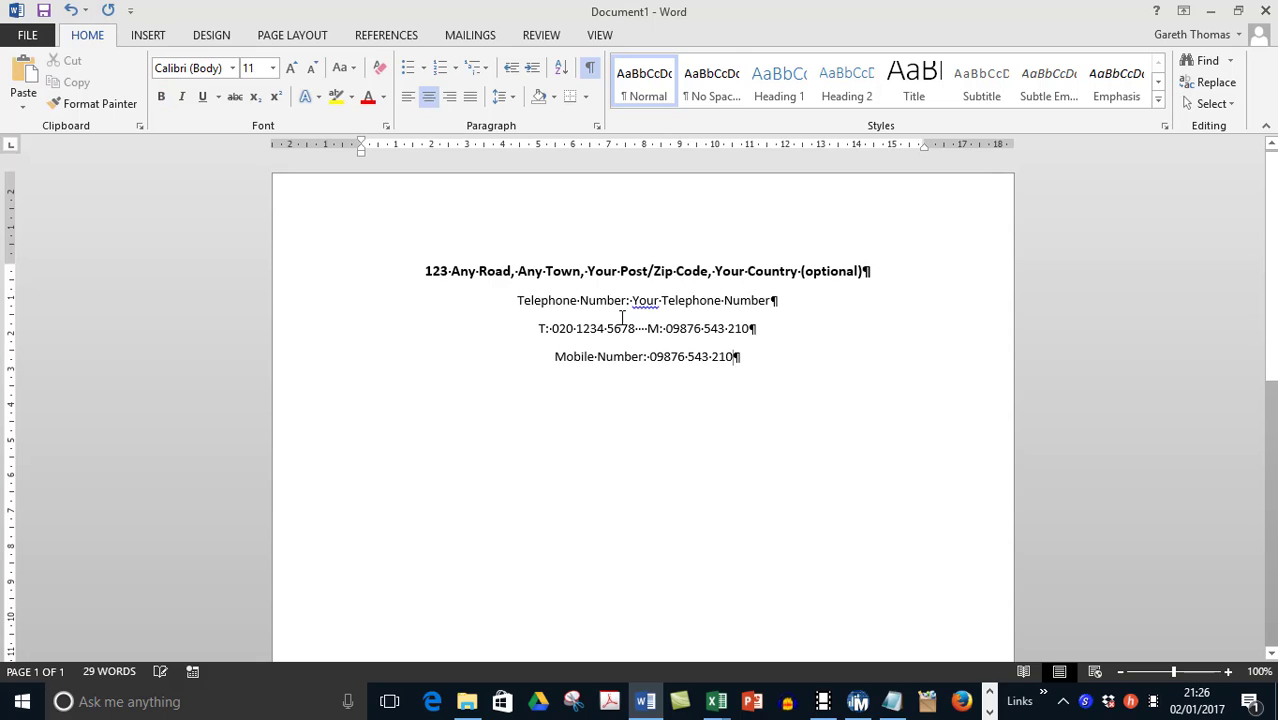
Step: Remove the telephone placeholder and paste the number, leaving a bold Mobile Number line
double_click(546, 300)
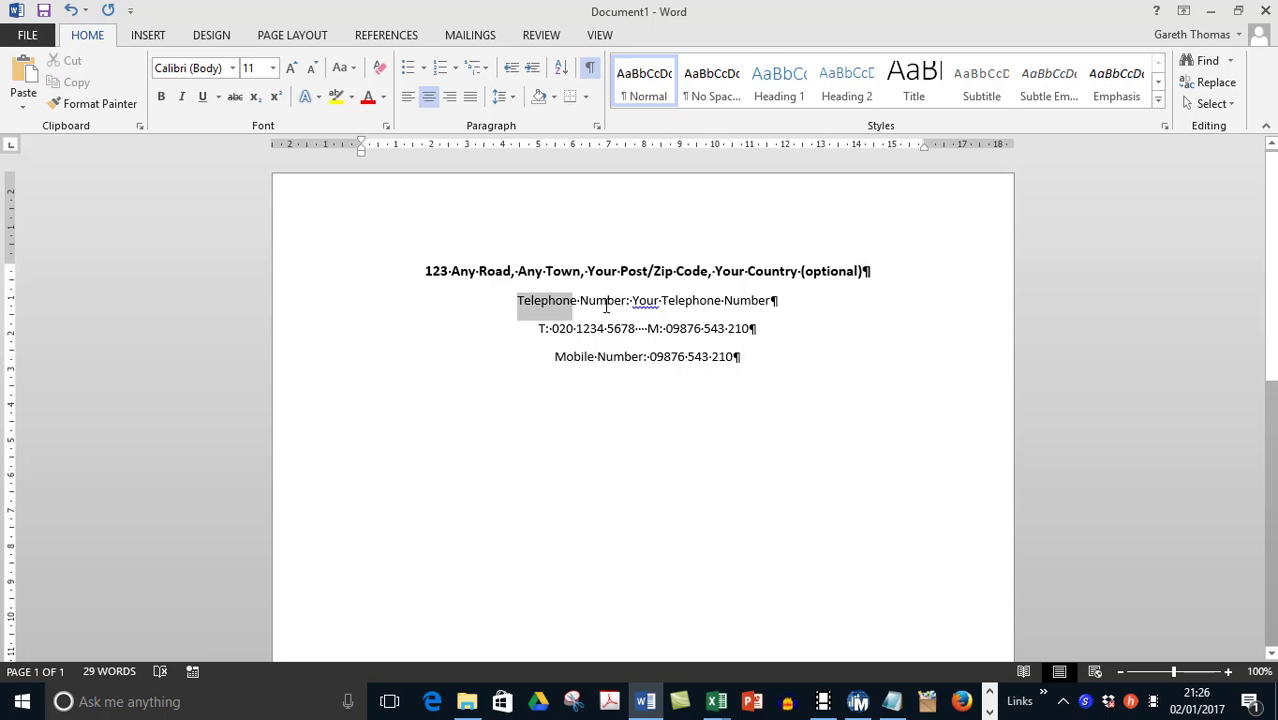
double_click(605, 300)
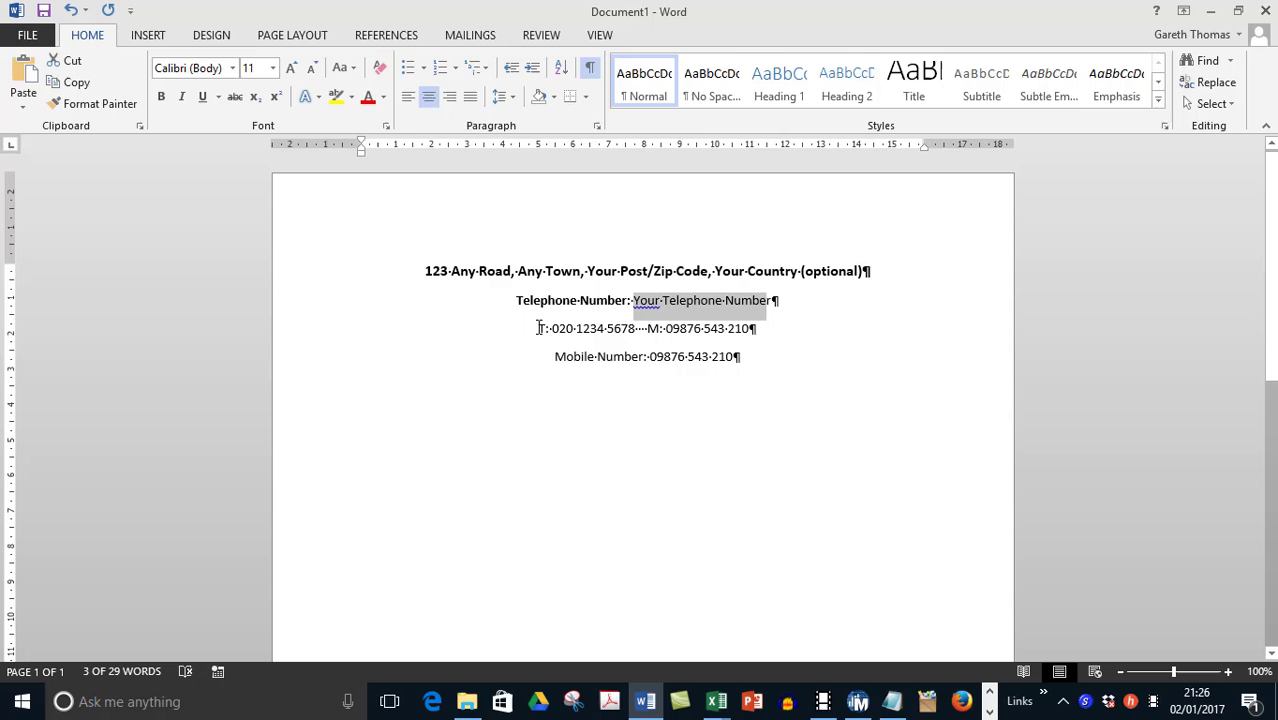
key("Delete")
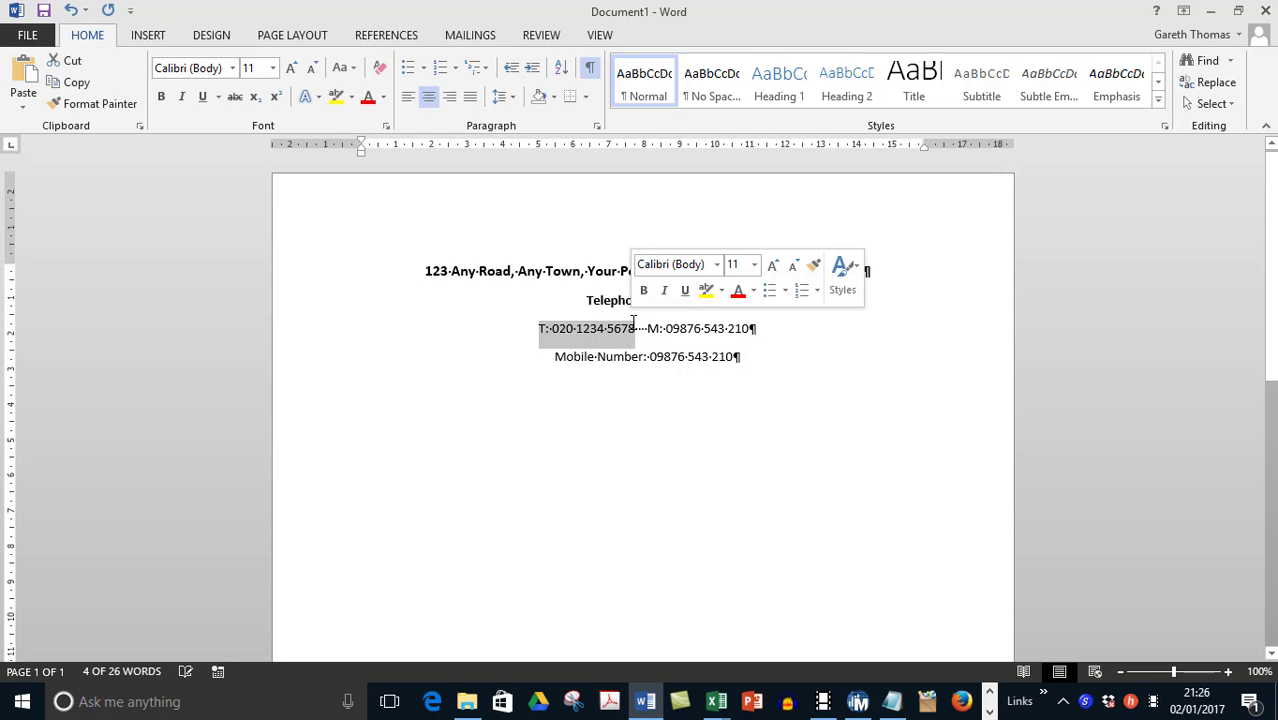
left_click(706, 300)
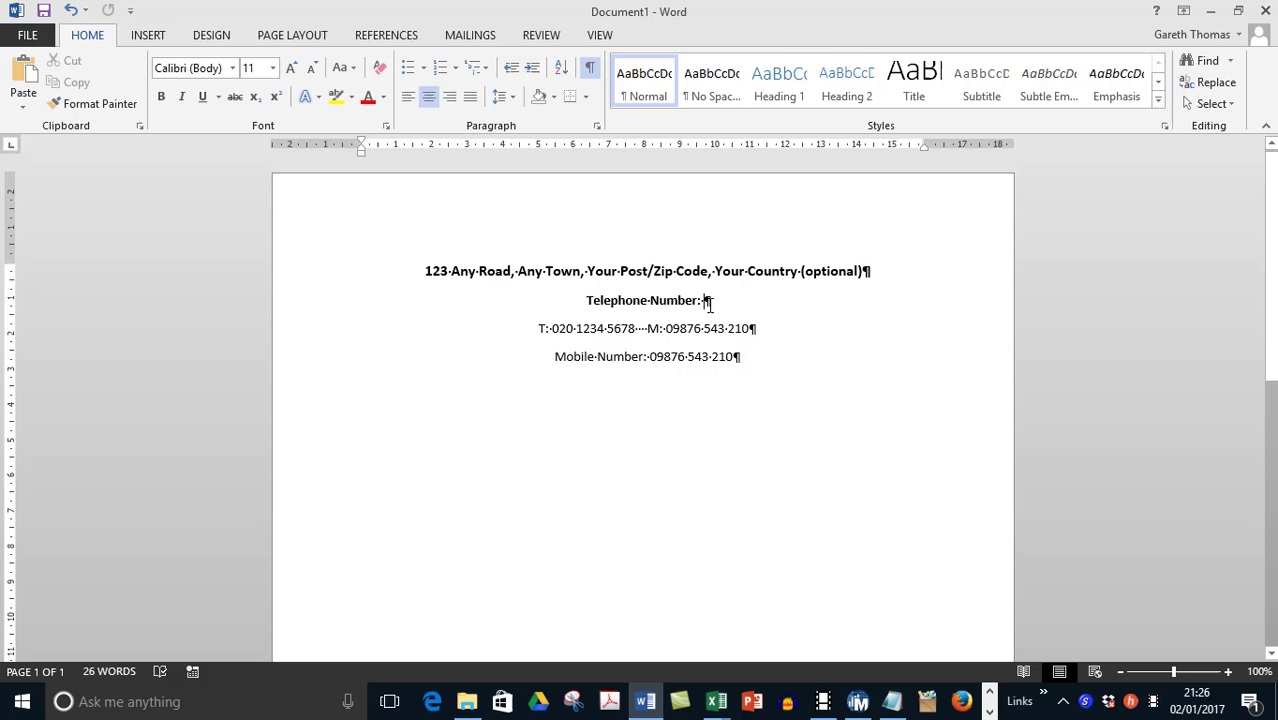
key("ctrl+v")
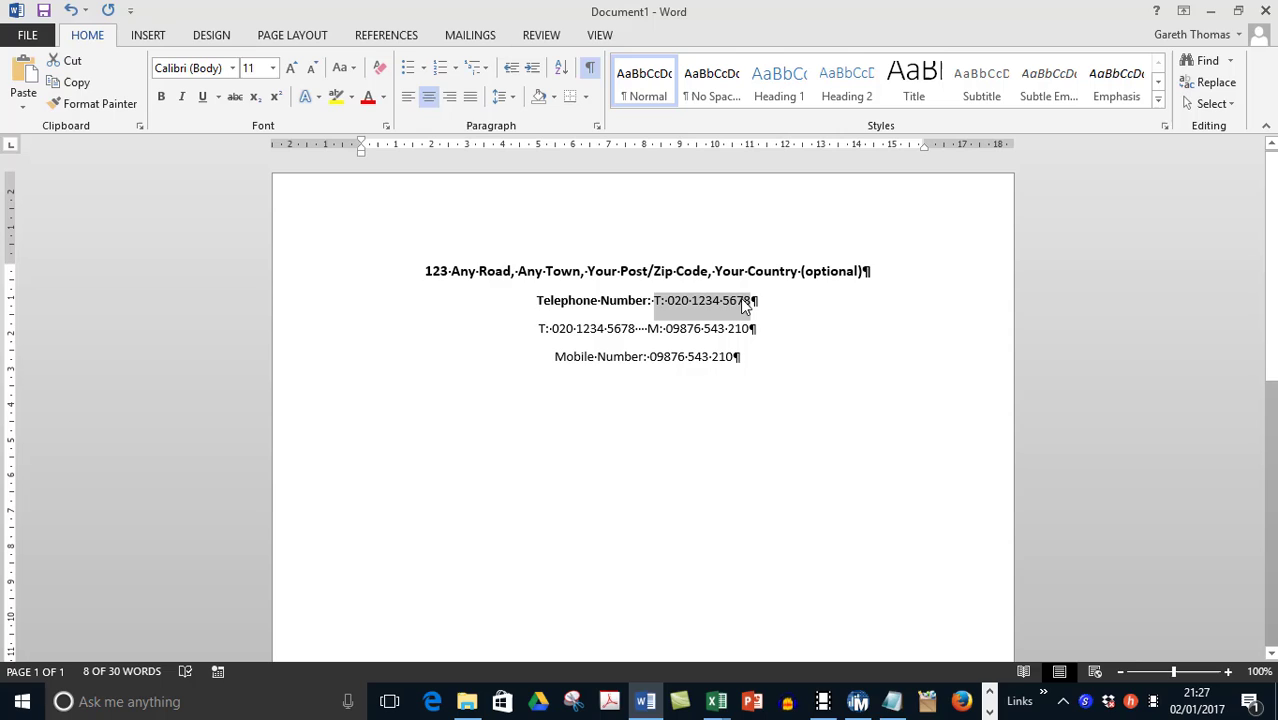
key("ctrl+v")
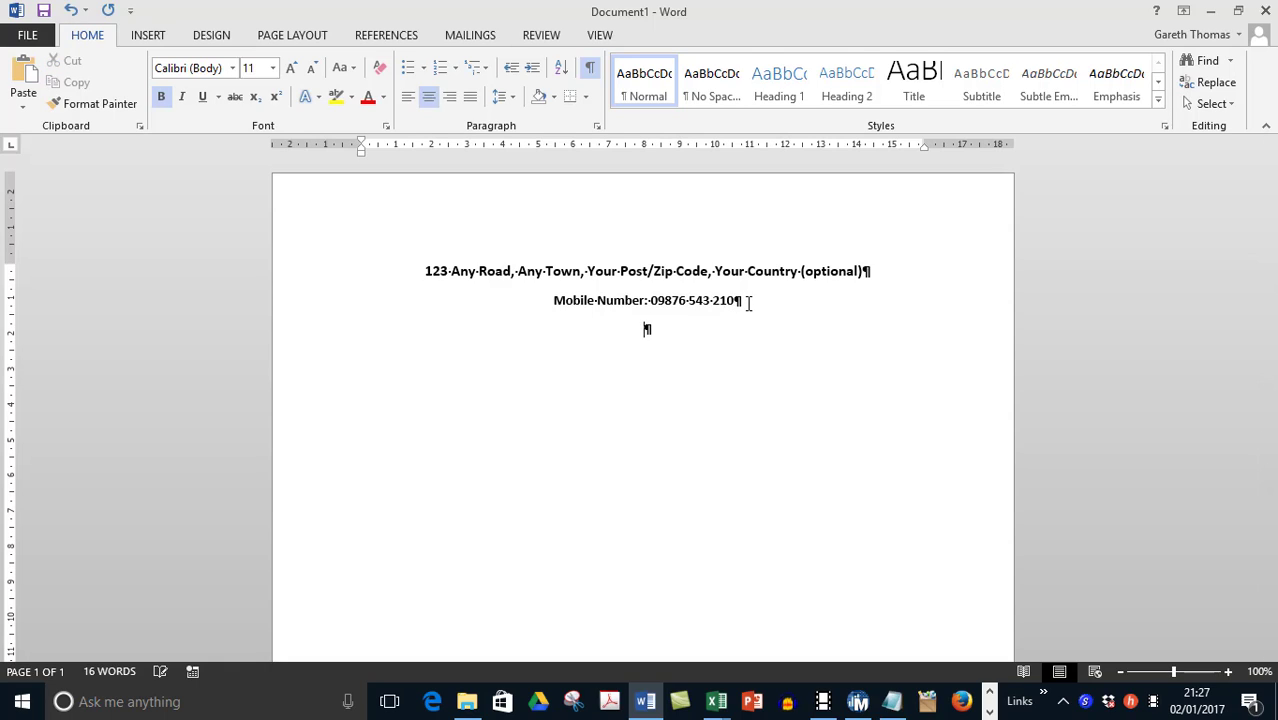
Step: Add a blank line and insert a 2-column, 1-row table below the mobile number
key("enter")
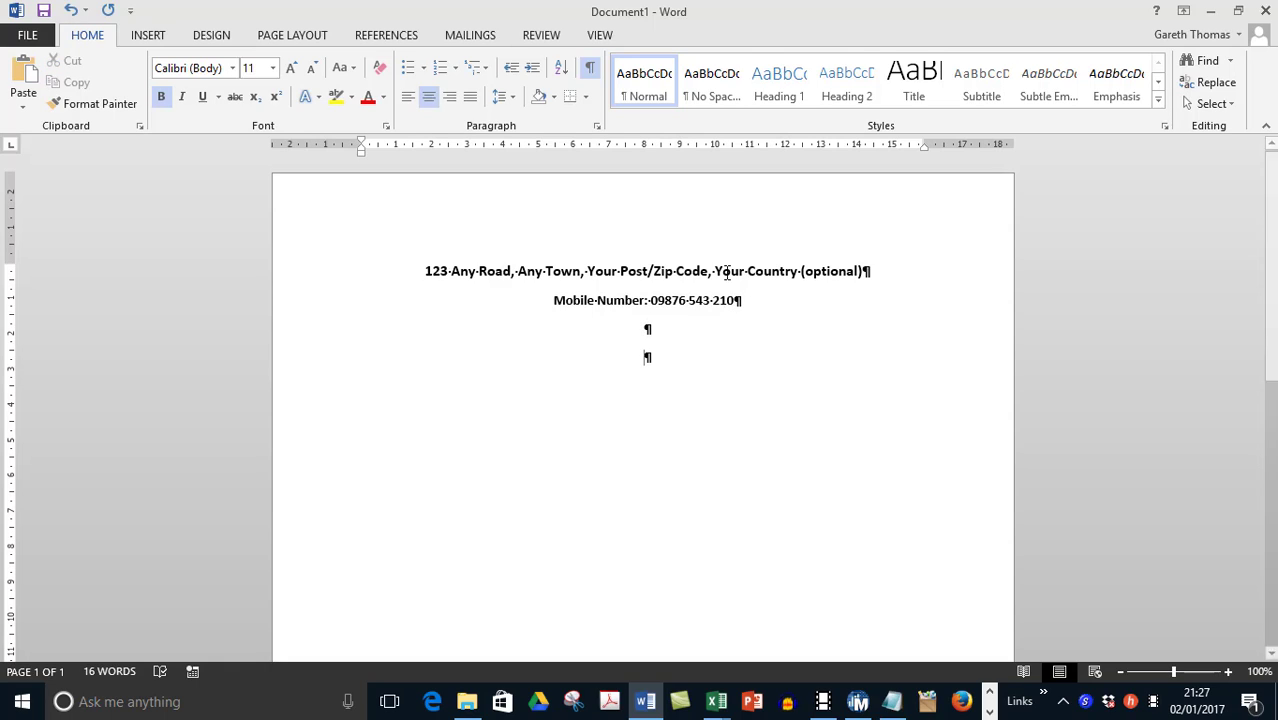
mouse_move(148, 35)
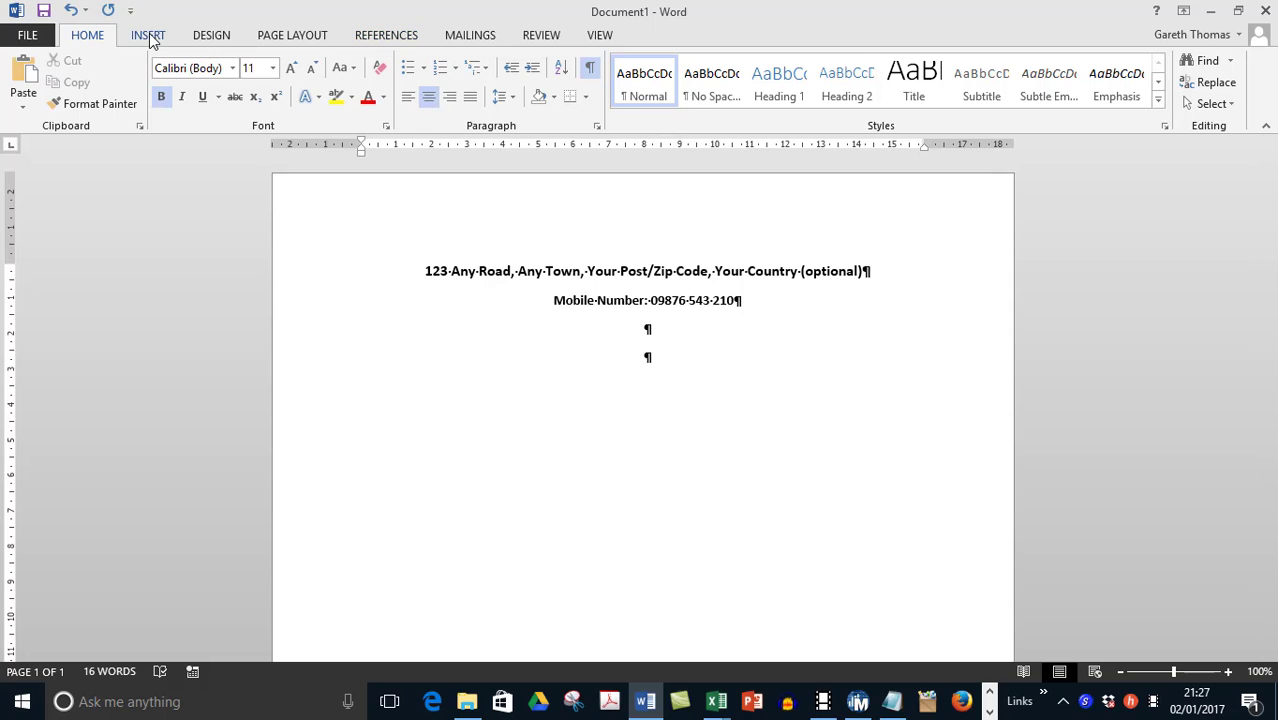
left_click(148, 34)
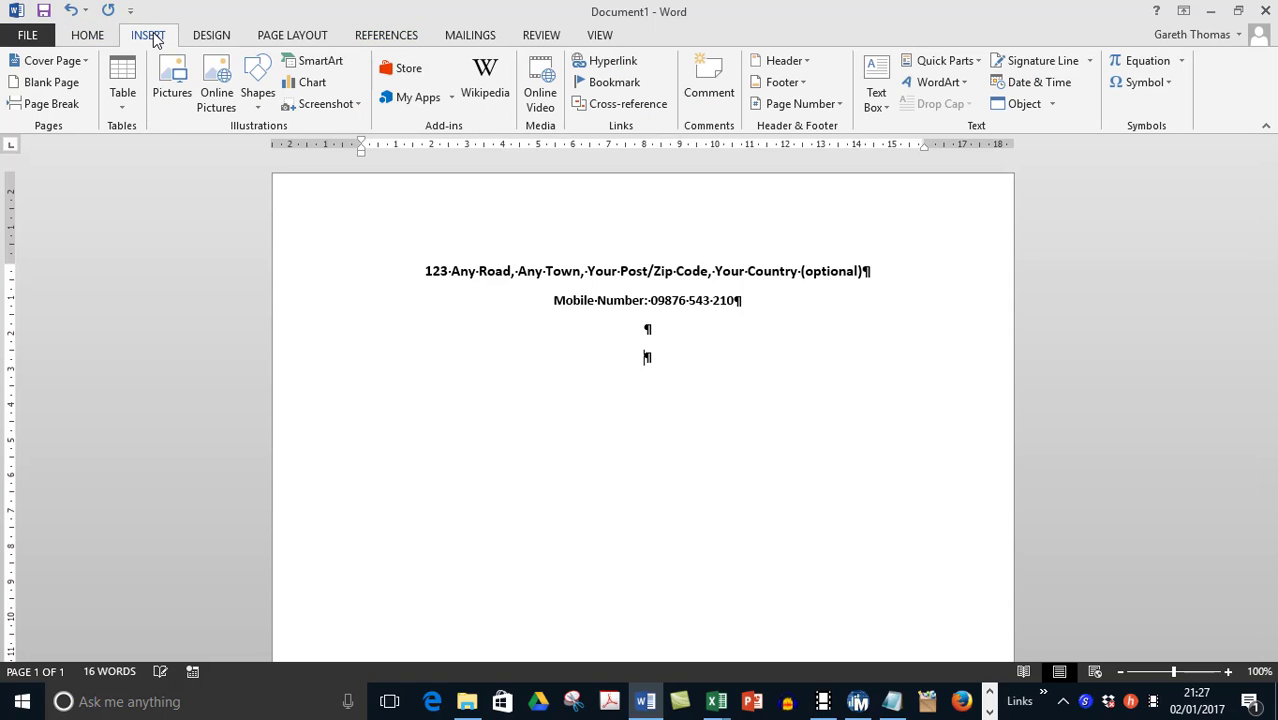
left_click(122, 85)
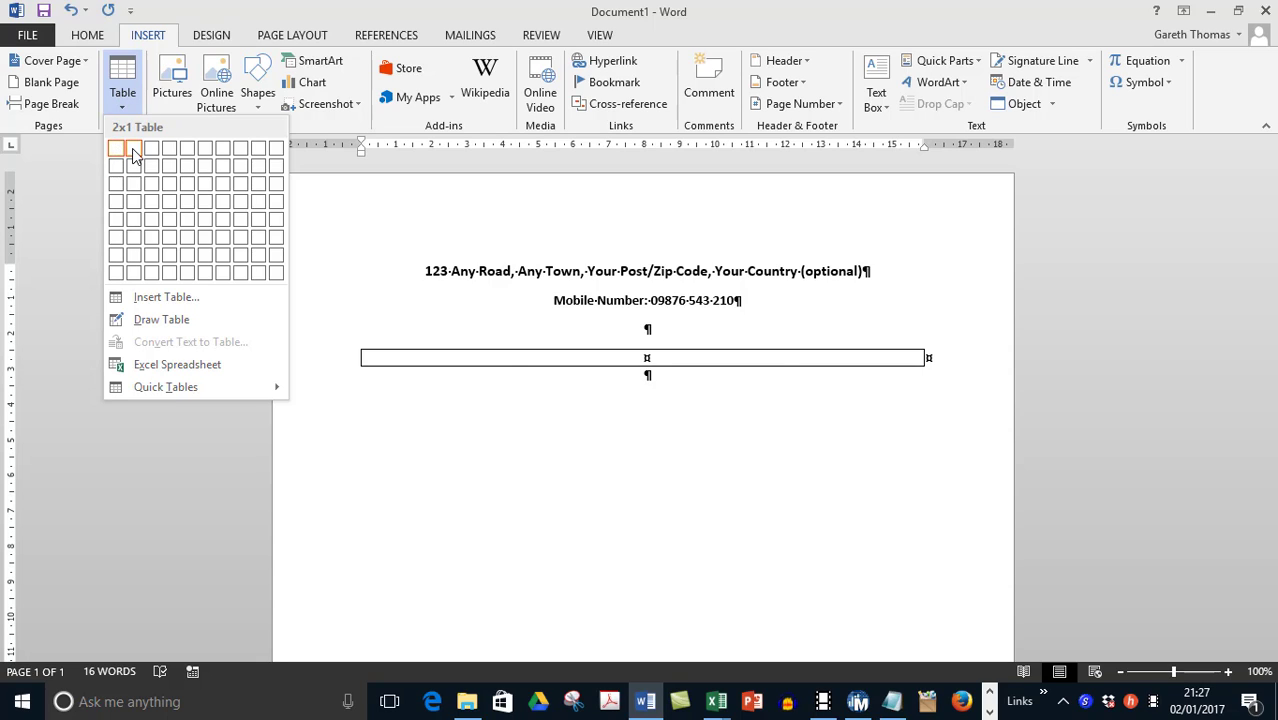
left_click(134, 148)
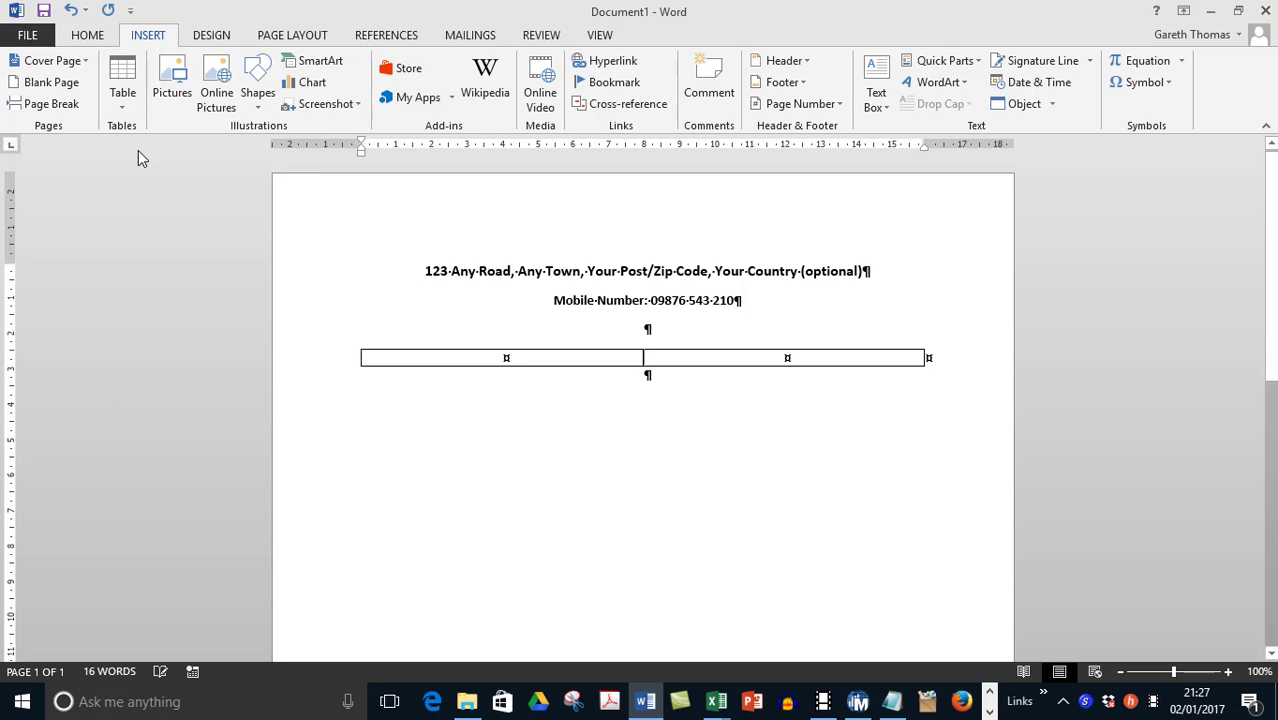
left_click(744, 357)
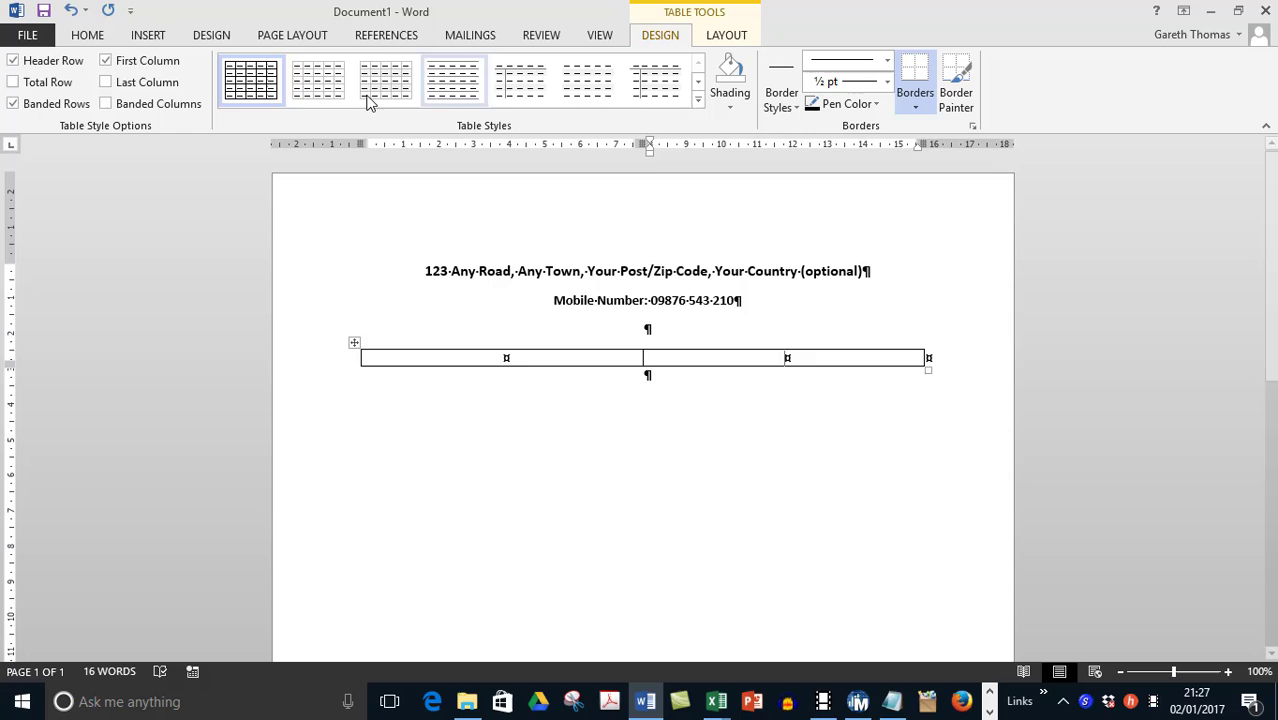
Step: Right-align the right cell and enter the date '2nd January 2017'
left_click(87, 34)
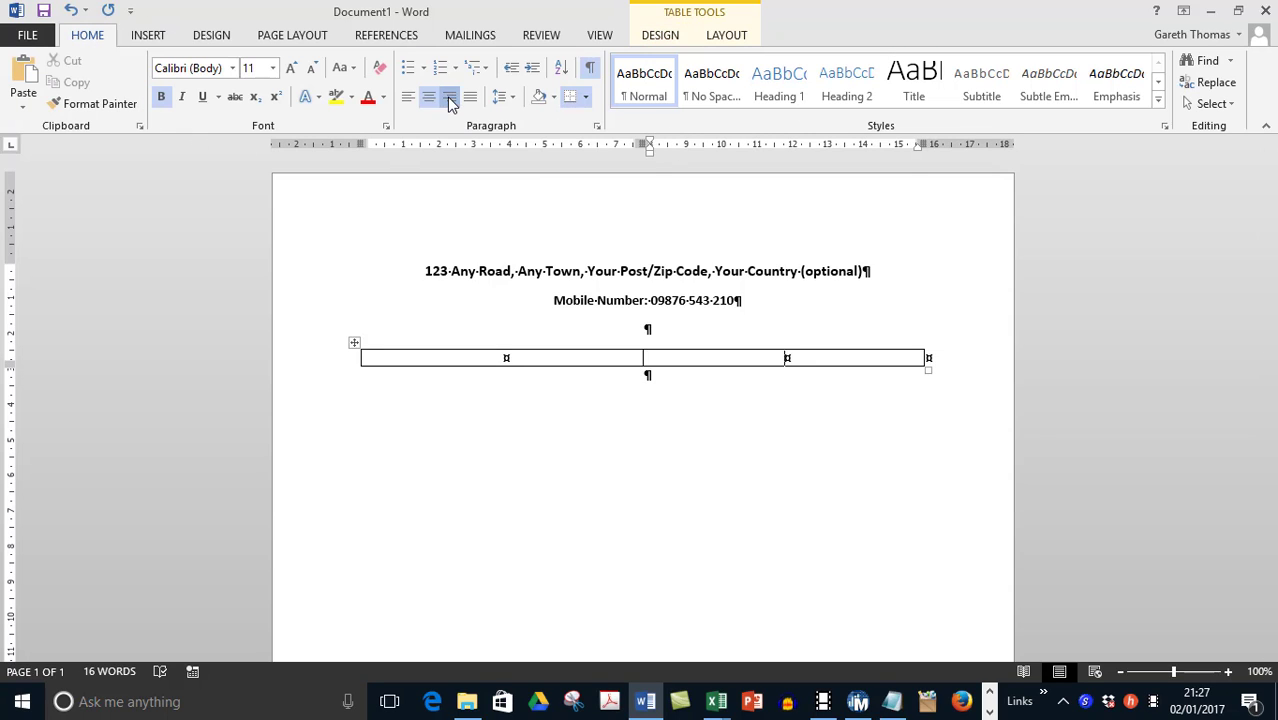
left_click(448, 96)
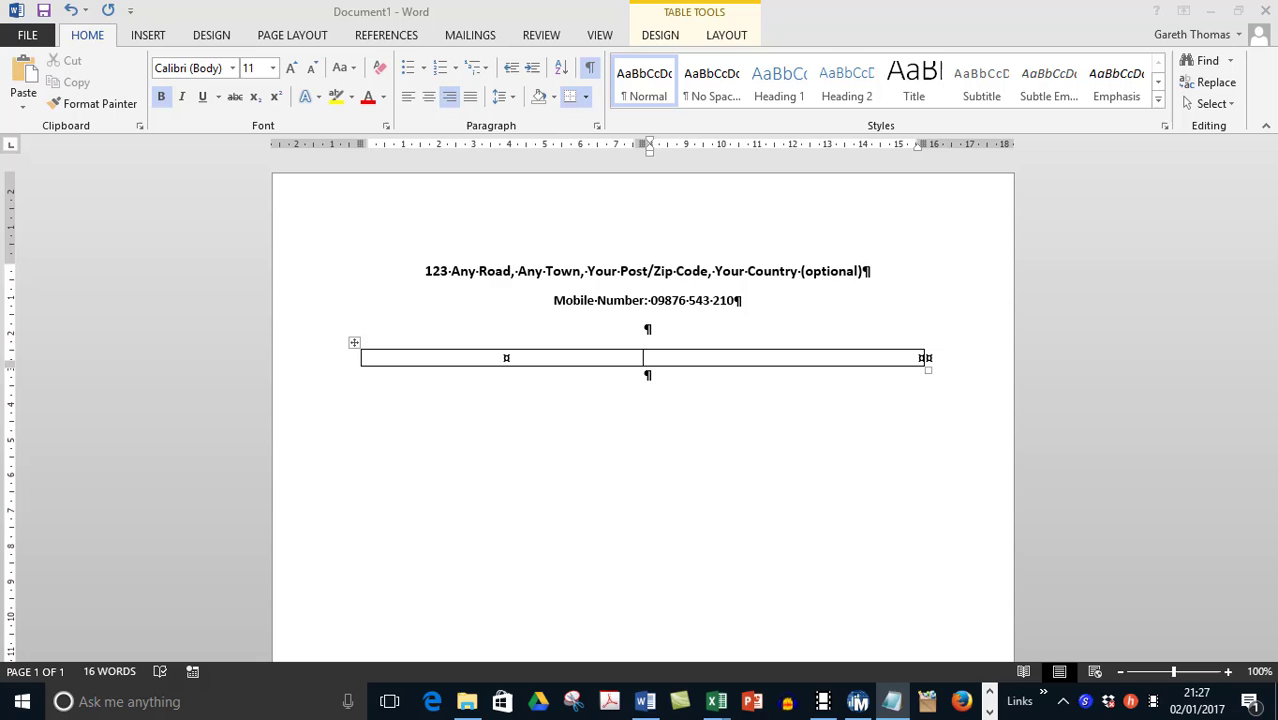
mouse_move(903, 362)
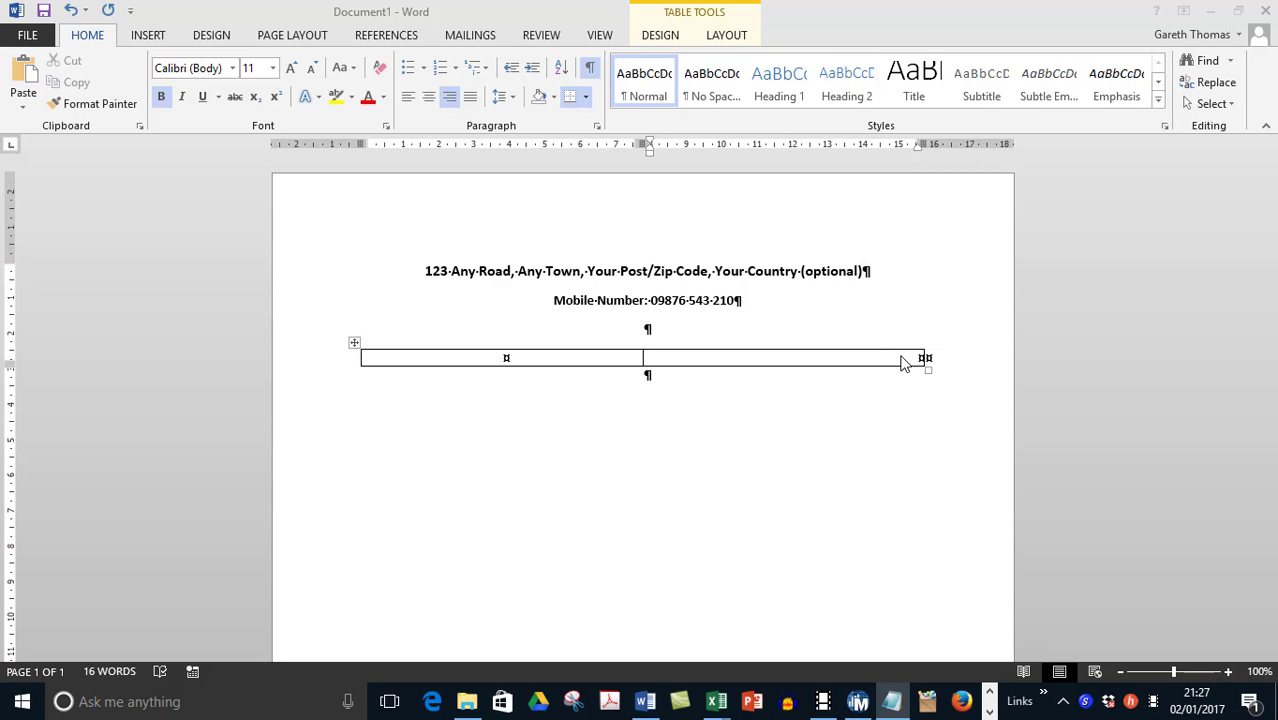
type("2nd January 2017")
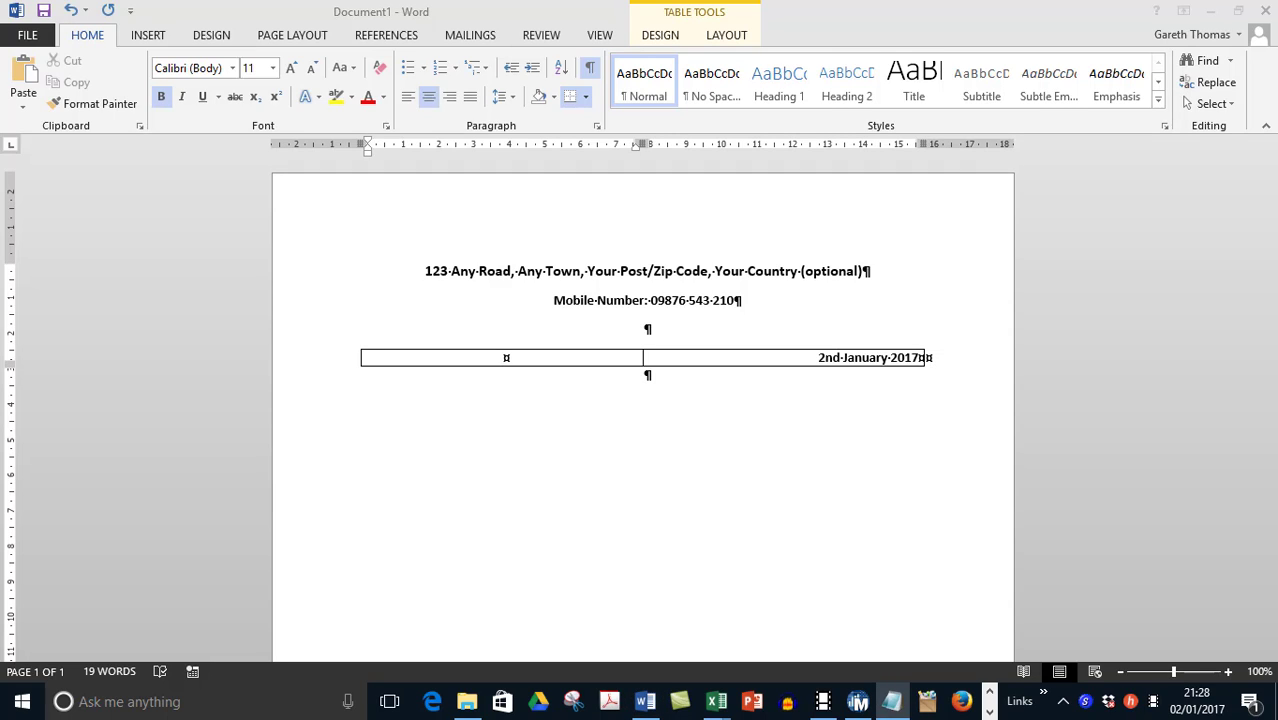
mouse_move(752, 491)
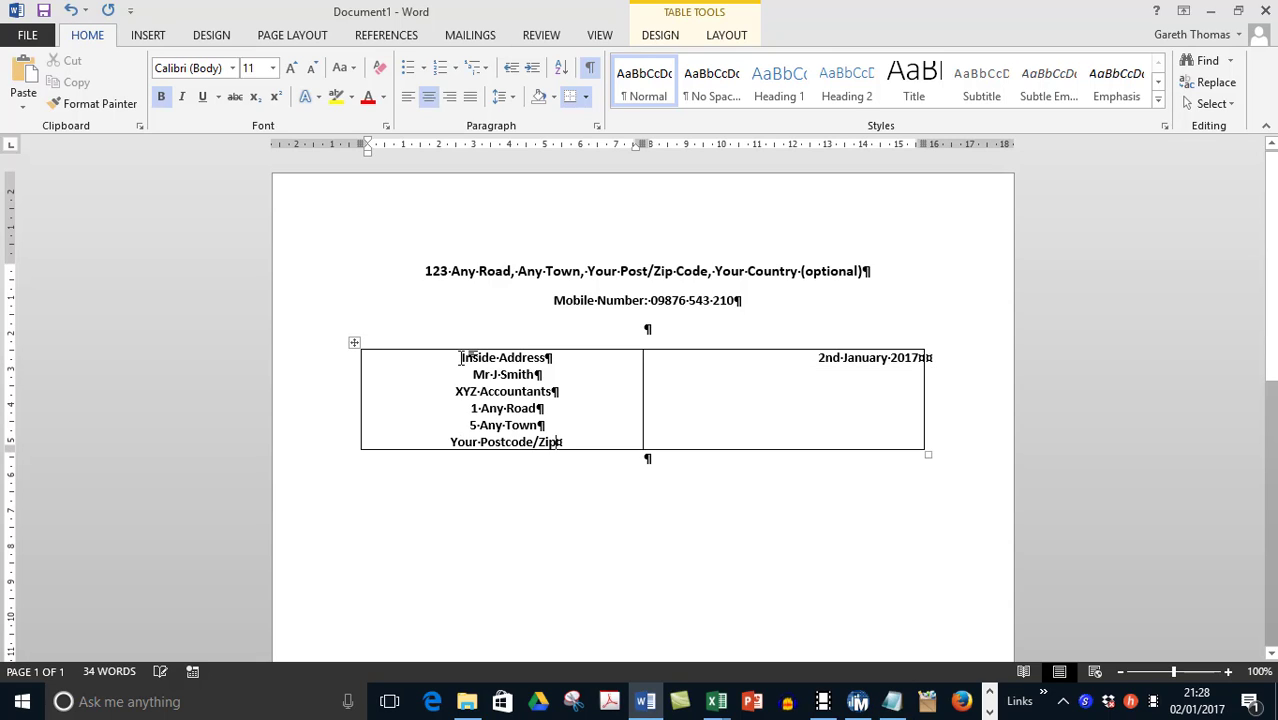
Step: Left-align the inside address, remove its bold, and move below the table
left_click(505, 400)
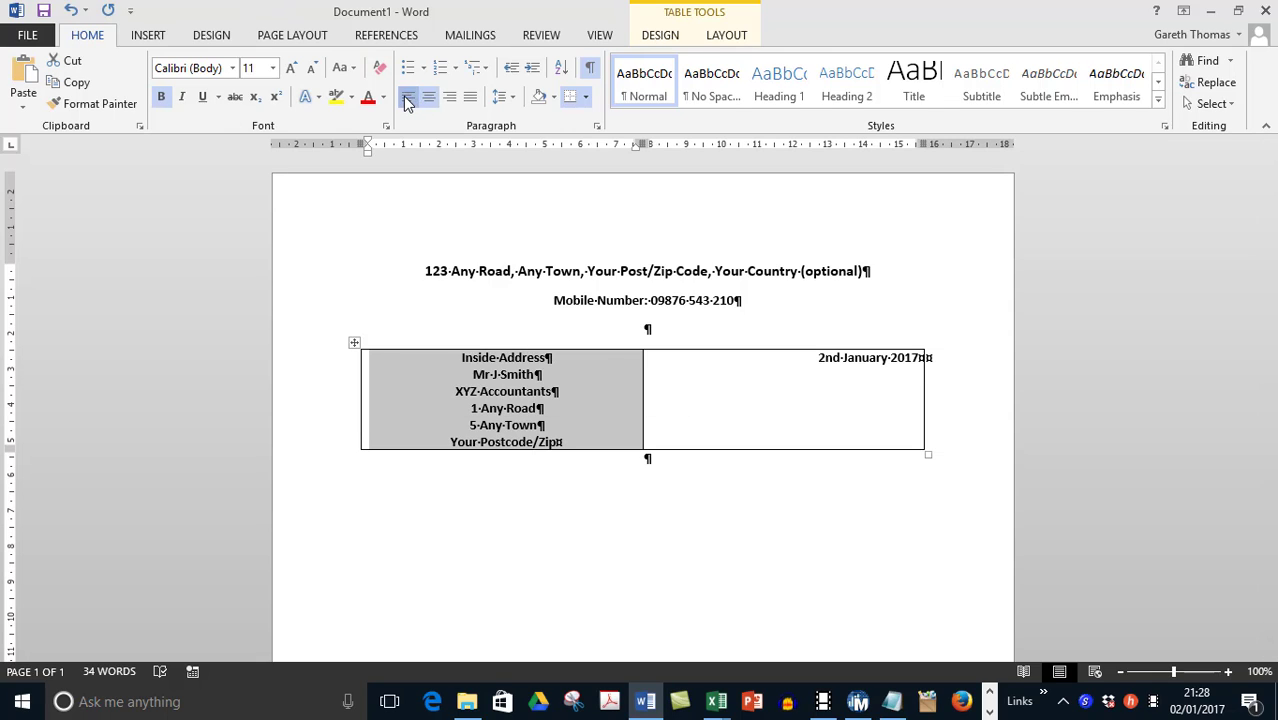
left_click(408, 97)
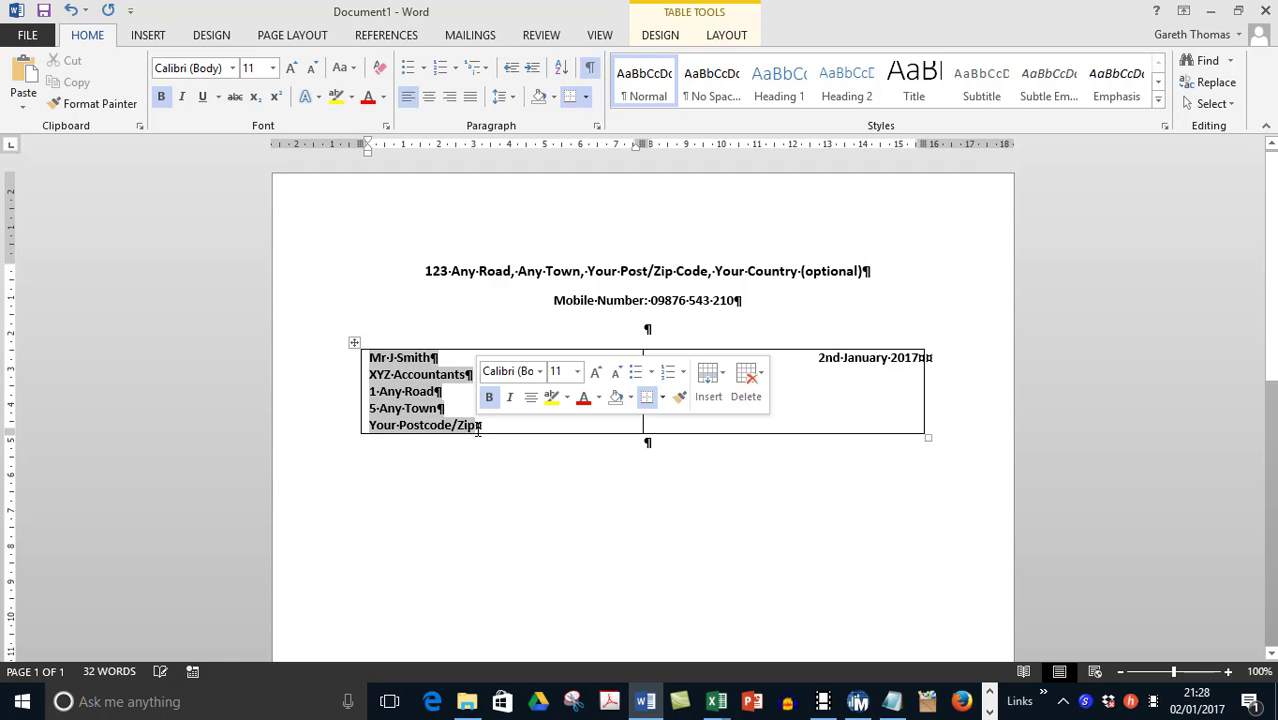
left_click(489, 418)
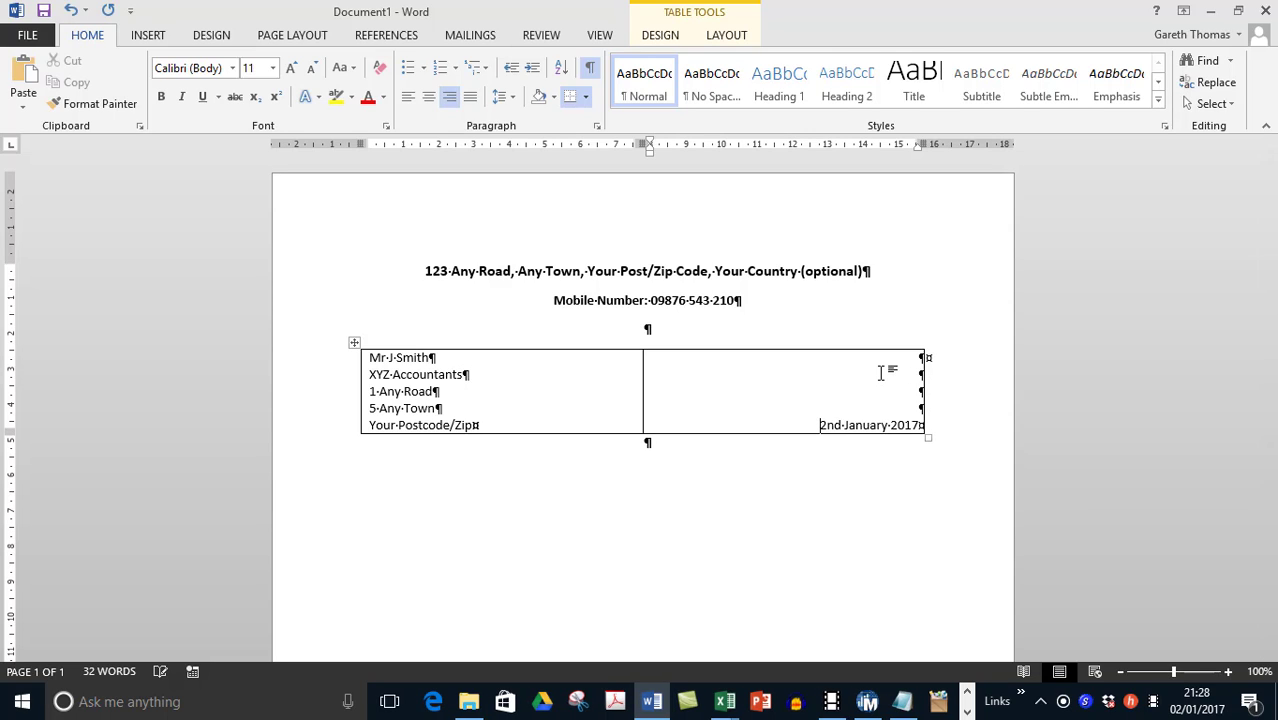
mouse_move(305, 444)
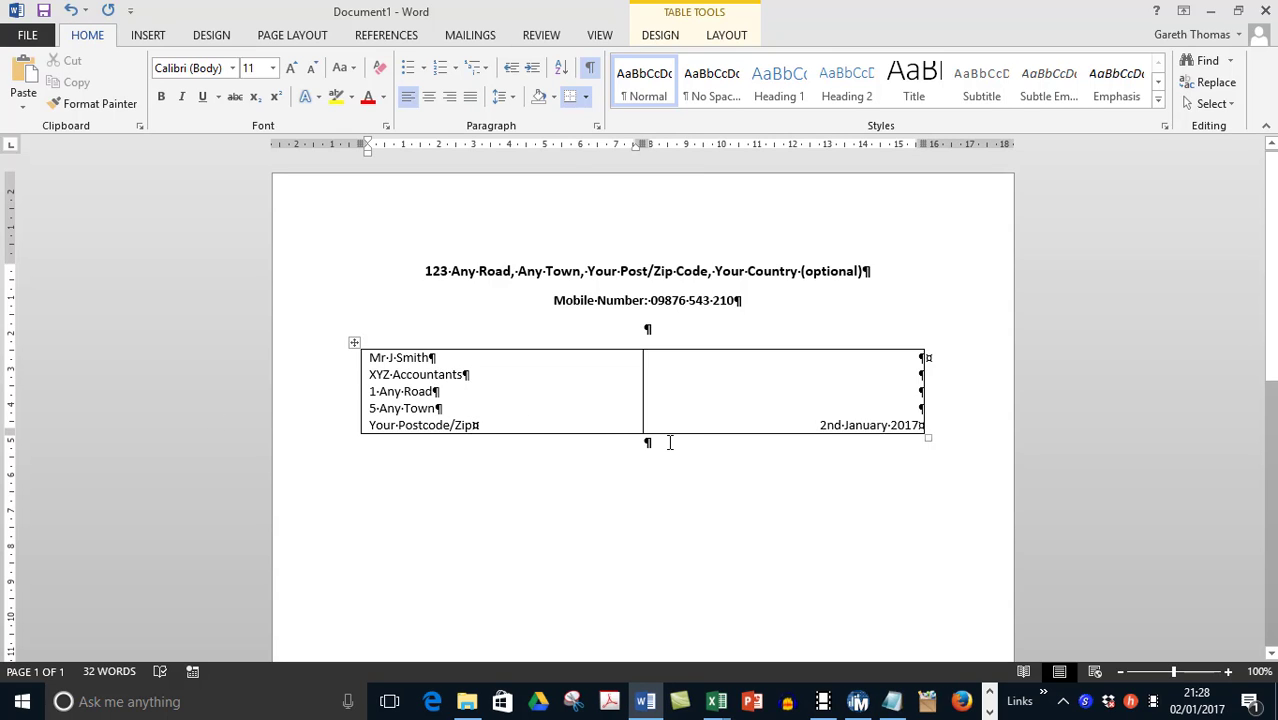
left_click(647, 470)
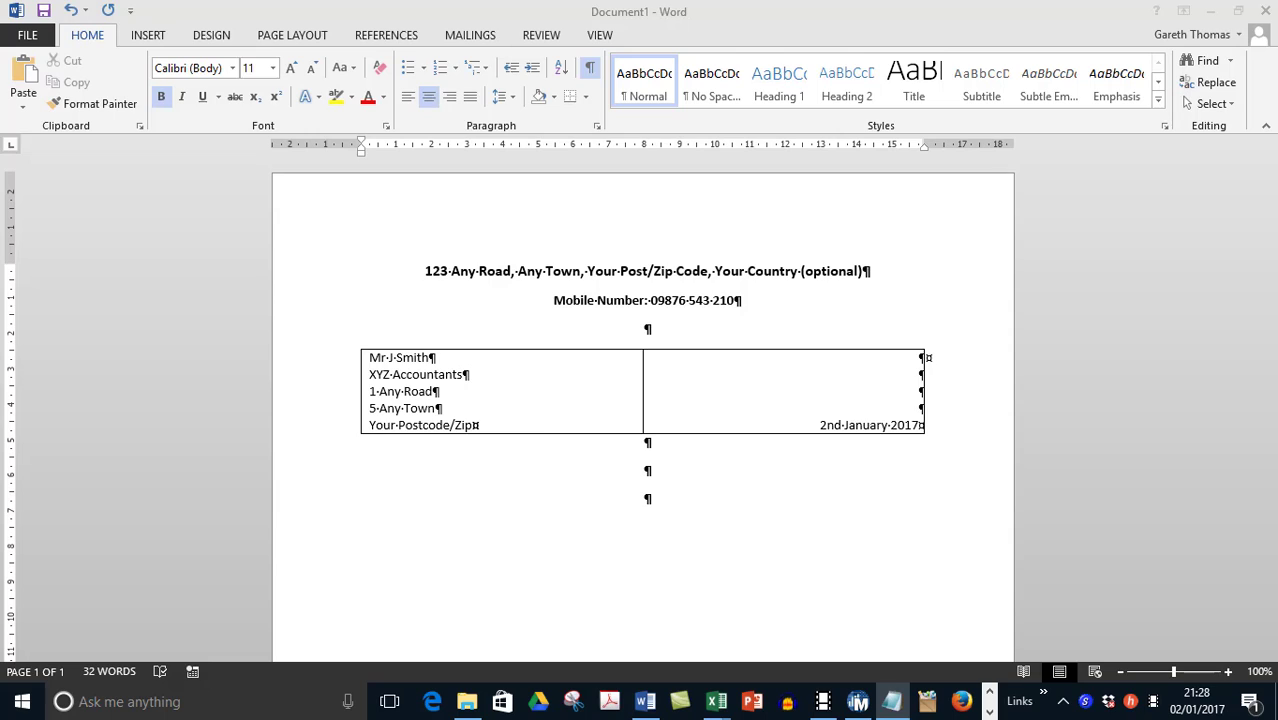
mouse_move(374, 518)
type("Dear Mr Smith,")
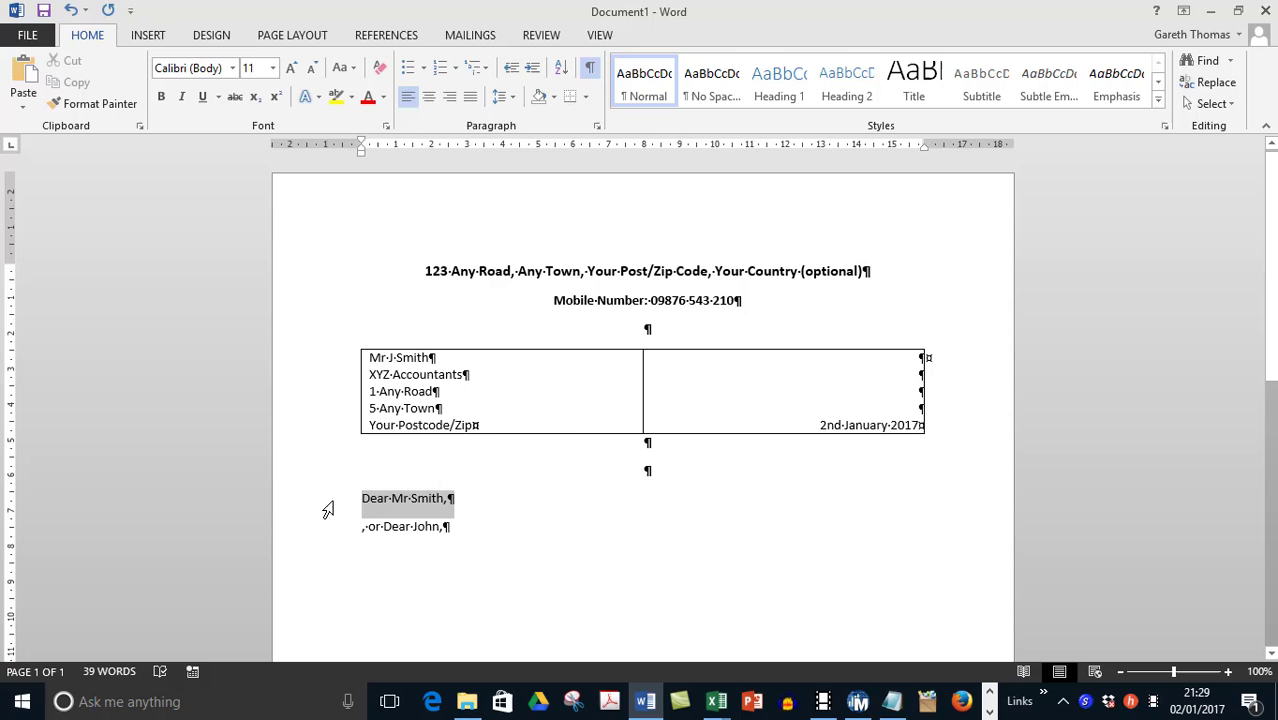
Step: Delete the 'Dear Mr Smith' line, keeping 'Dear John,' as the salutation
key("delete")
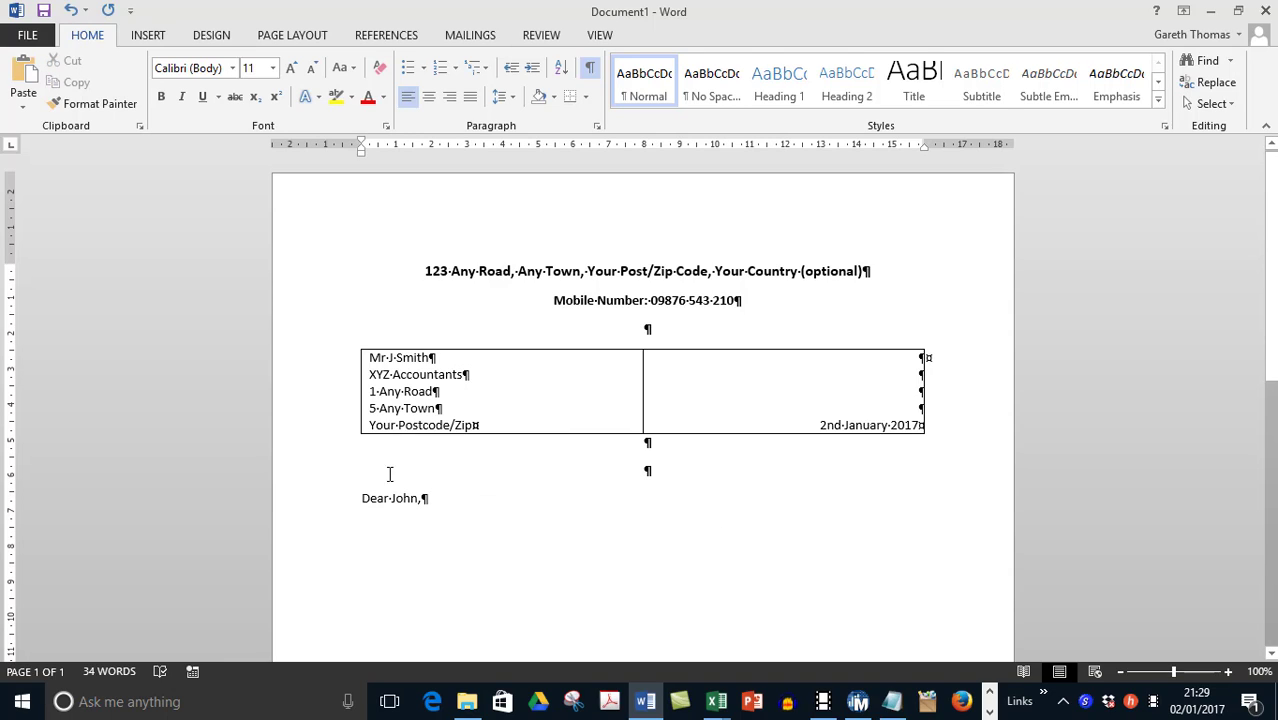
mouse_move(469, 490)
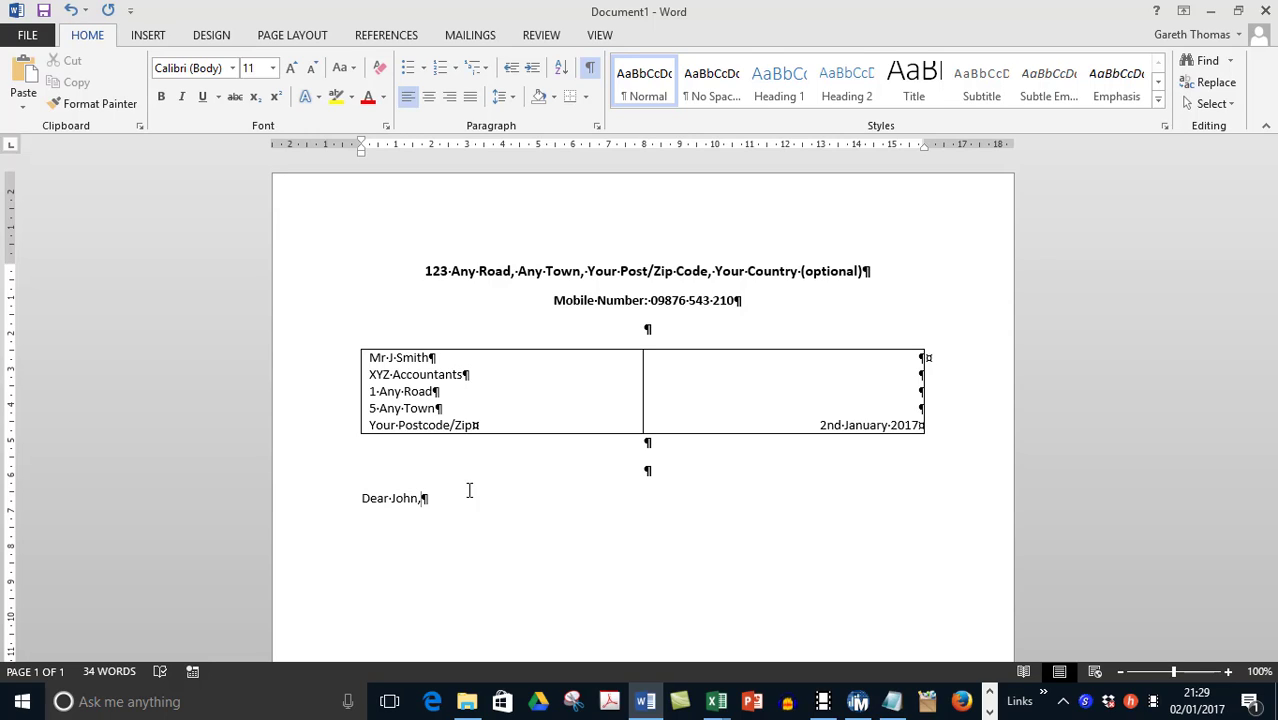
mouse_move(510, 487)
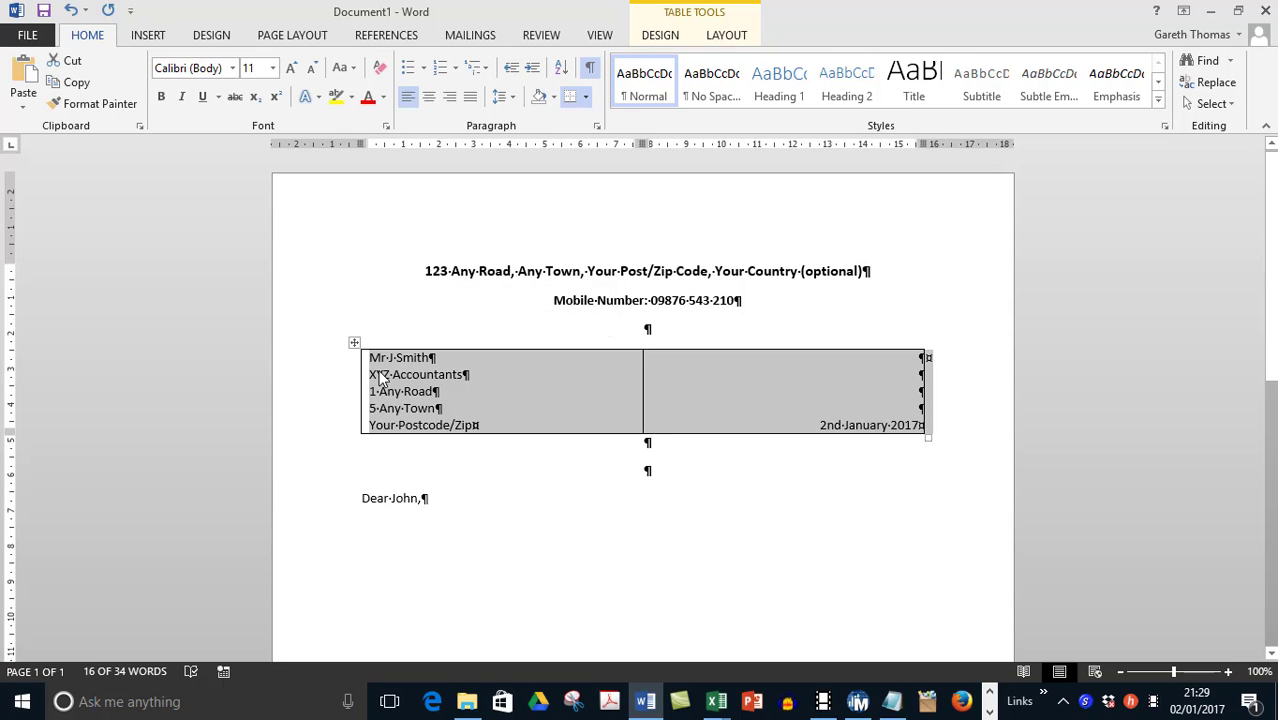
Step: Set the table's borders to None in Table Properties' Borders and Shading
right_click(400, 390)
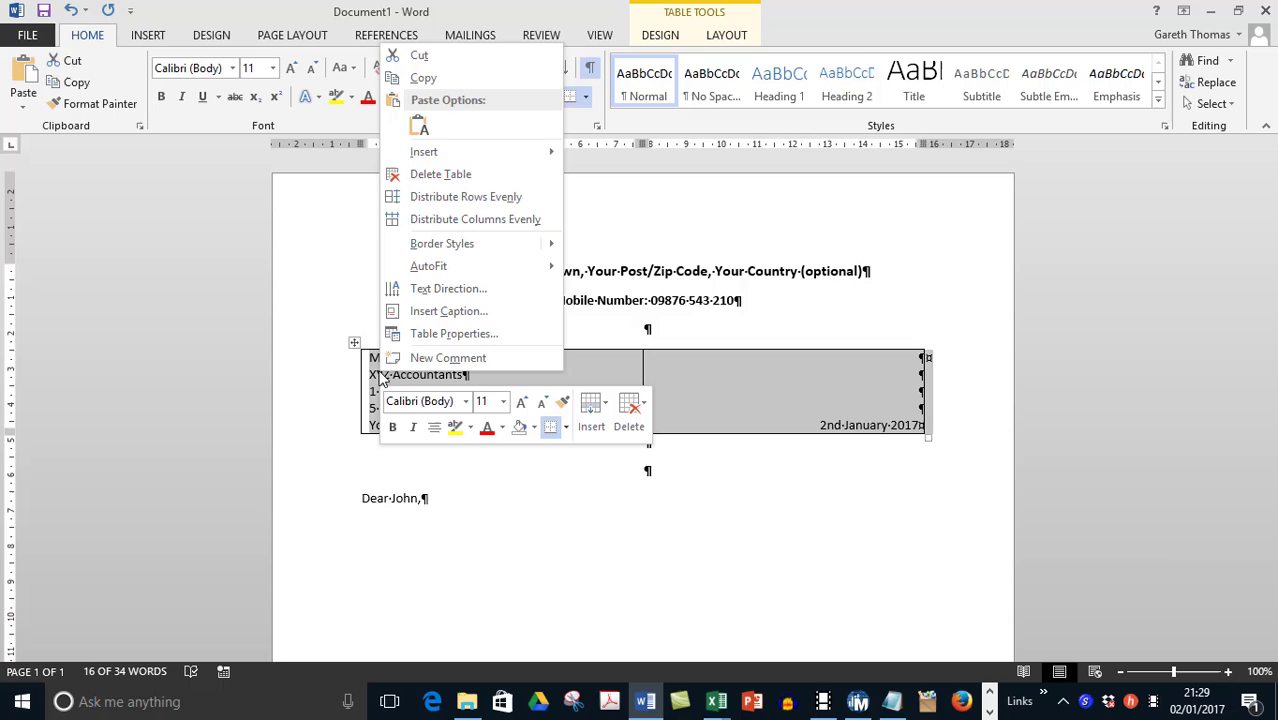
mouse_move(448, 311)
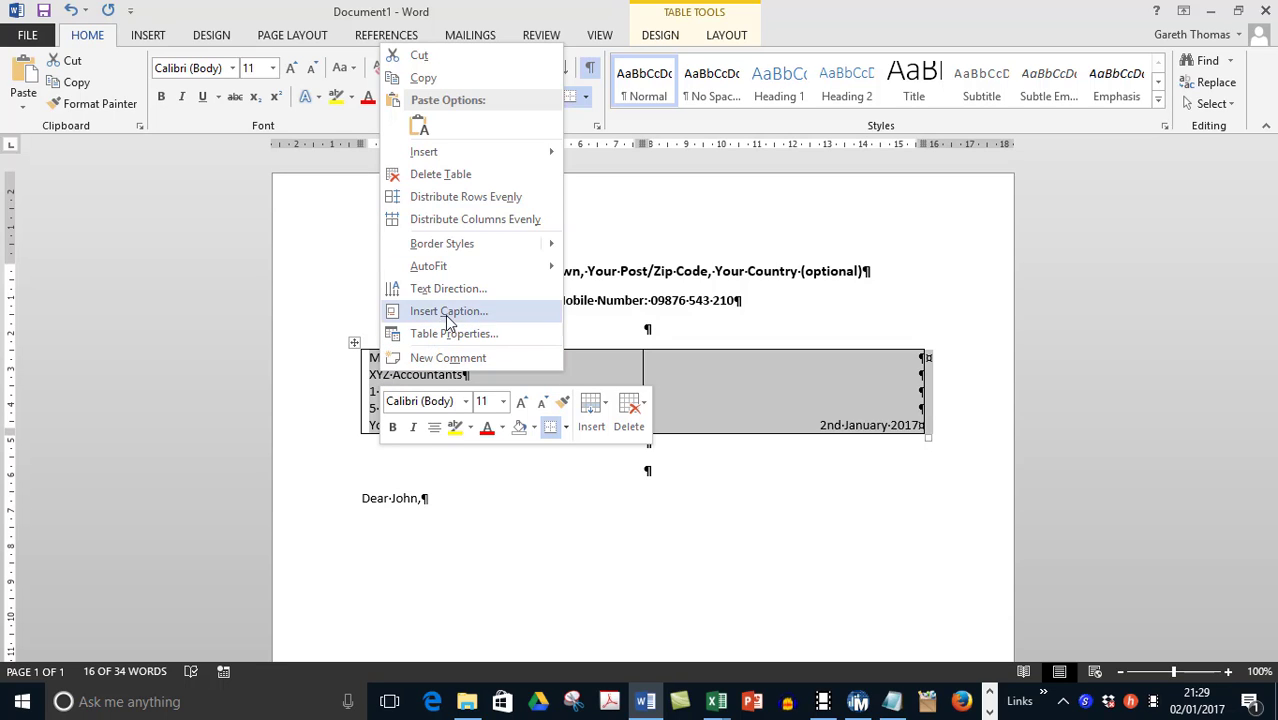
left_click(454, 333)
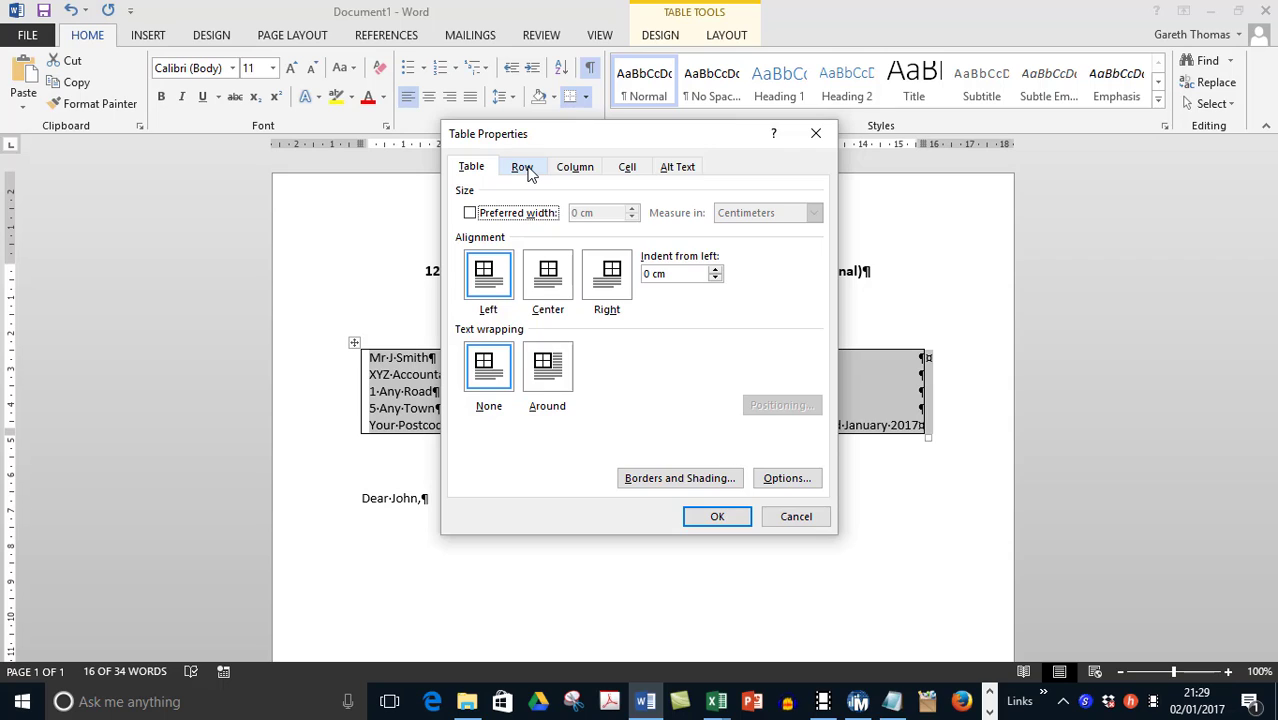
left_click(679, 477)
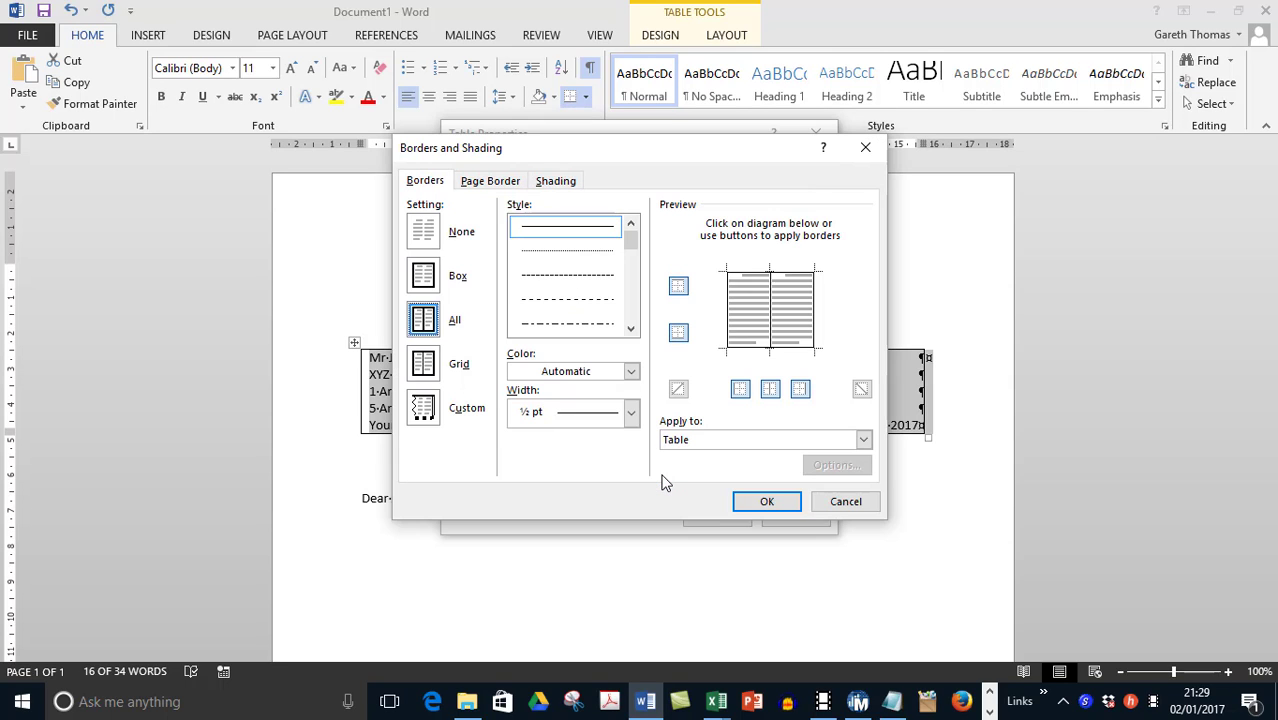
mouse_move(416, 210)
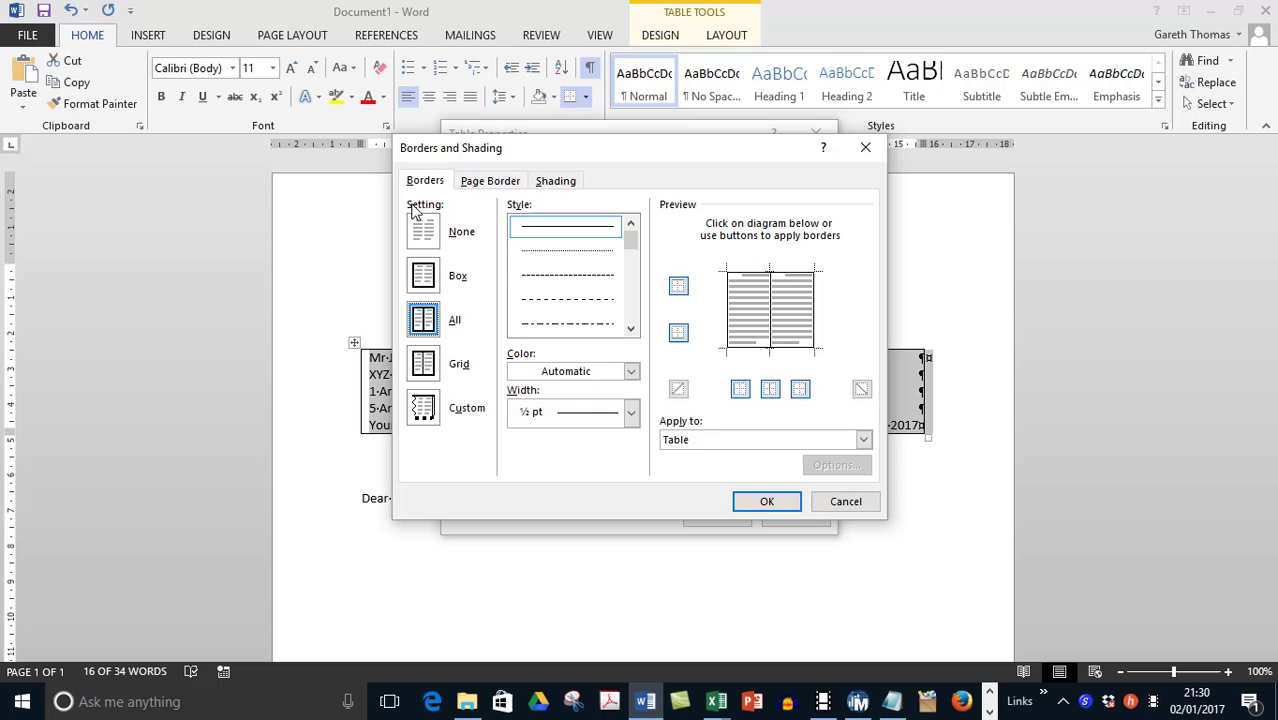
mouse_move(592, 237)
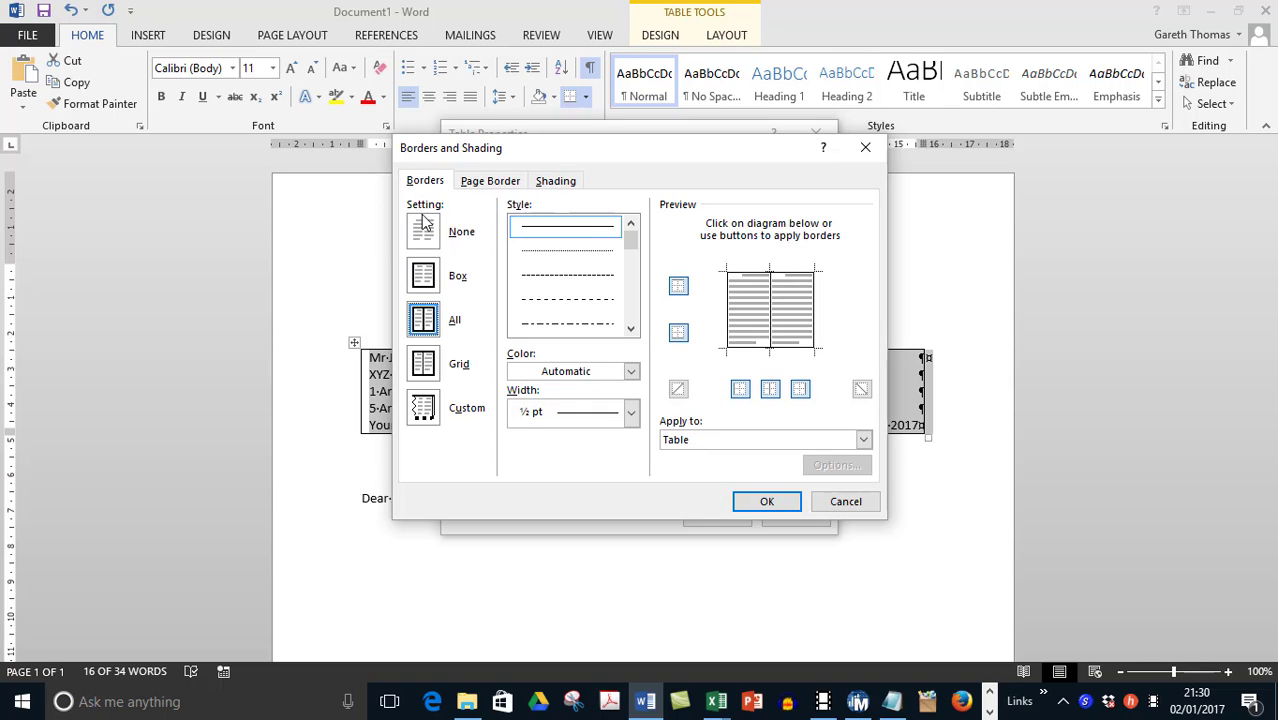
left_click(422, 231)
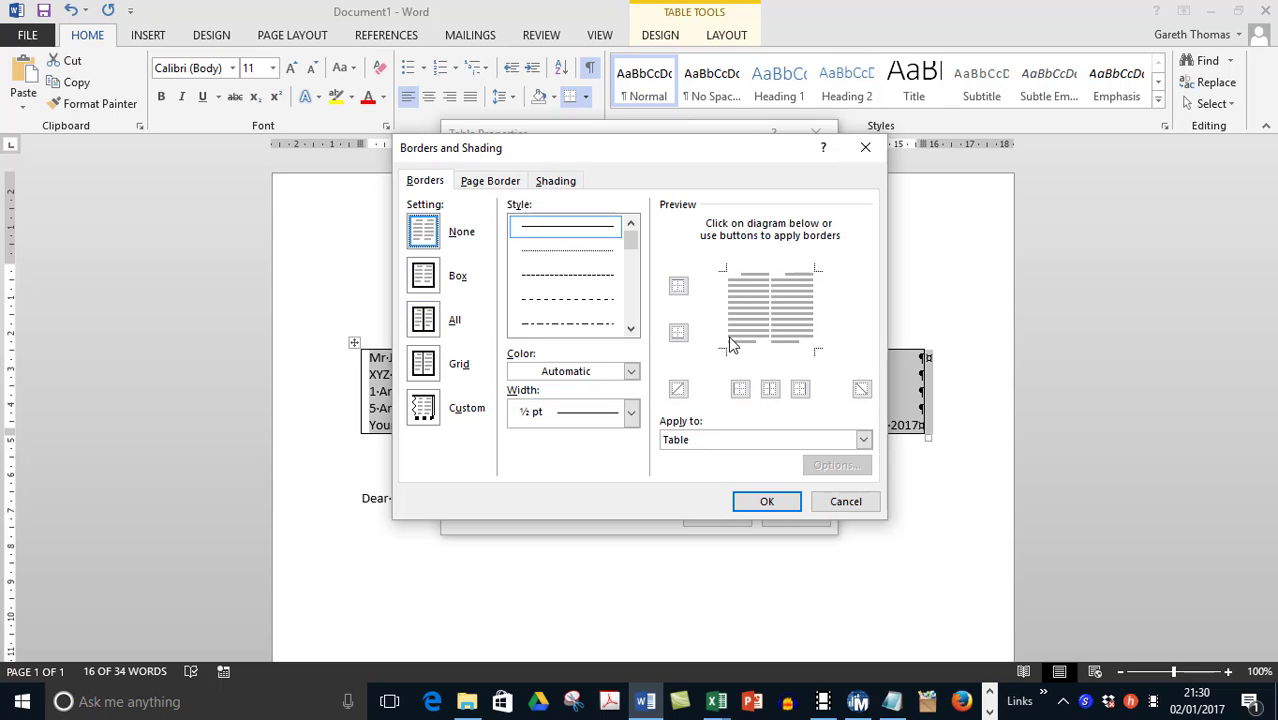
mouse_move(767, 501)
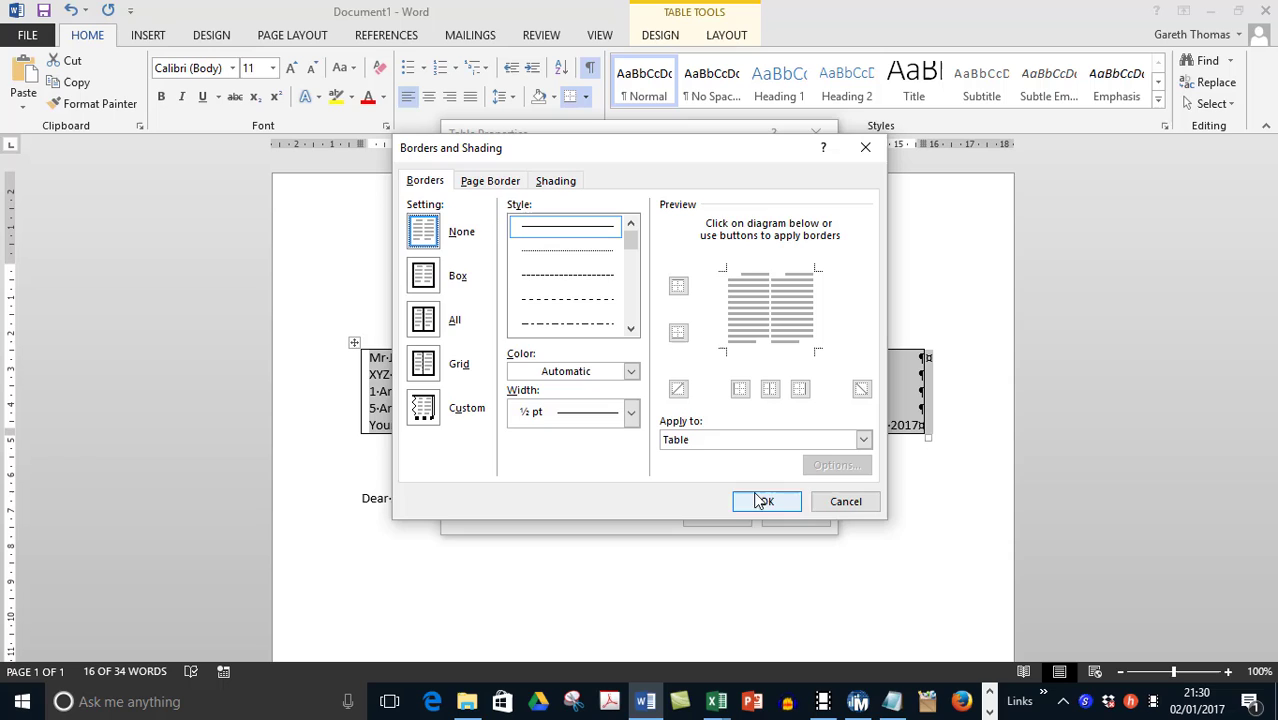
left_click(766, 501)
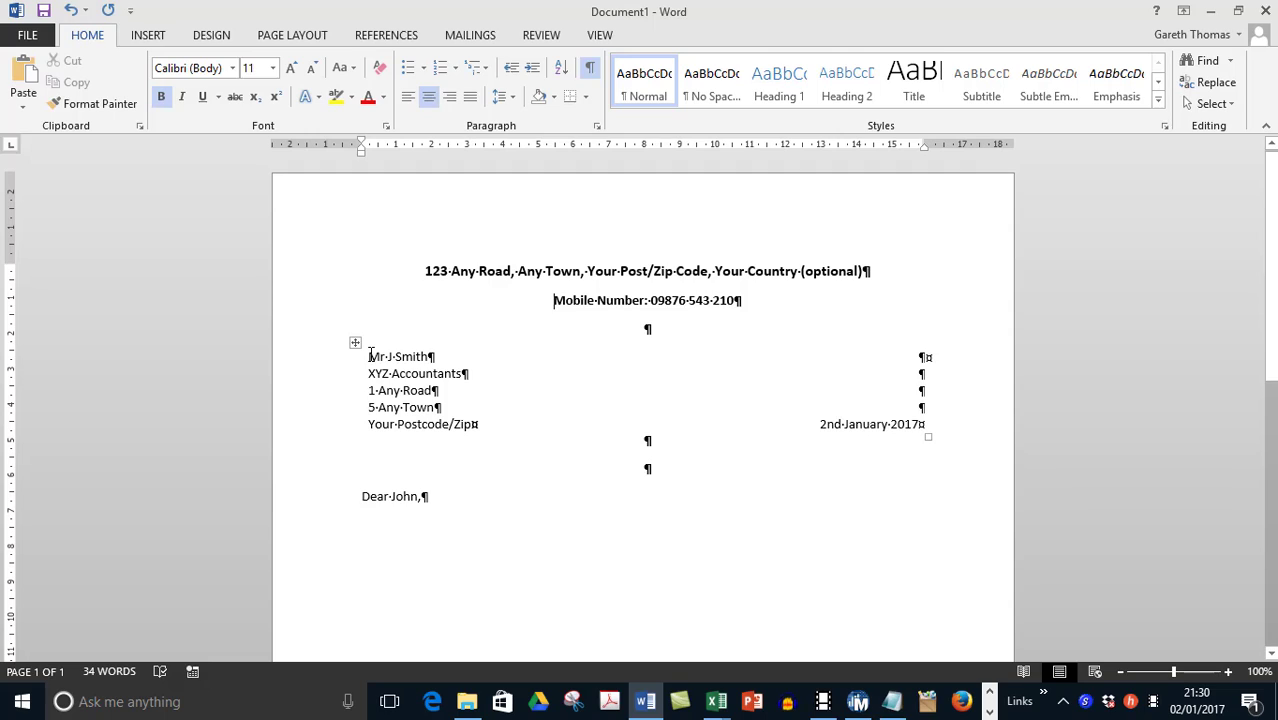
mouse_move(390, 330)
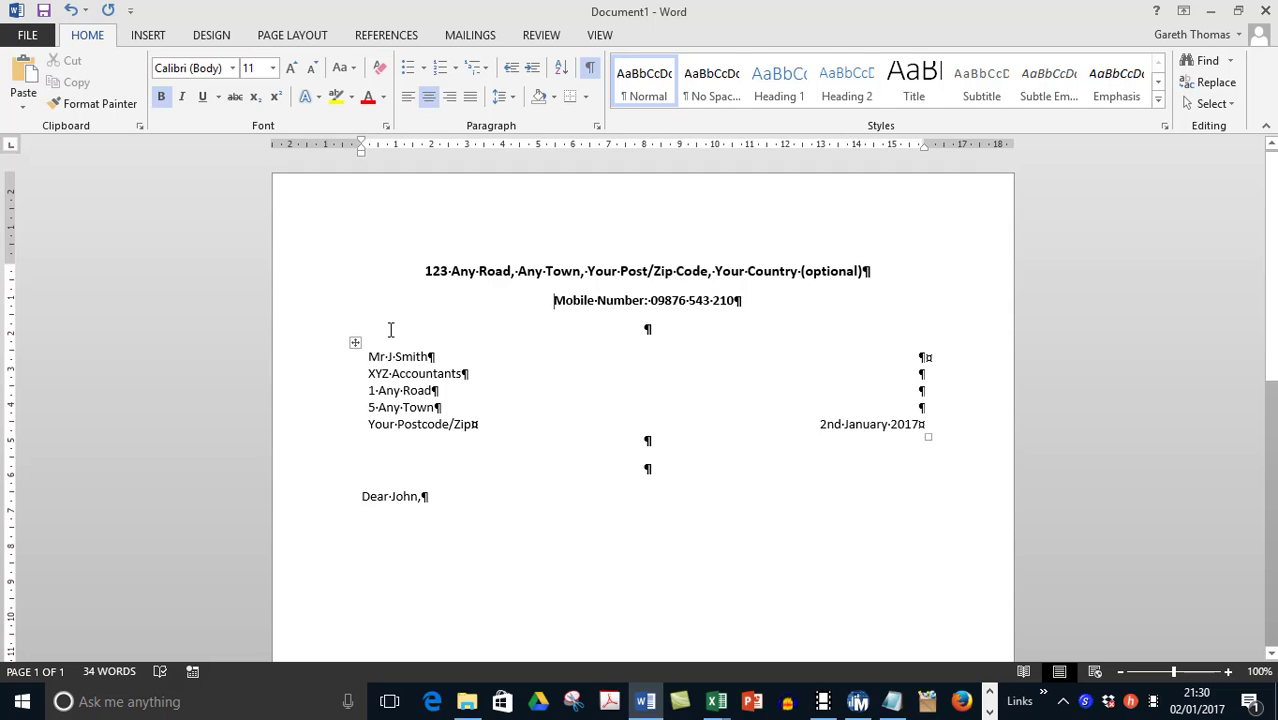
mouse_move(376, 343)
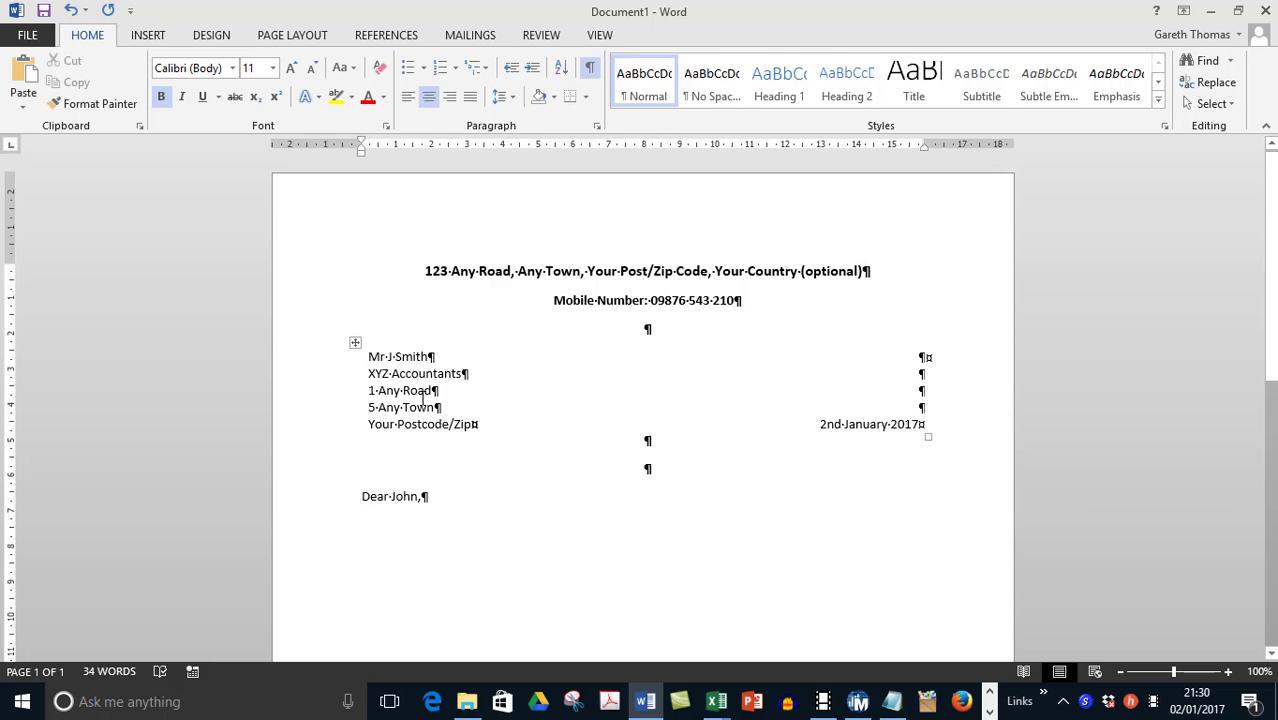
mouse_move(735, 443)
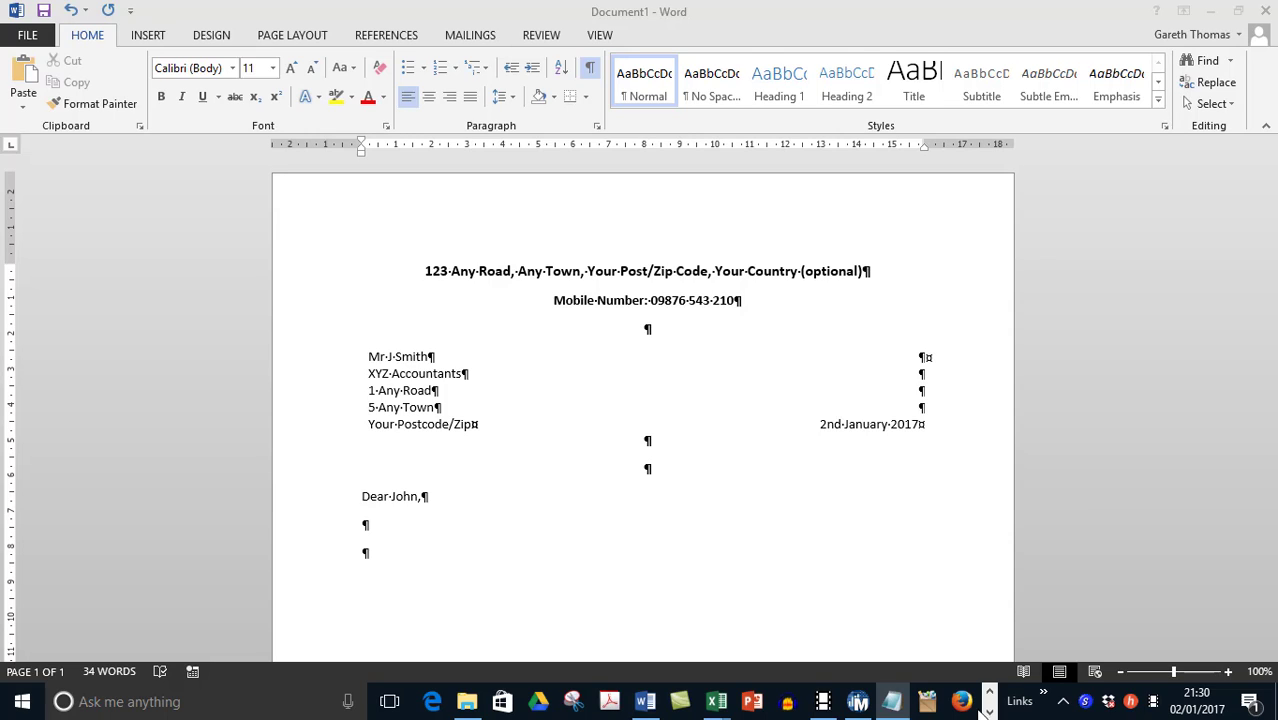
Step: Place the cursor below 'Dear John,' and select the Body Text placeholder line
left_click(367, 552)
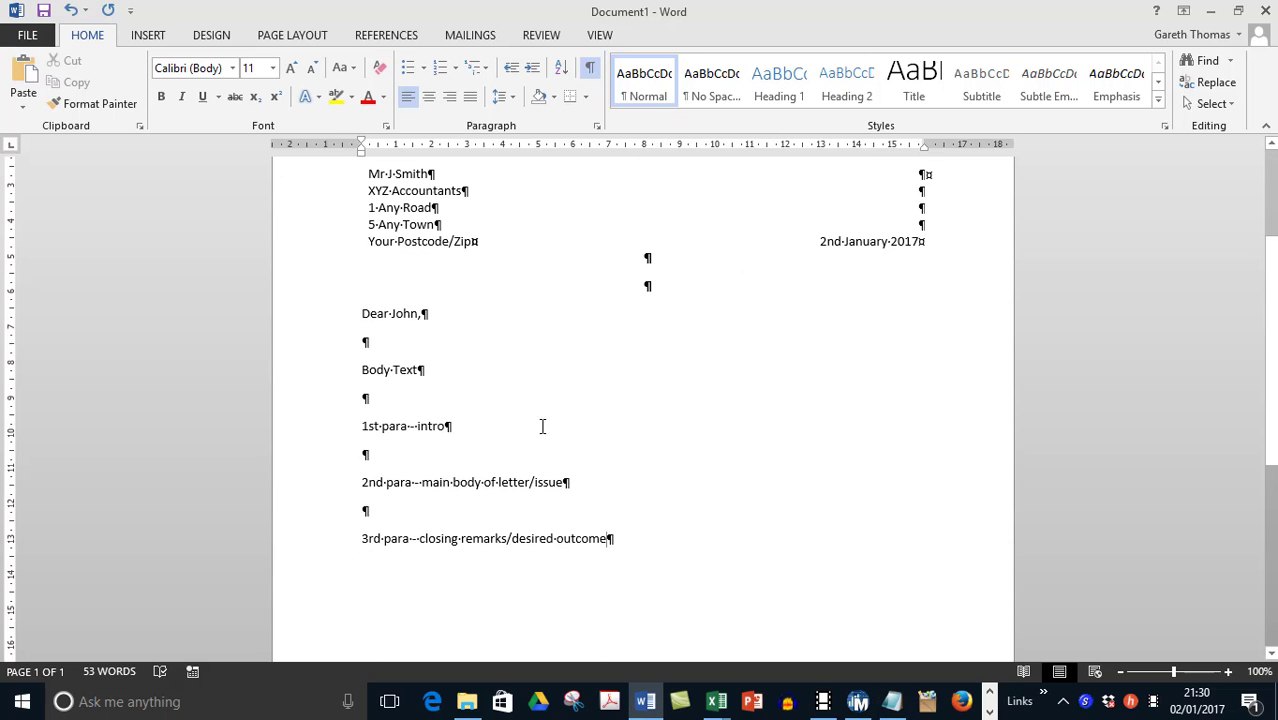
double_click(390, 369)
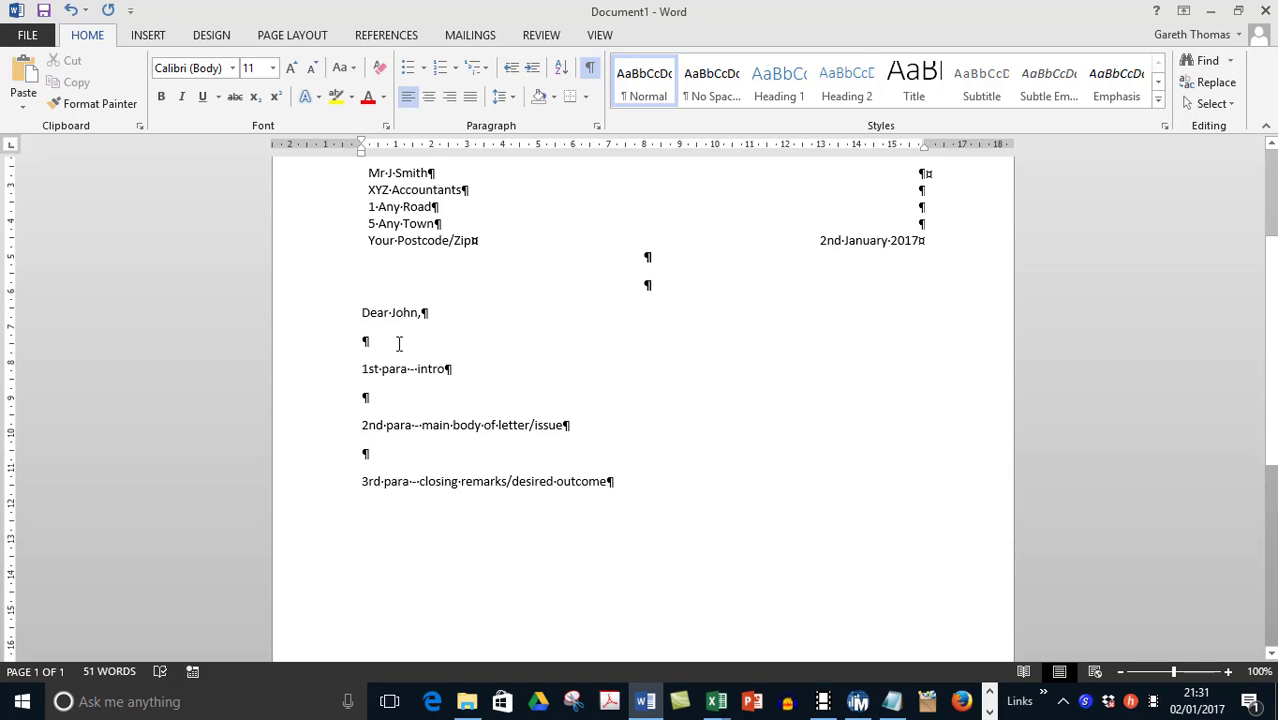
mouse_move(508, 308)
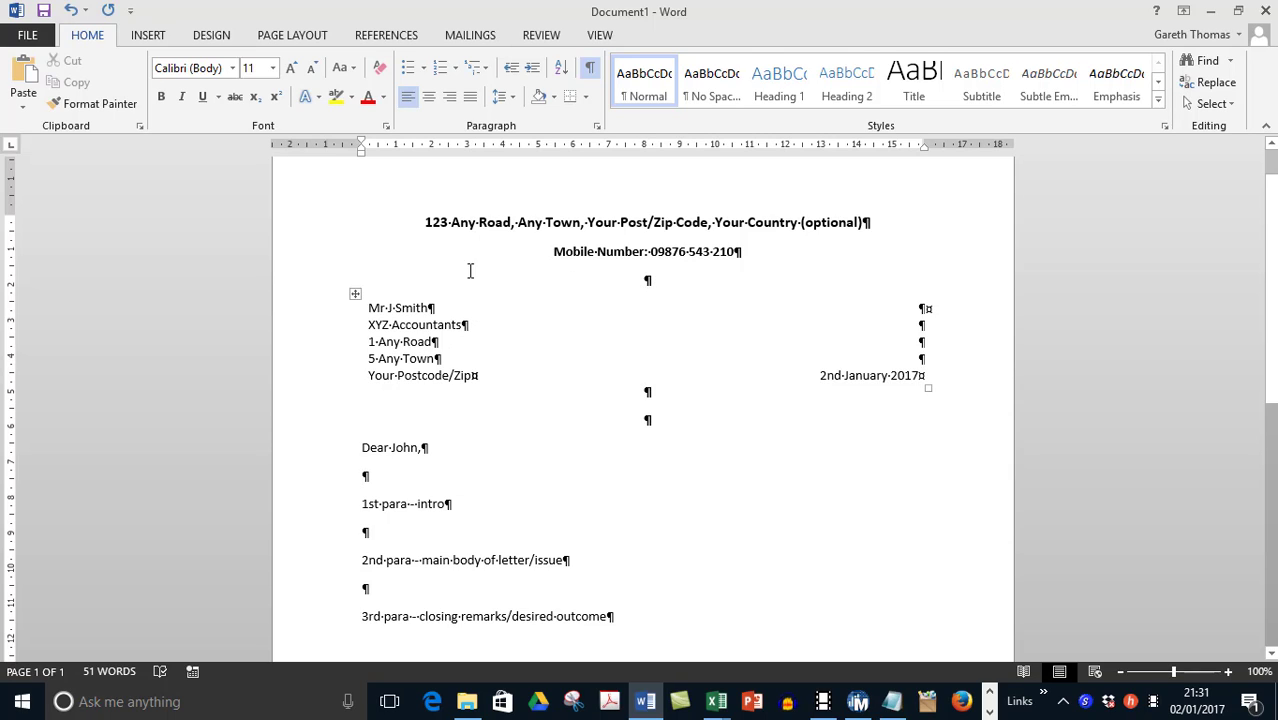
Step: Type 'Reference: 1234/xyz' on the line above the intro paragraph
scroll("up", 3)
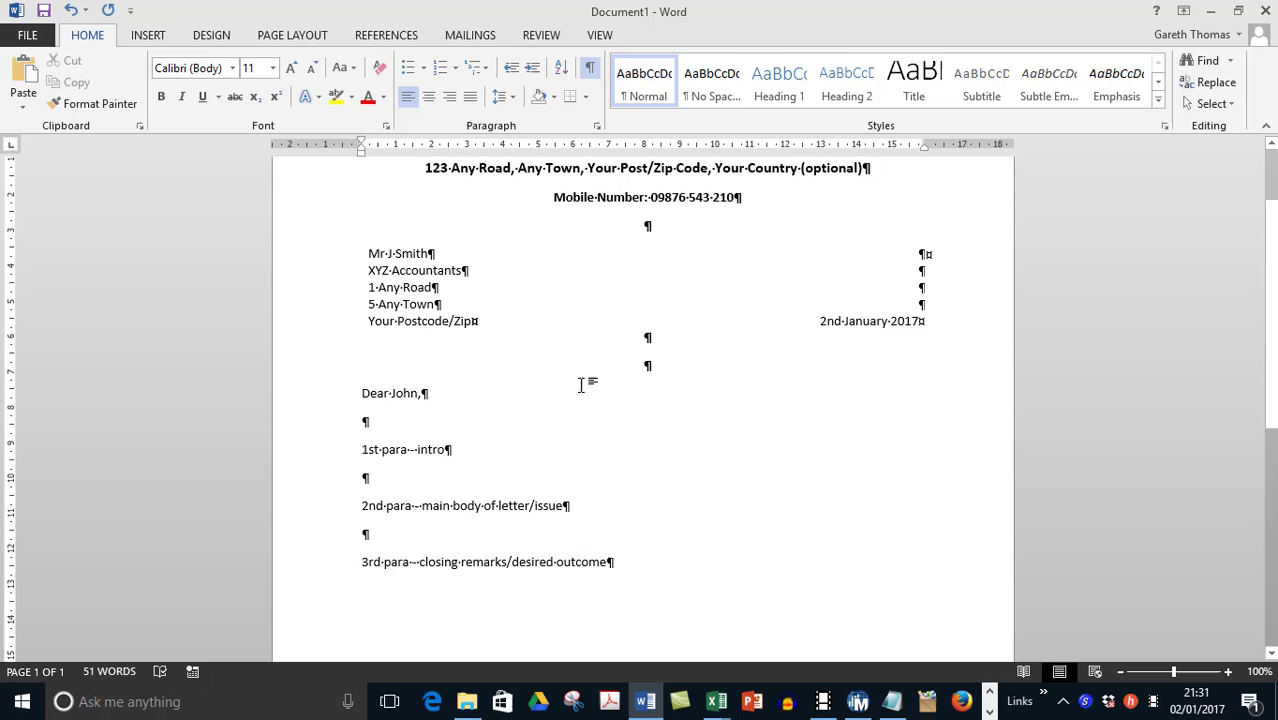
scroll("up", 3)
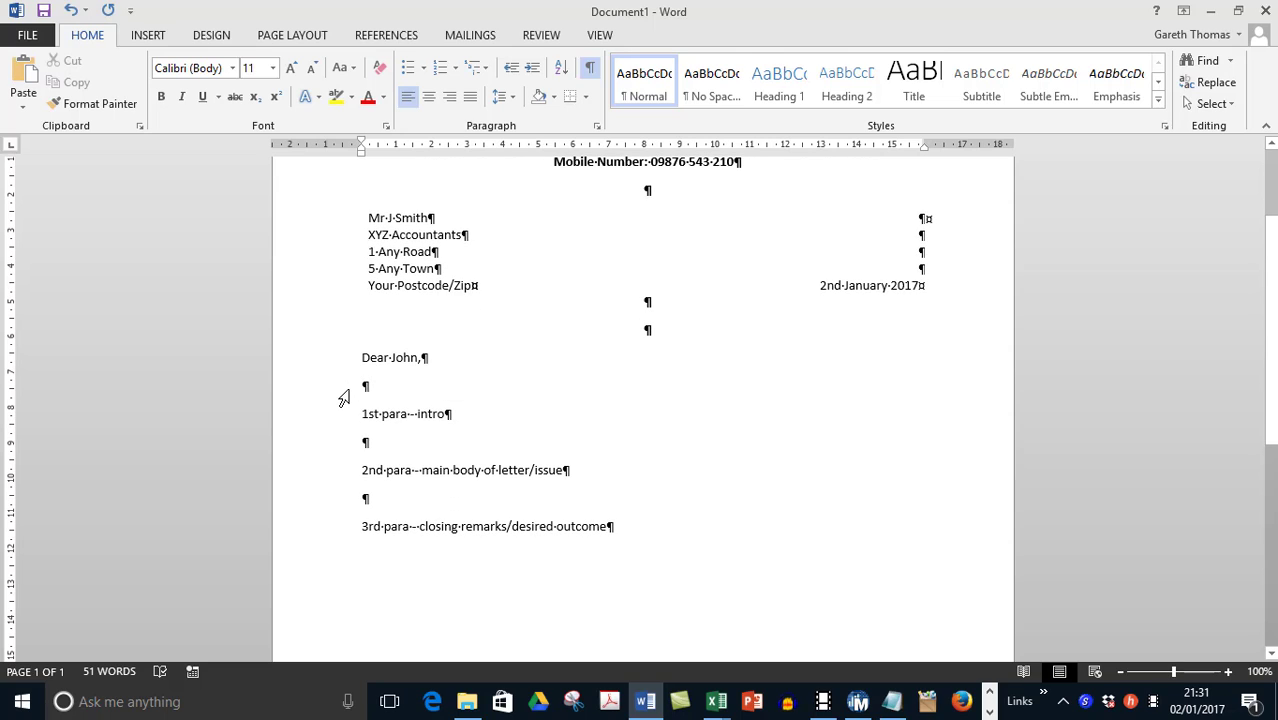
mouse_move(464, 357)
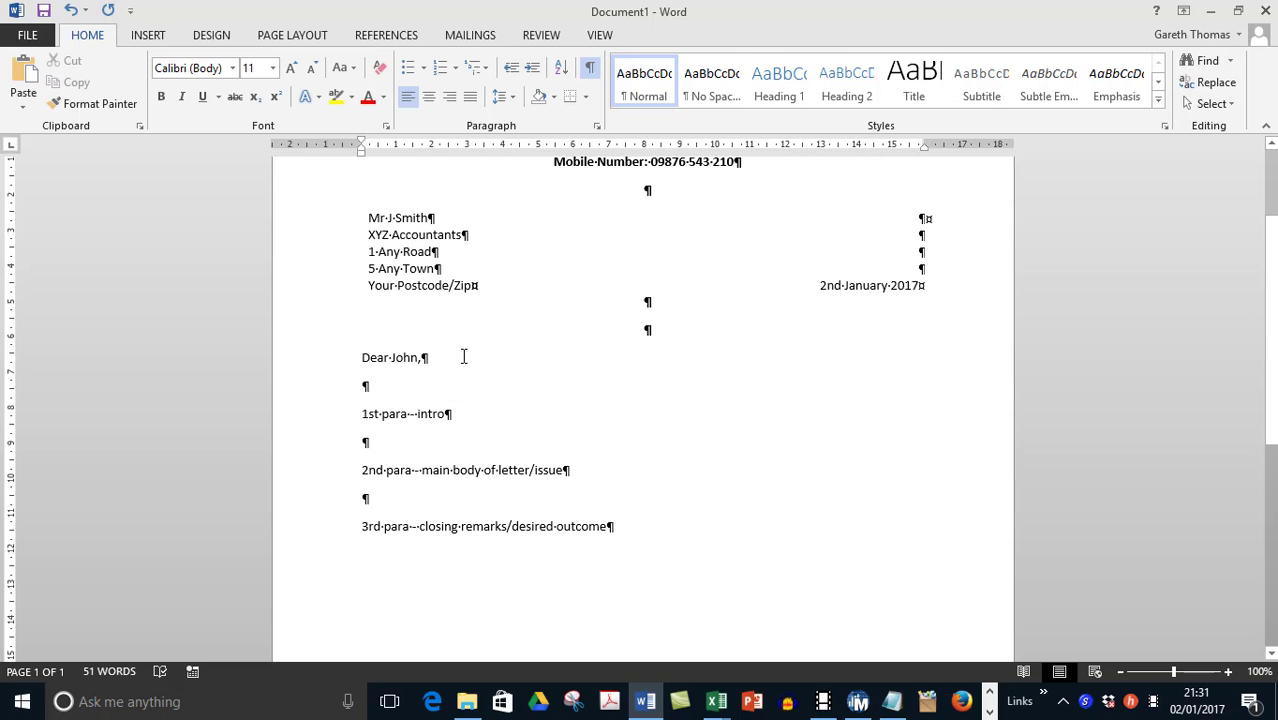
mouse_move(387, 420)
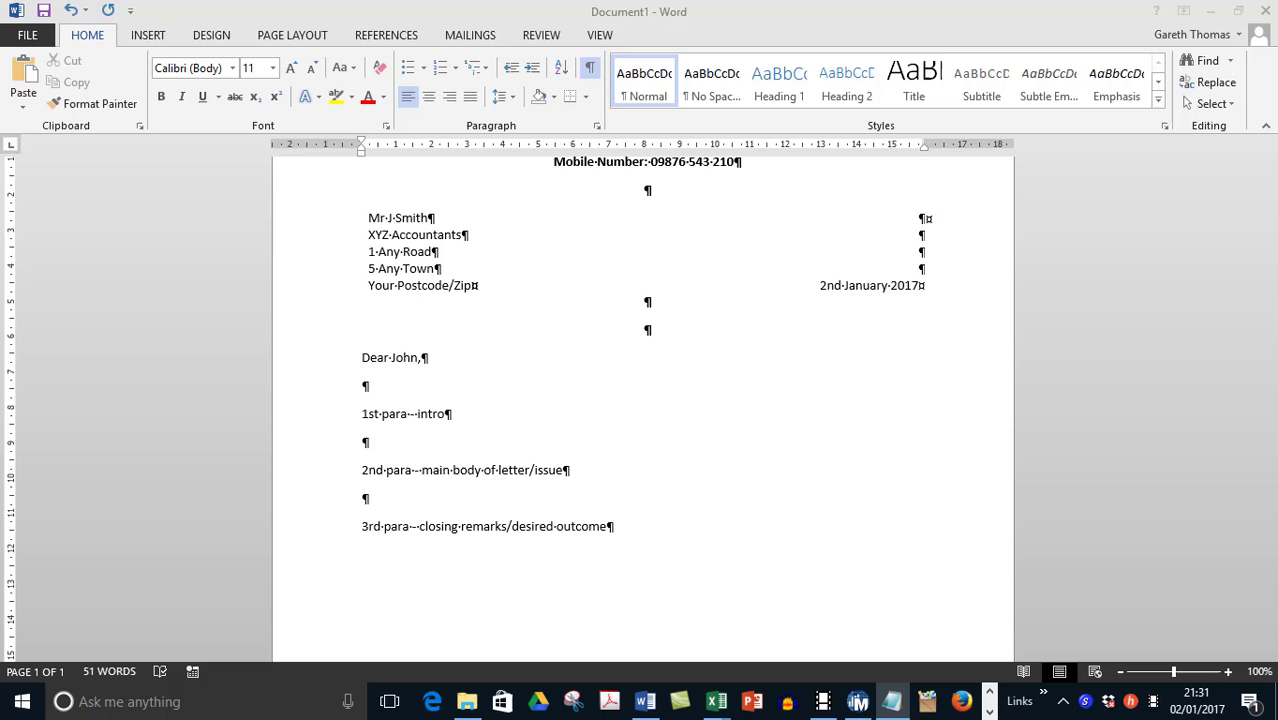
mouse_move(351, 410)
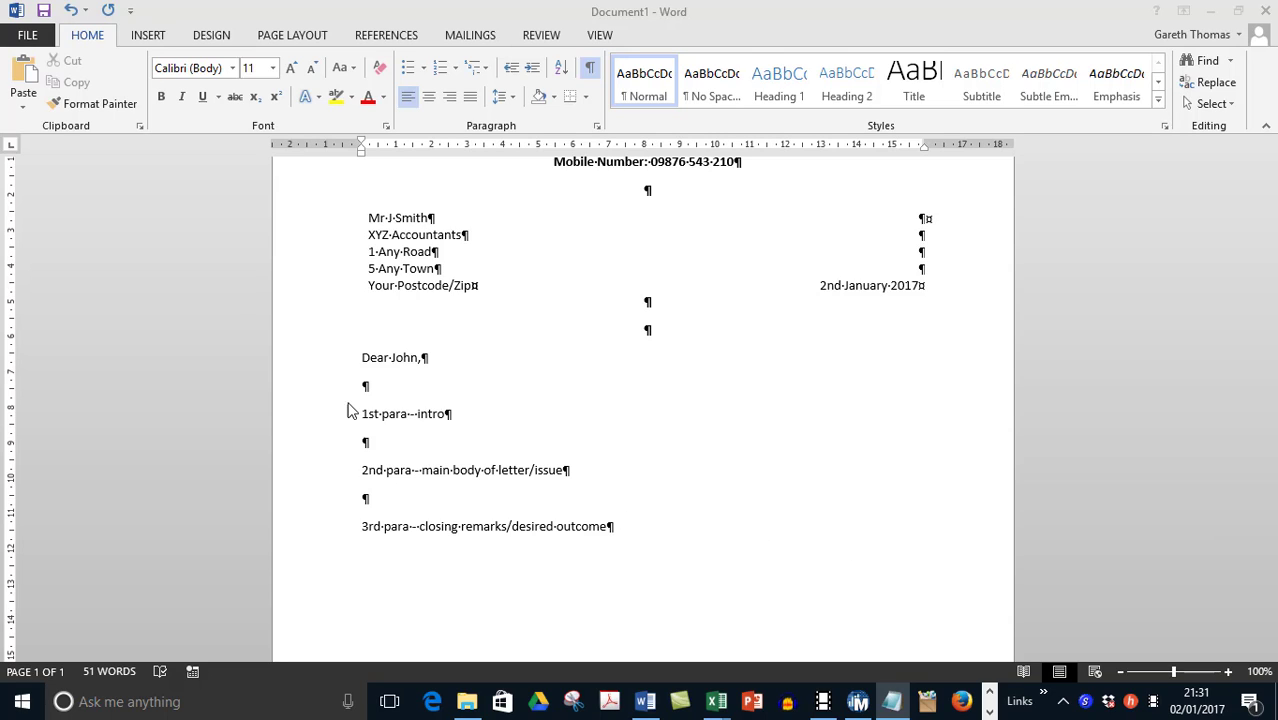
type("Reference:-1234/xyz")
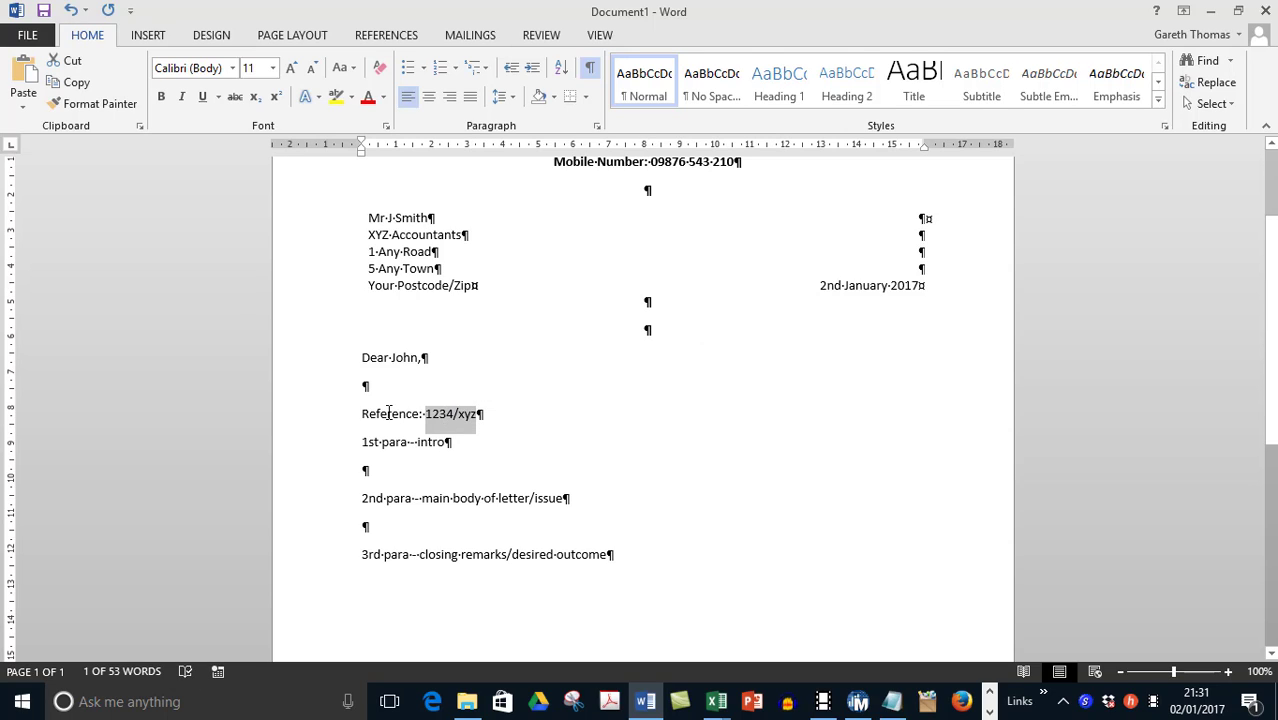
Step: Type 'Account Number:' before Reference and move the intro text onto its own line
left_click(359, 394)
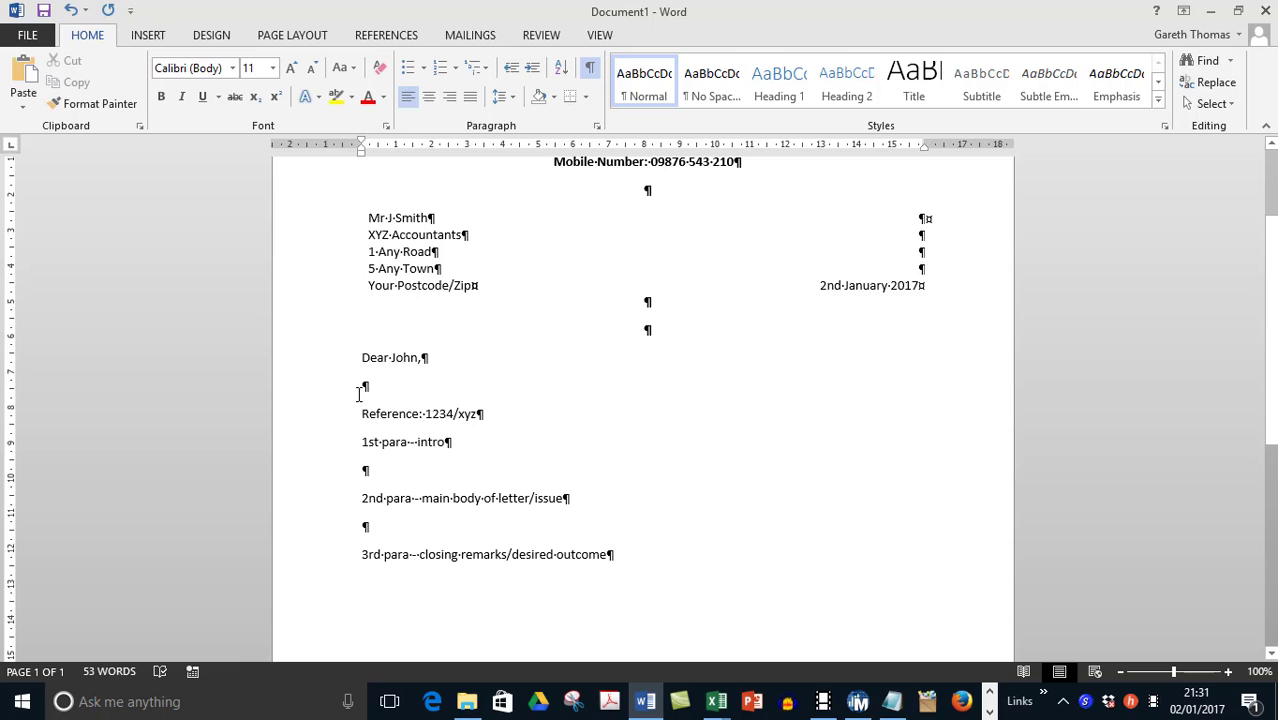
type("Account num")
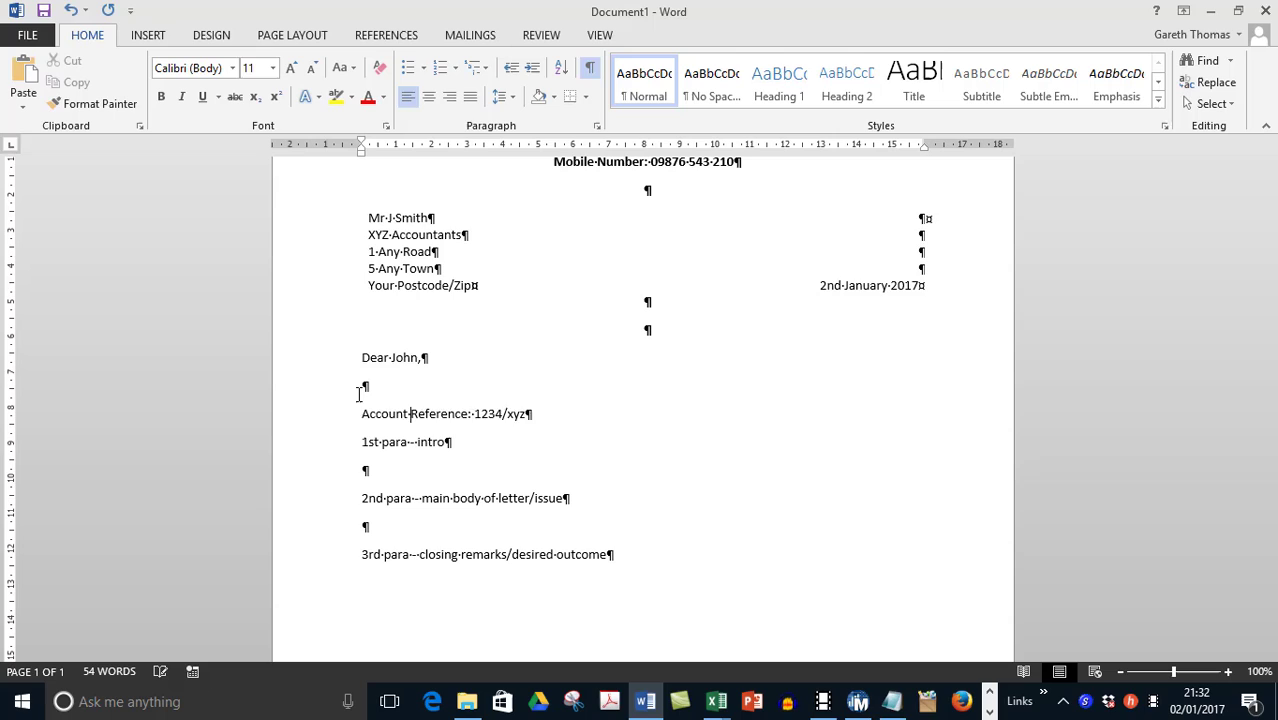
type("Number:")
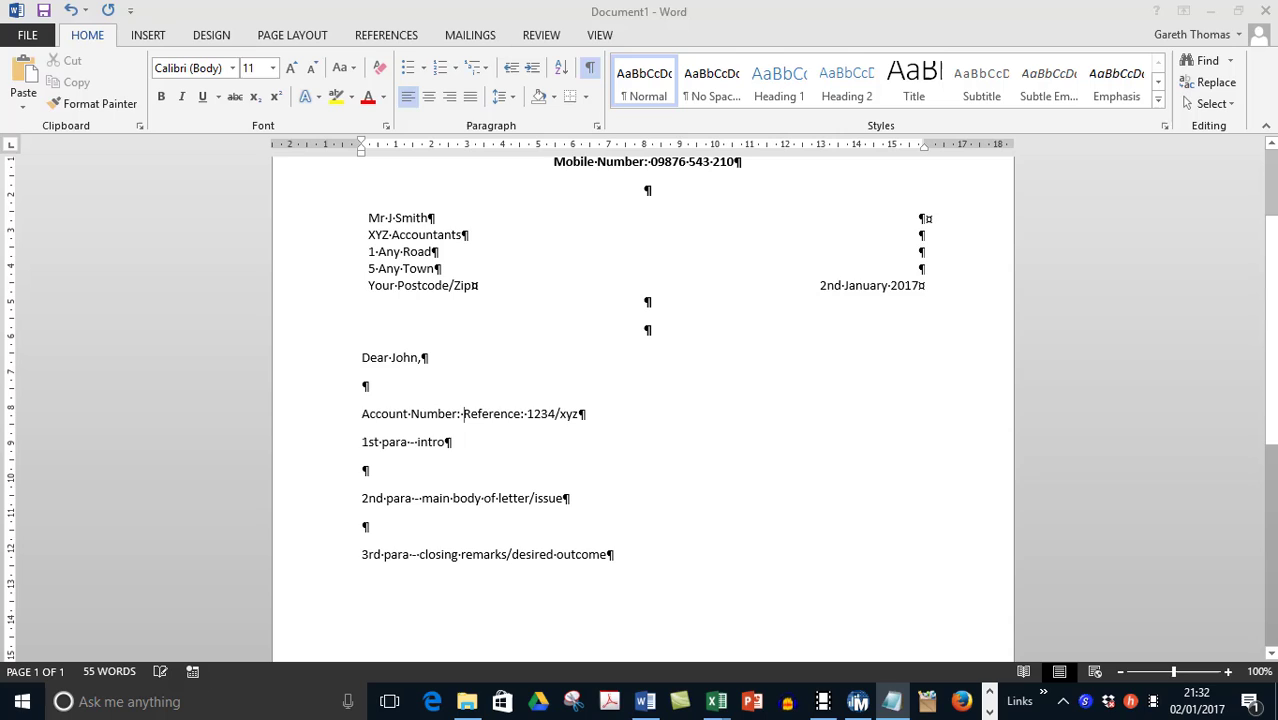
mouse_move(483, 630)
type("Subject: Complain Regarding Poor Quality Merchandise [for example]")
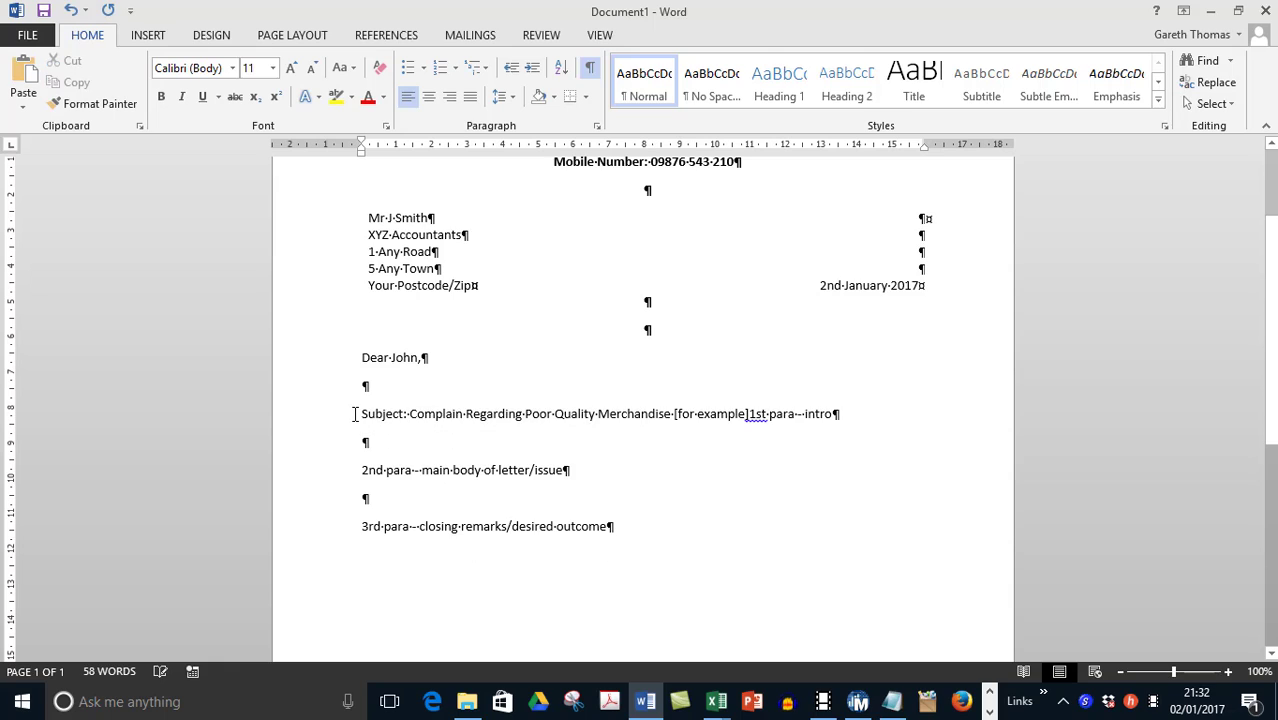
key("enter")
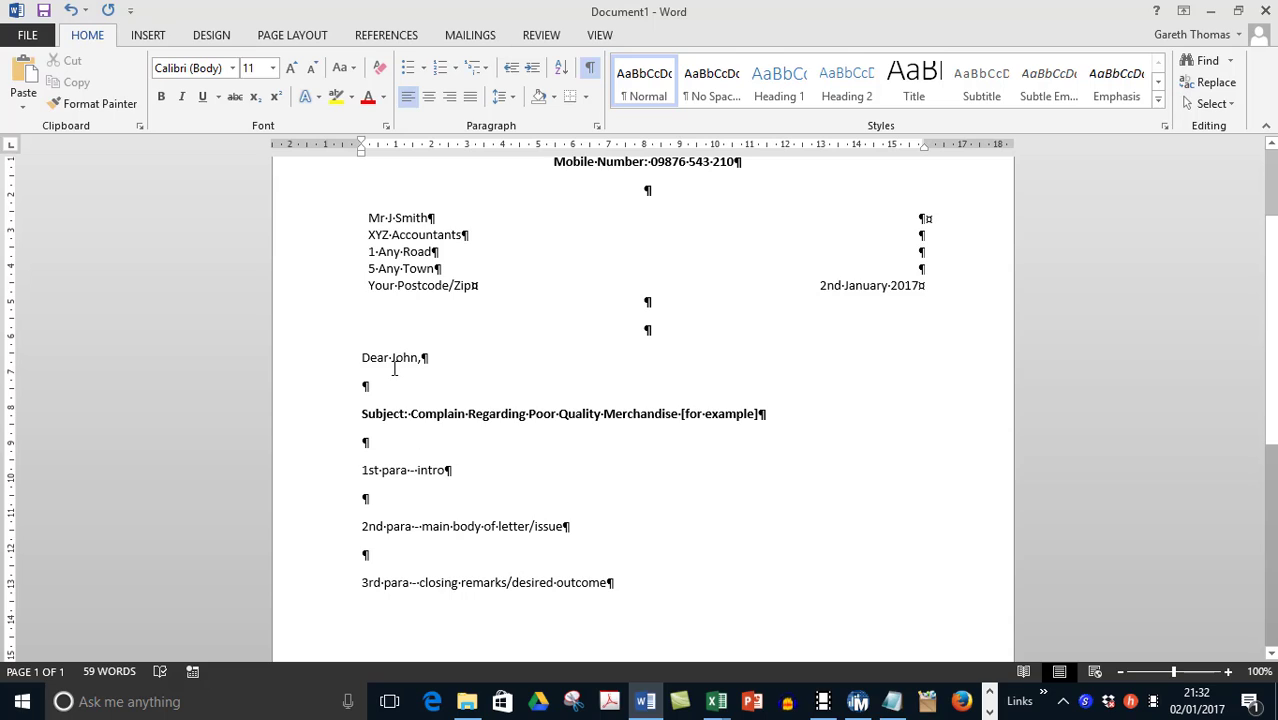
mouse_move(396, 478)
type("t")
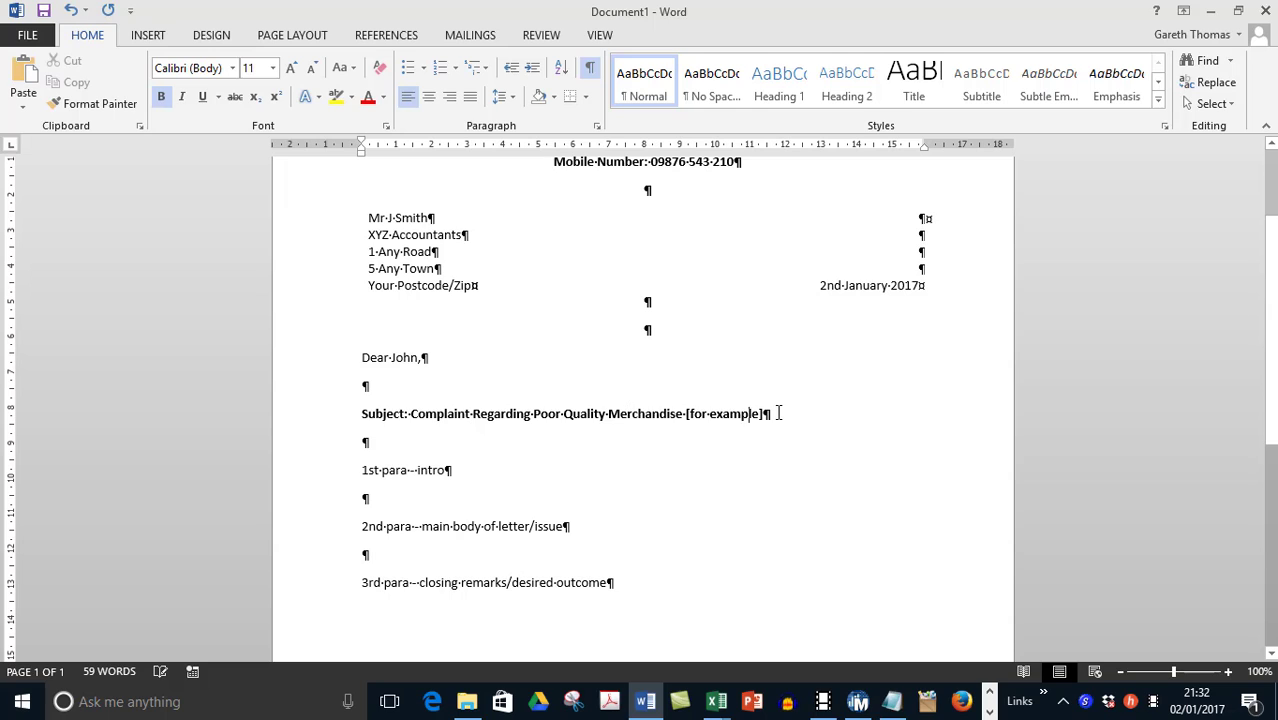
Step: Scroll down to the letter's last paragraph and back up again
scroll("down", 3)
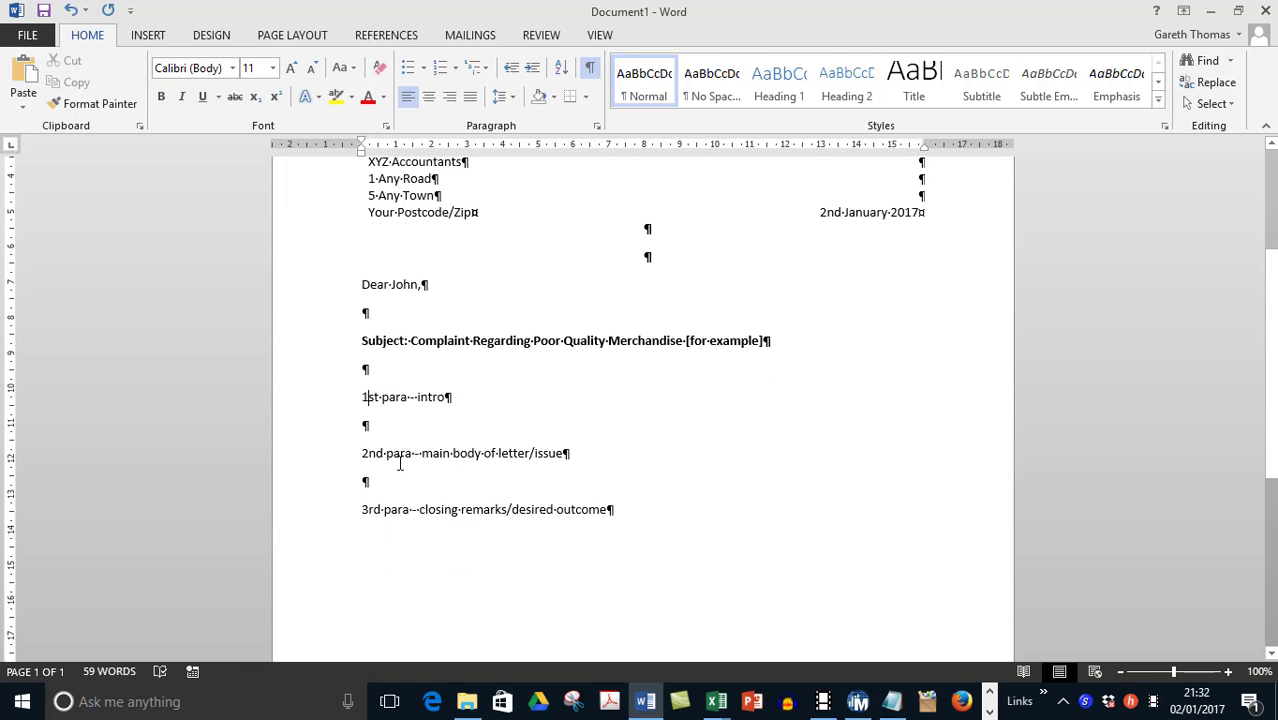
scroll("down", 3)
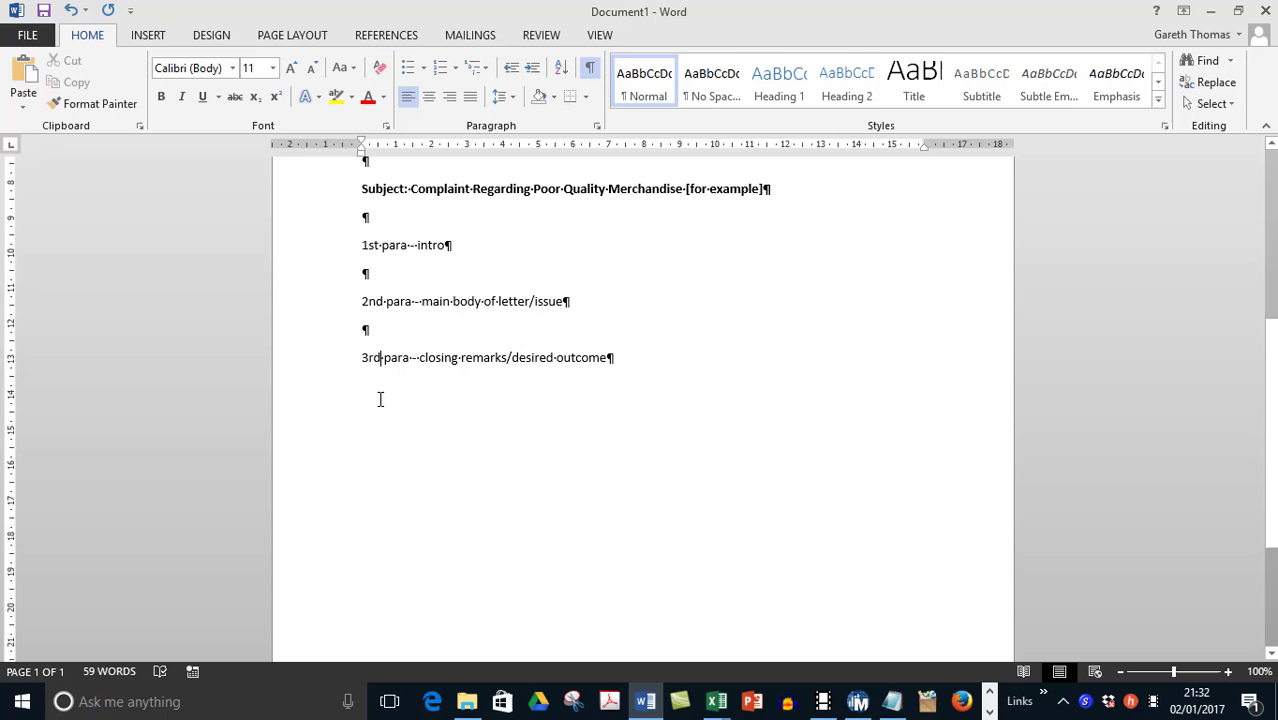
mouse_move(645, 342)
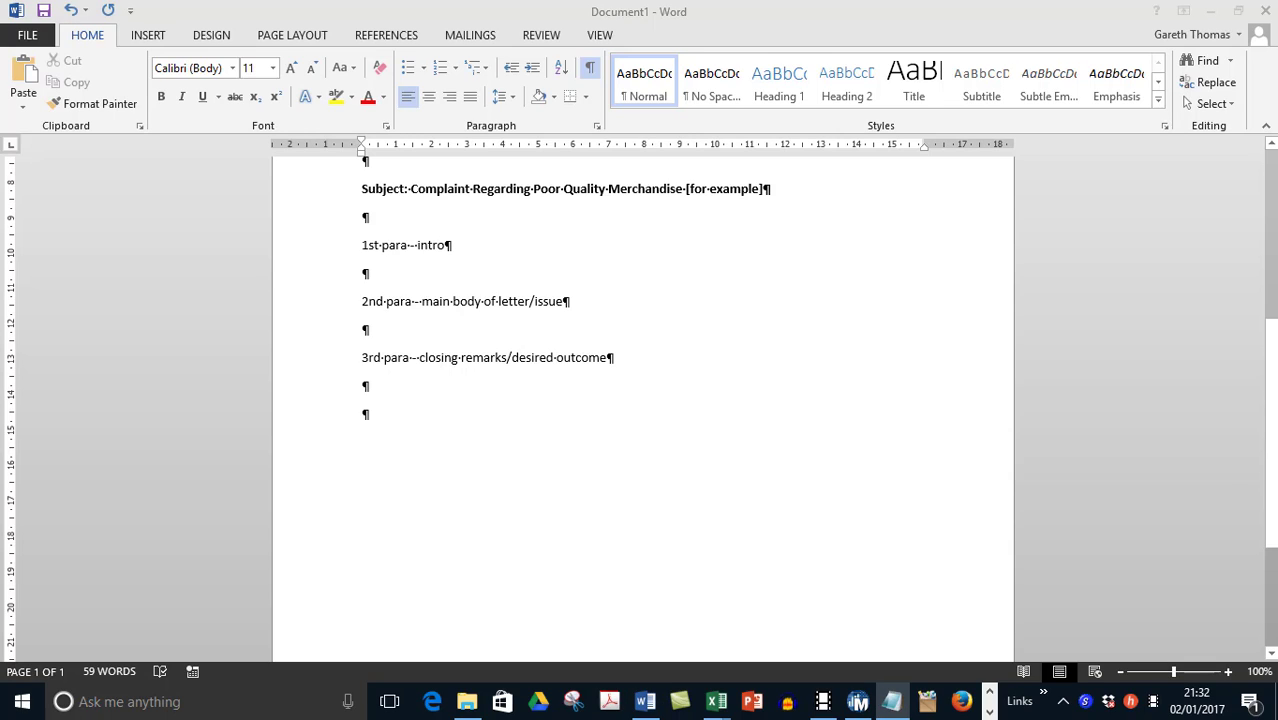
mouse_move(289, 537)
type("Yours sincerely or Yours faithfully, [say why difference between each one]")
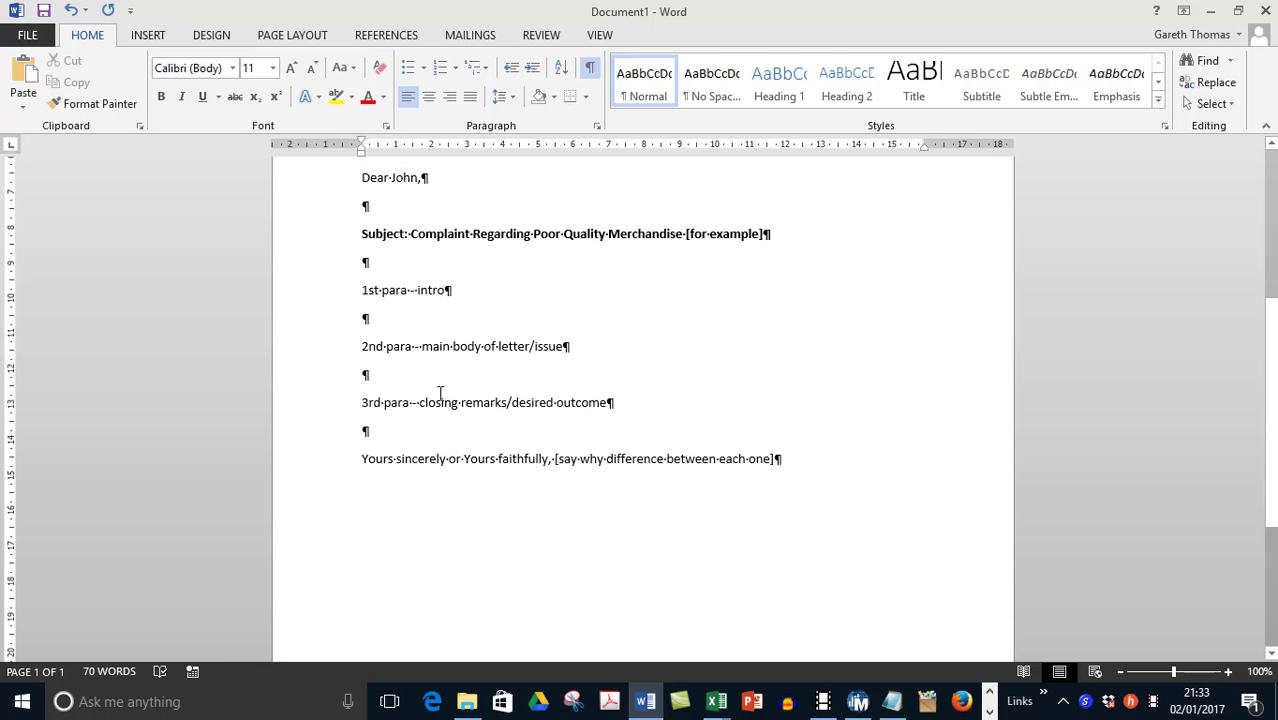
scroll("up", 3)
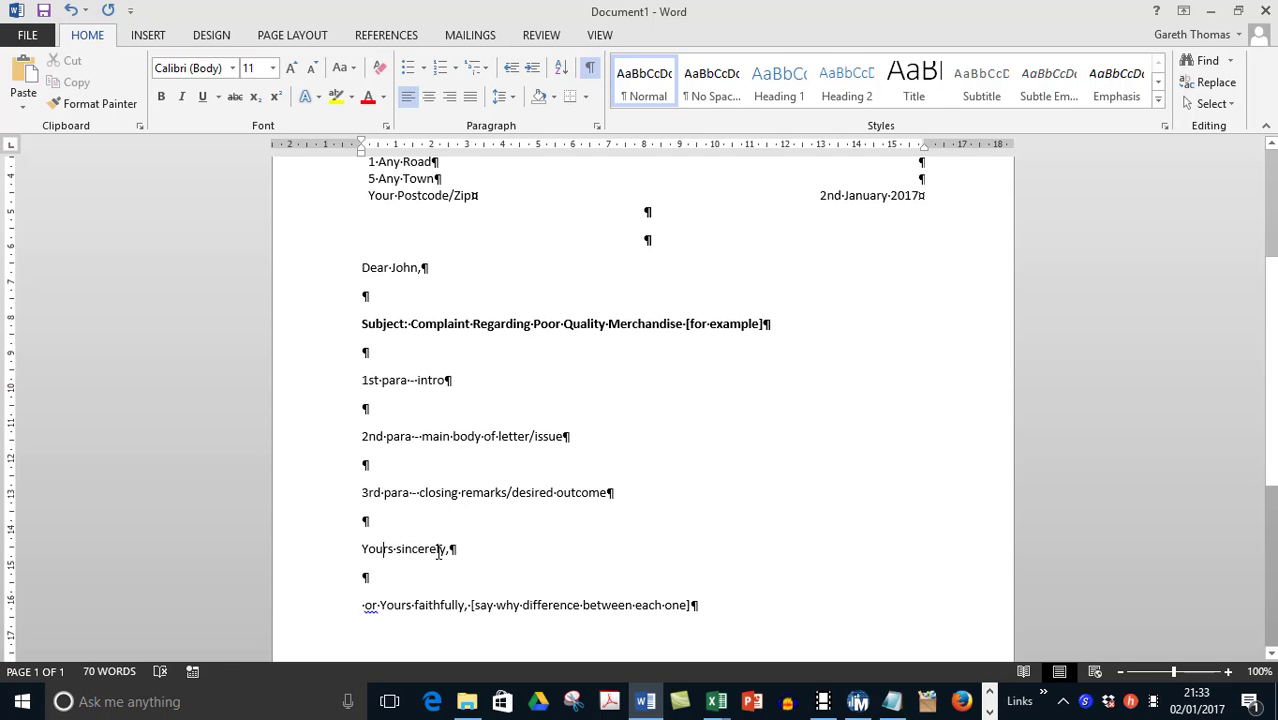
Step: Select the word 'sincerely' in the closing line
double_click(420, 548)
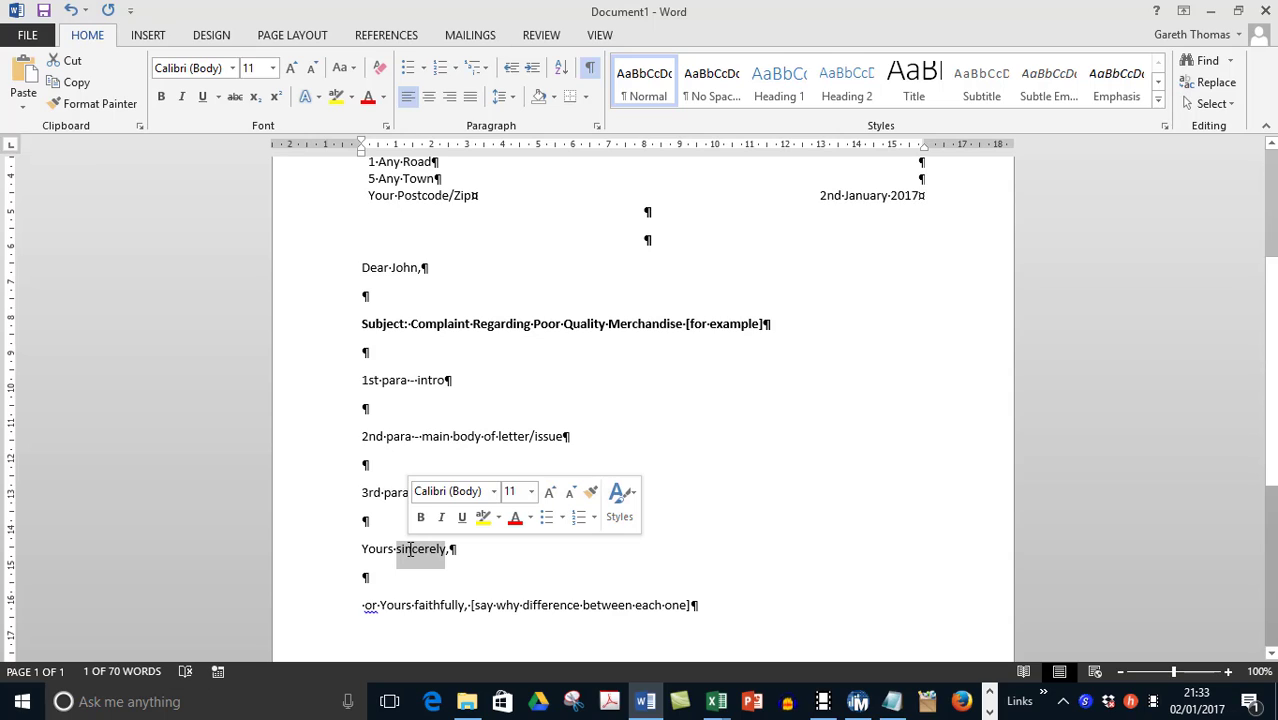
mouse_move(408, 557)
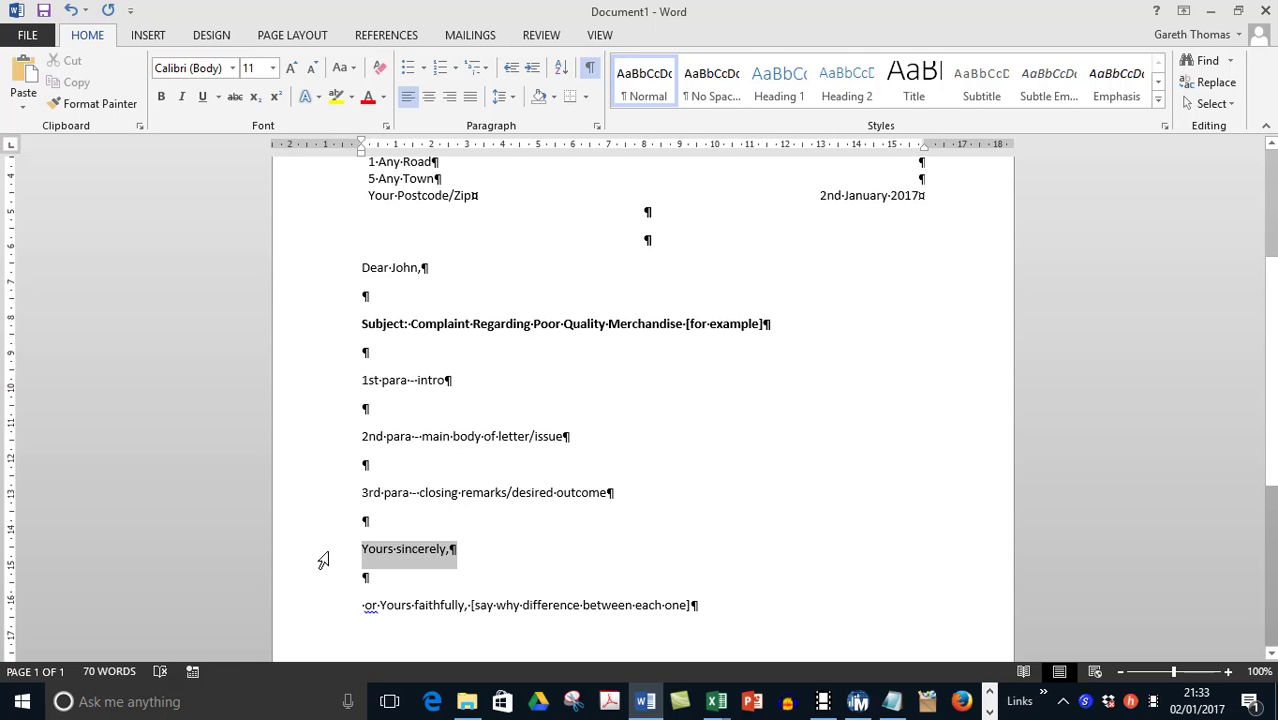
Step: Replace 'John' in the salutation with 'Sir or Madam'
double_click(405, 548)
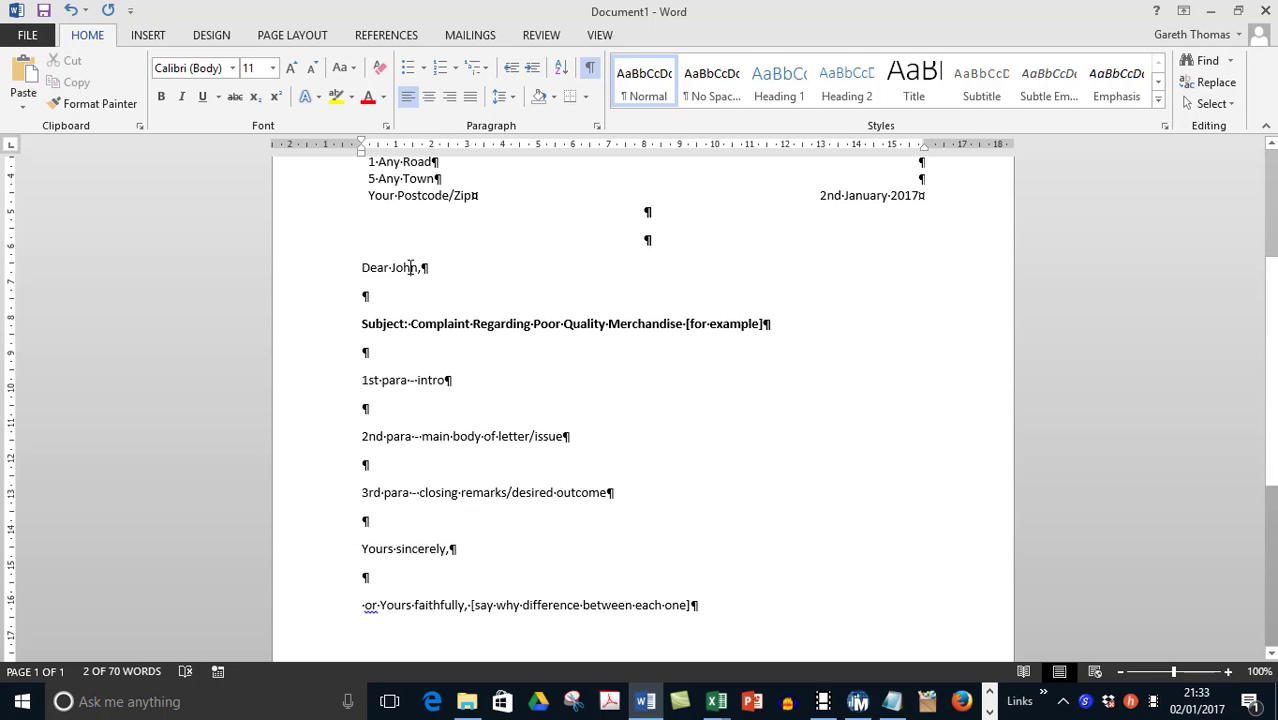
double_click(406, 267)
type("Si")
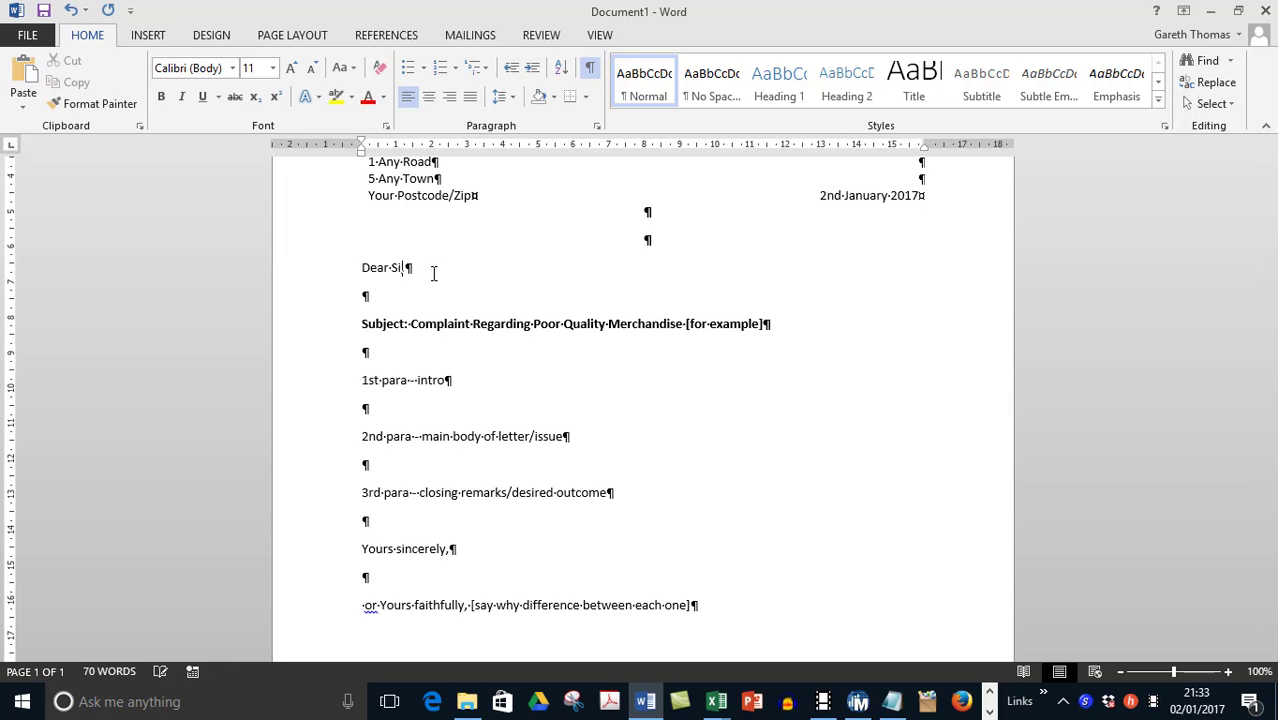
type("Ma")
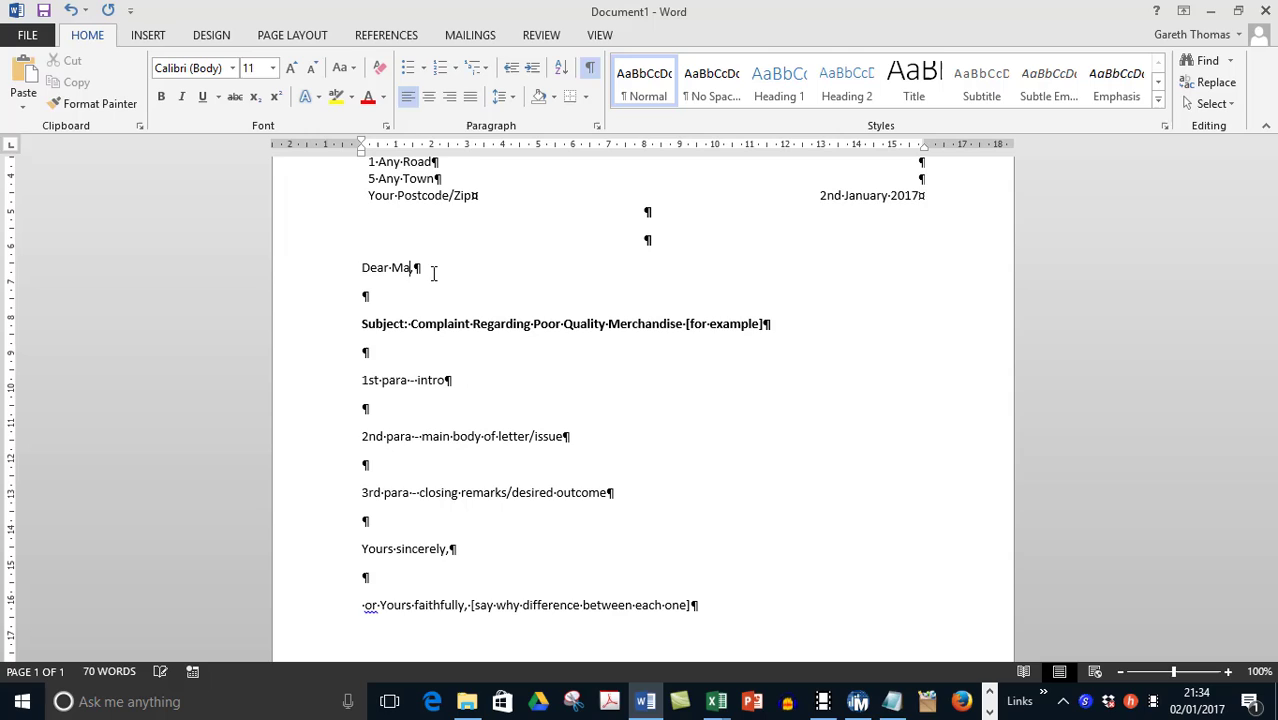
type("S")
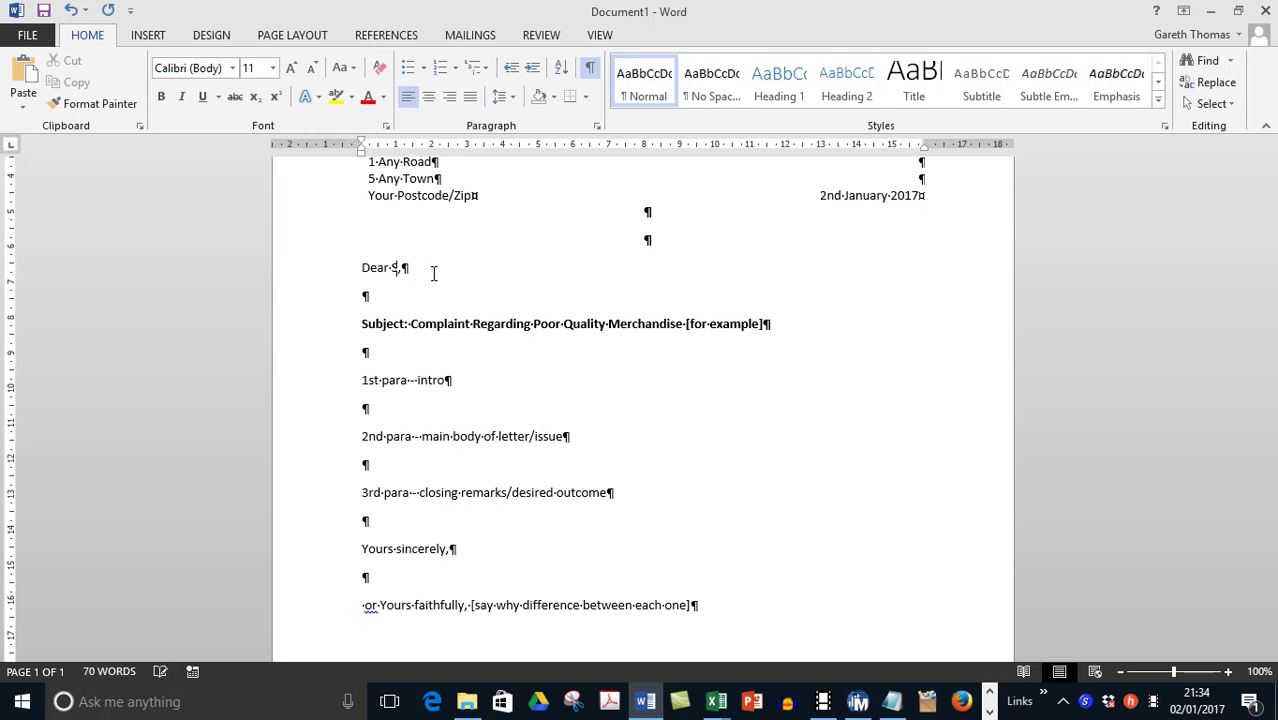
type("Sir or")
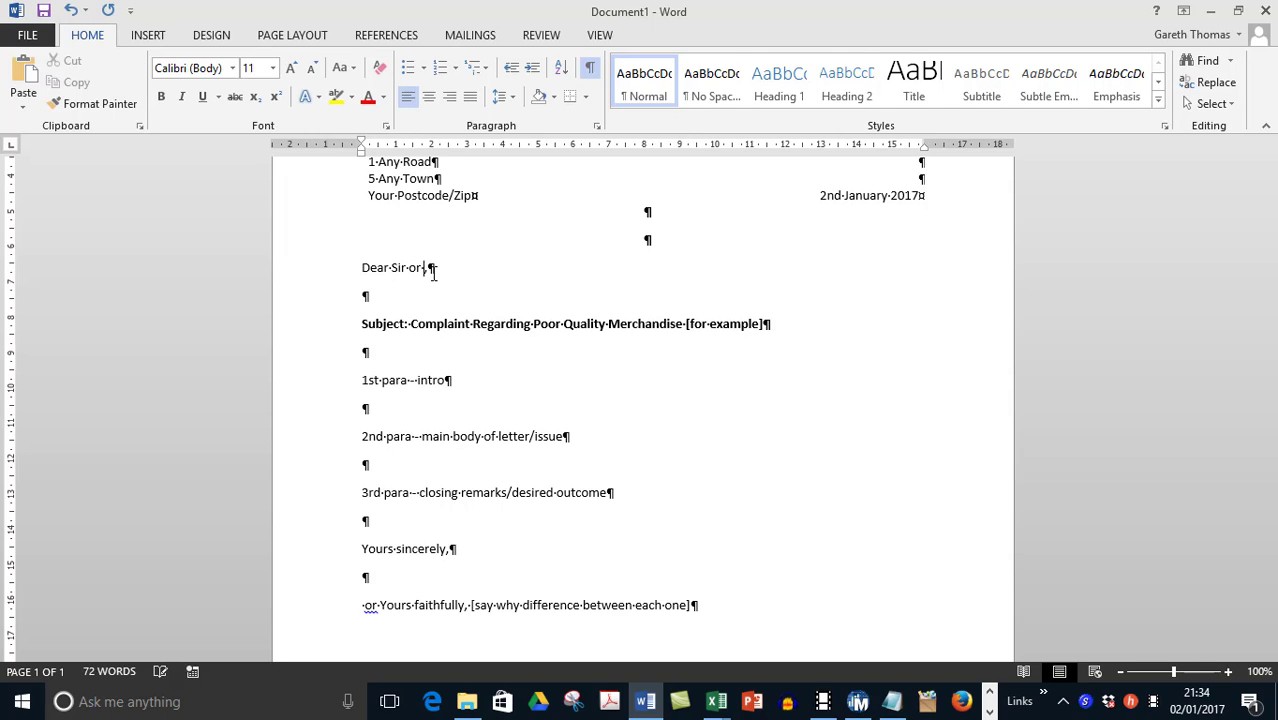
type("Madam")
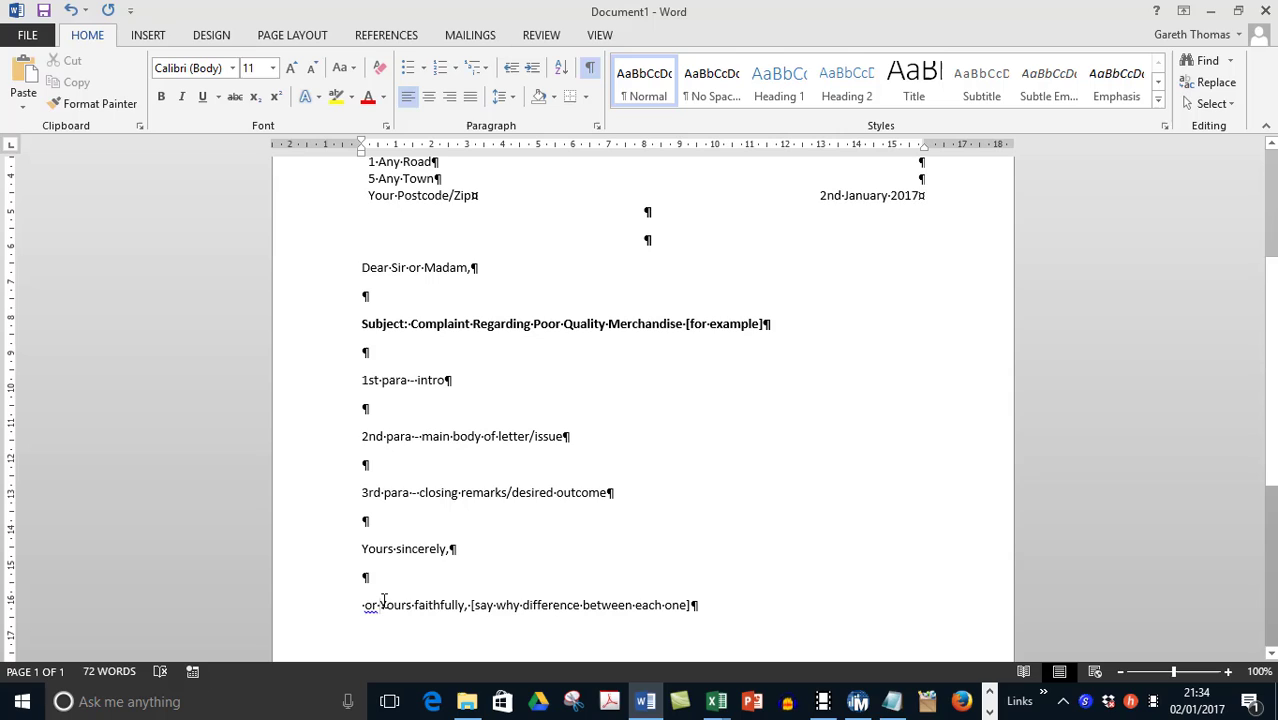
Step: Select 'Yours faithfully' in the note line to reuse as the closing
double_click(422, 605)
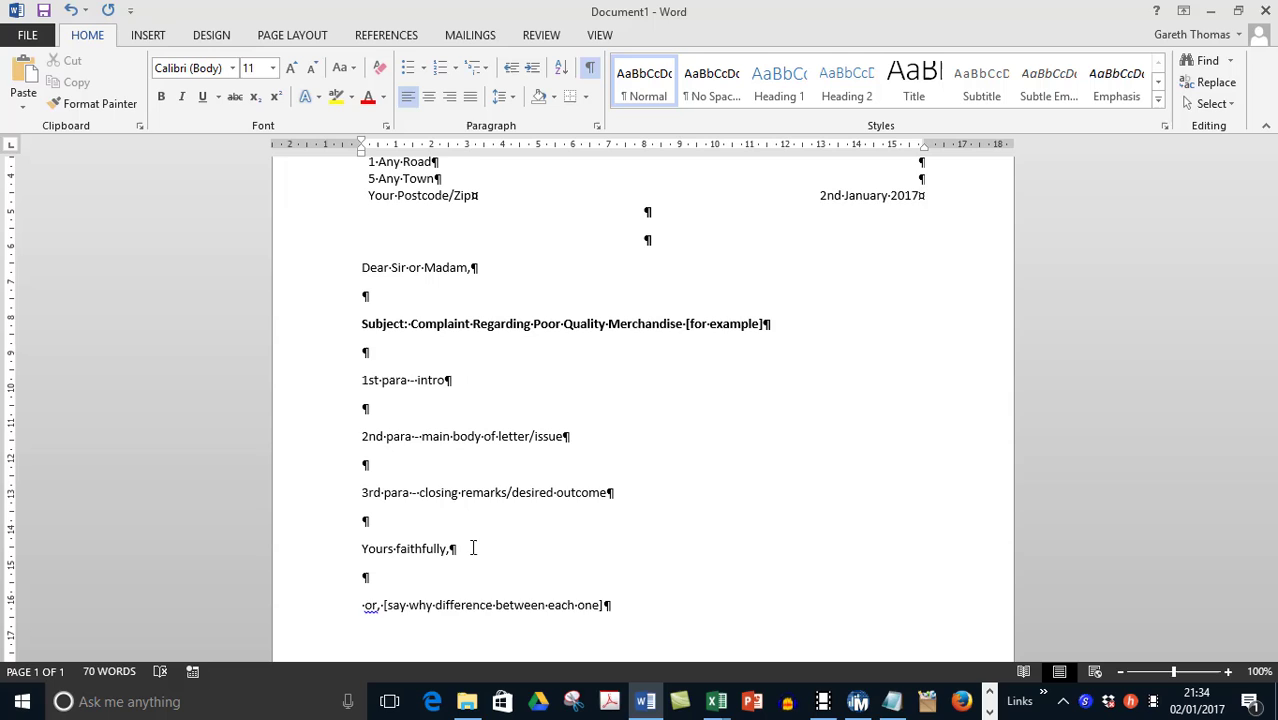
scroll("down", 3)
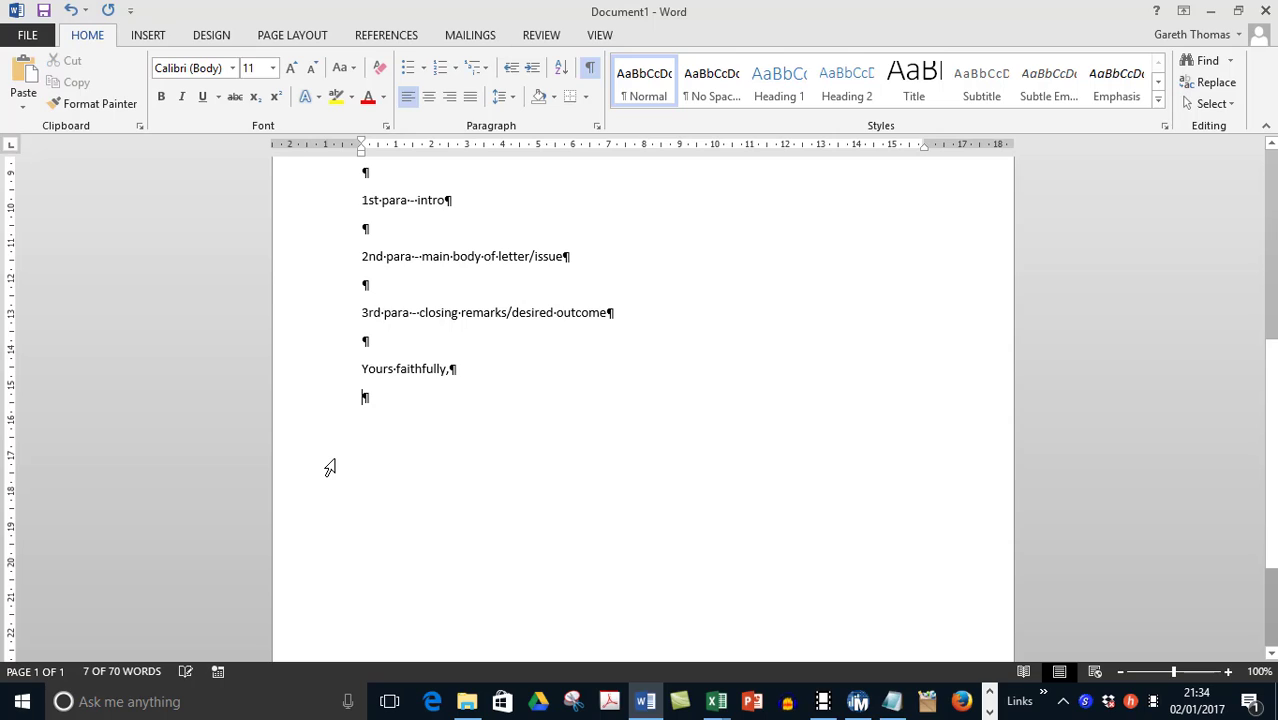
key("enter")
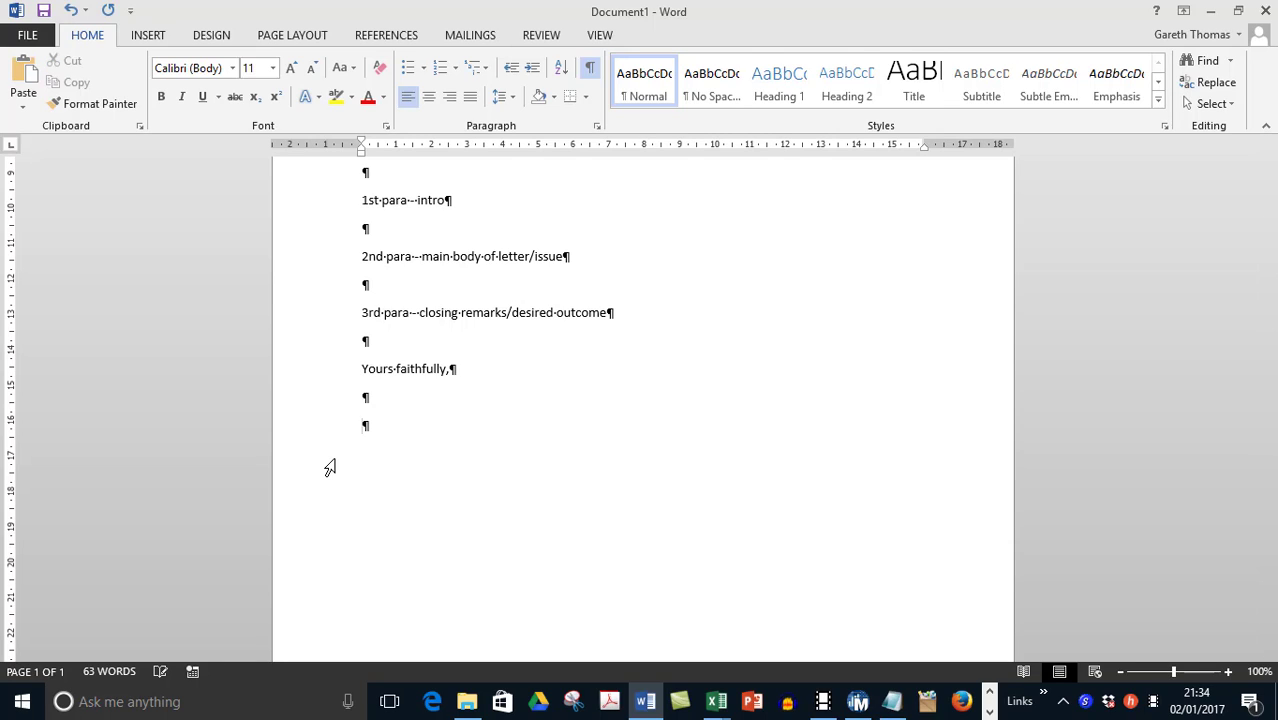
left_click(363, 425)
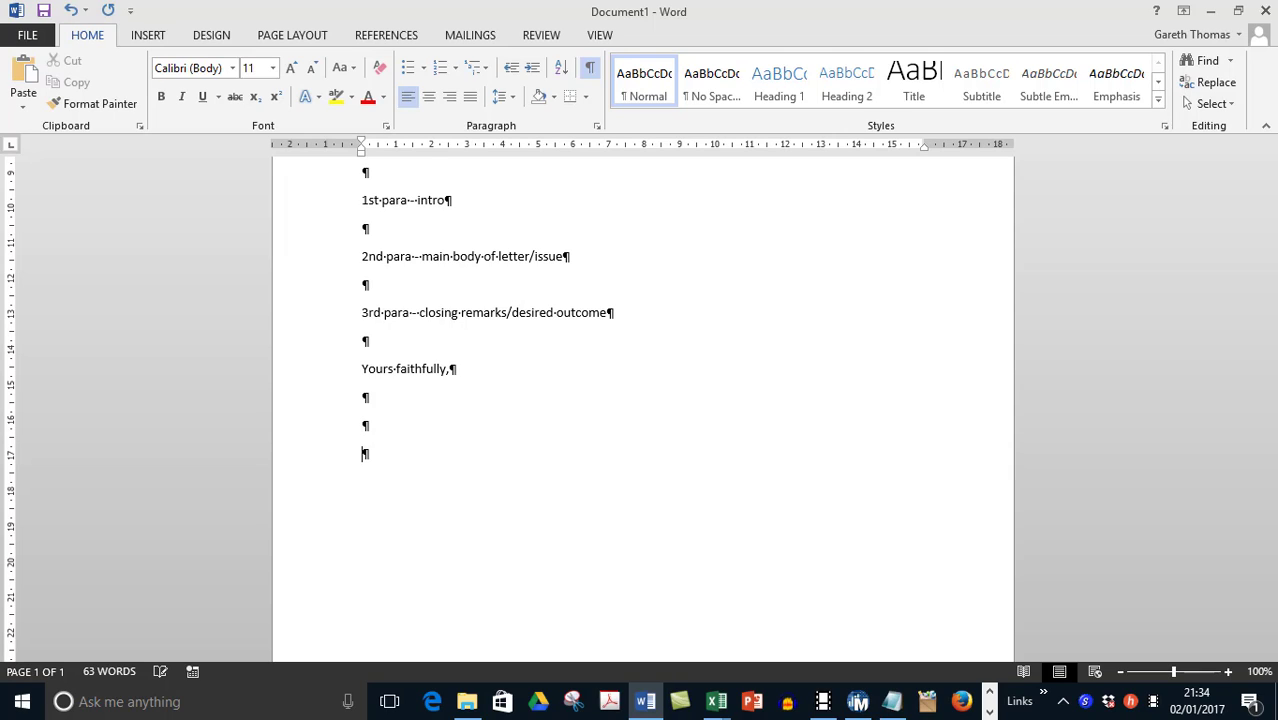
type("c")
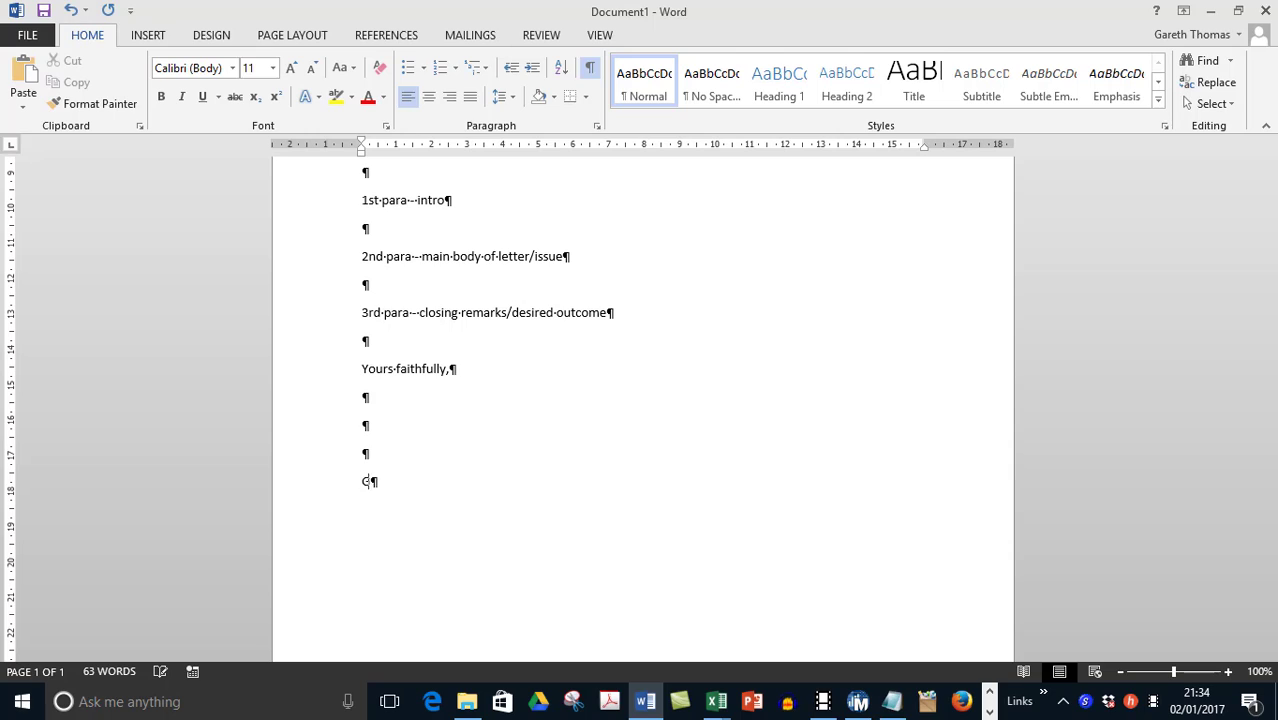
type("areth Thomas")
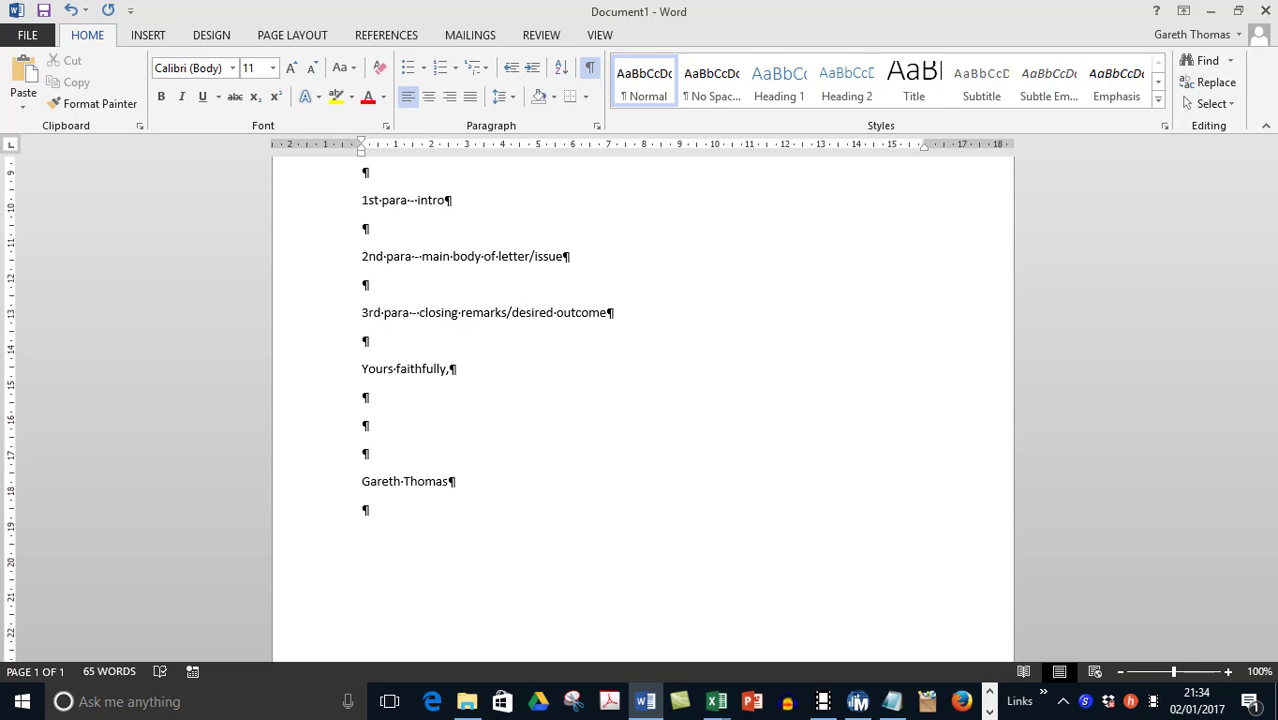
type("D")
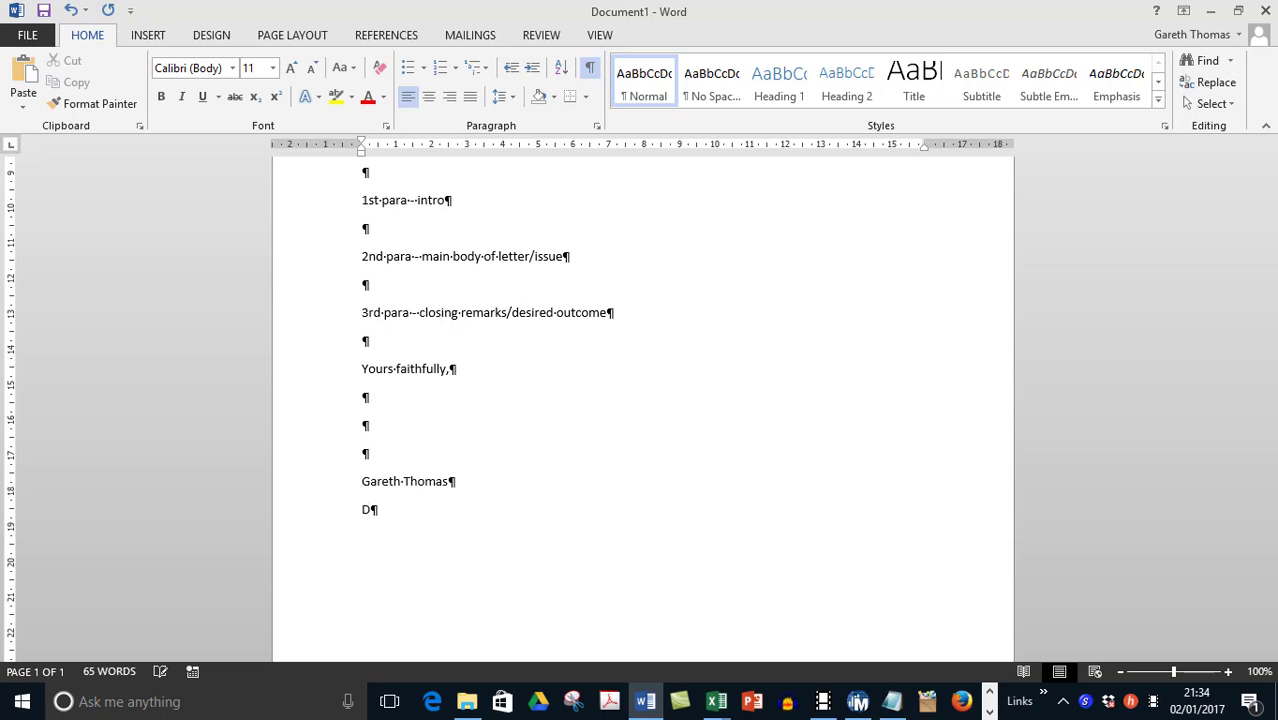
type("irector")
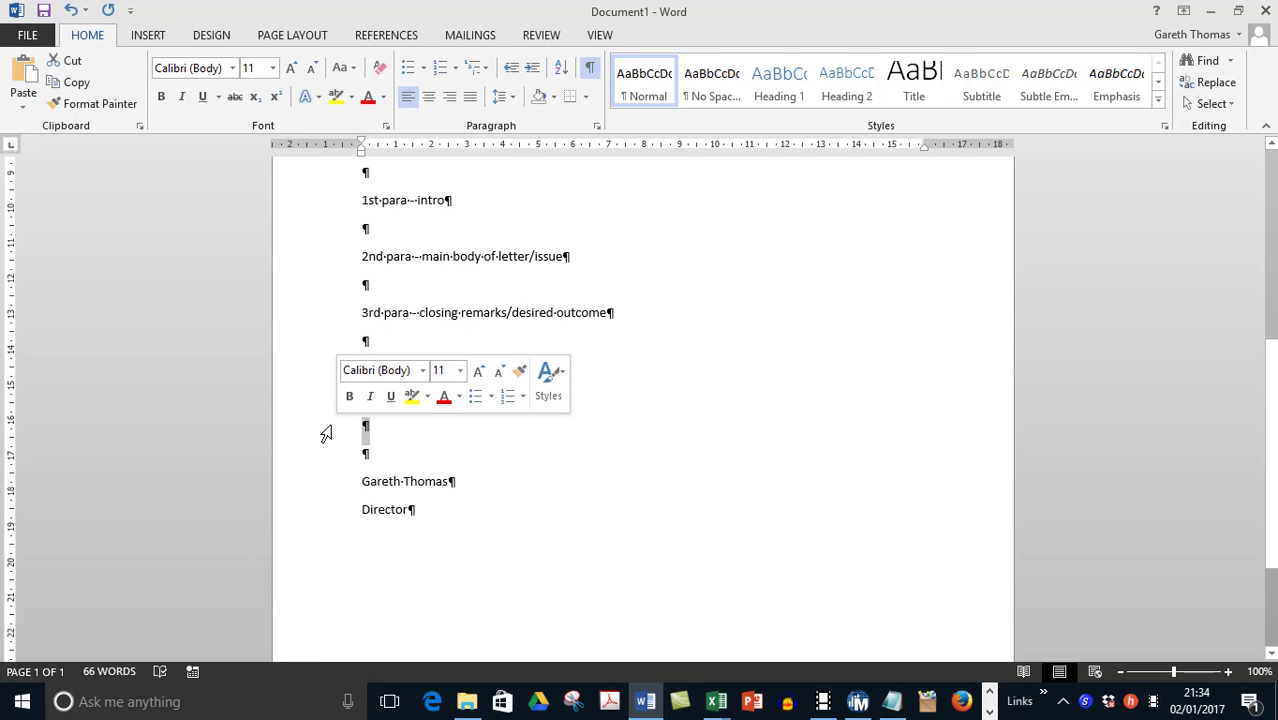
type("Yours faithfully,")
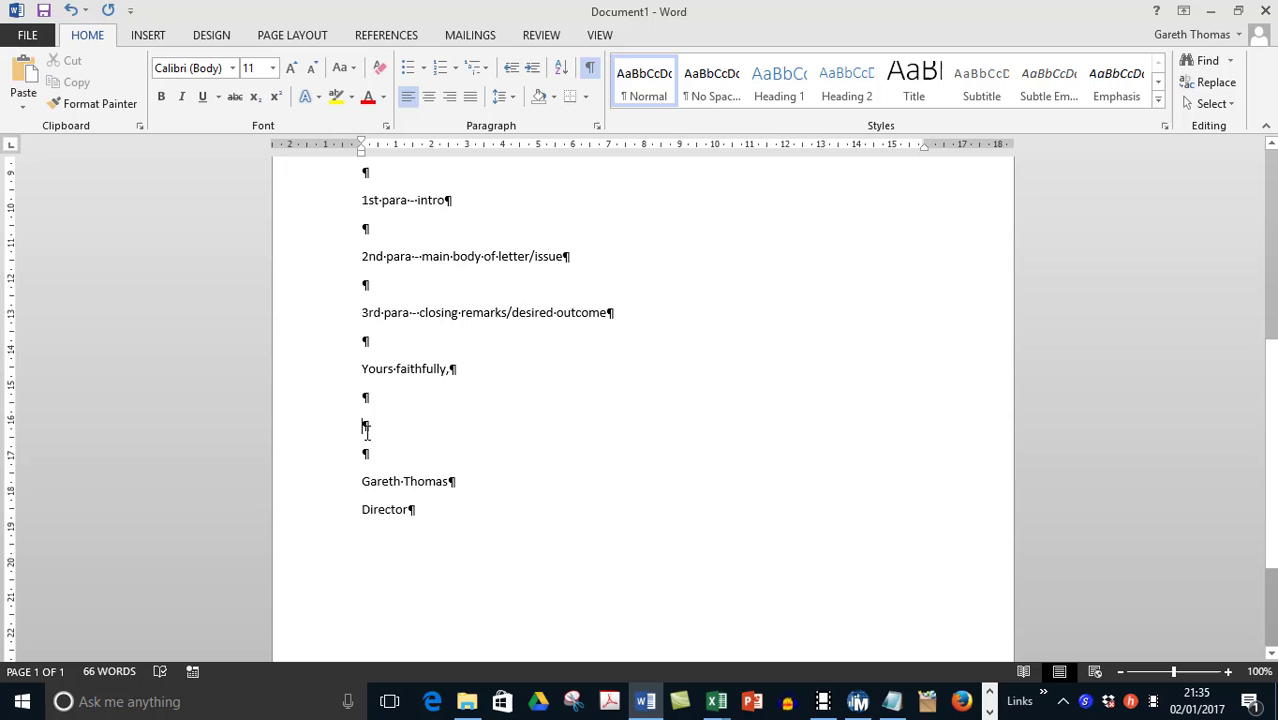
scroll("up", 3)
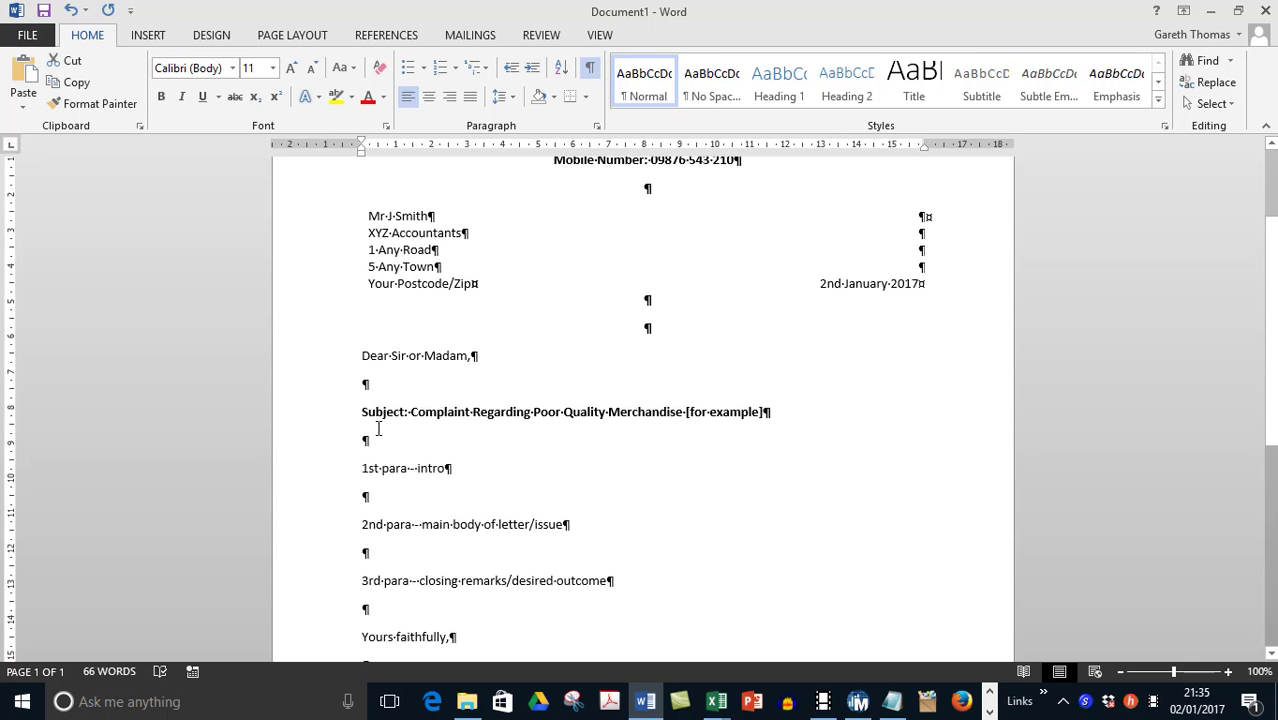
scroll("up", 3)
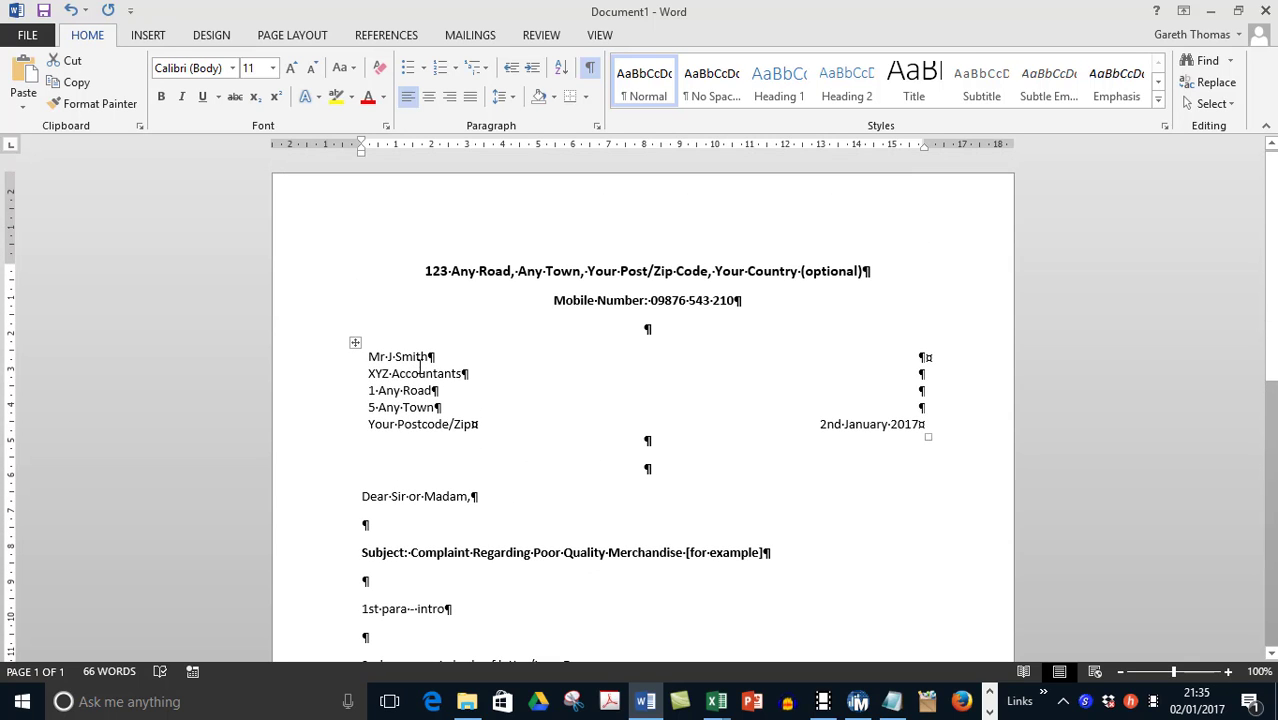
scroll("down", 3)
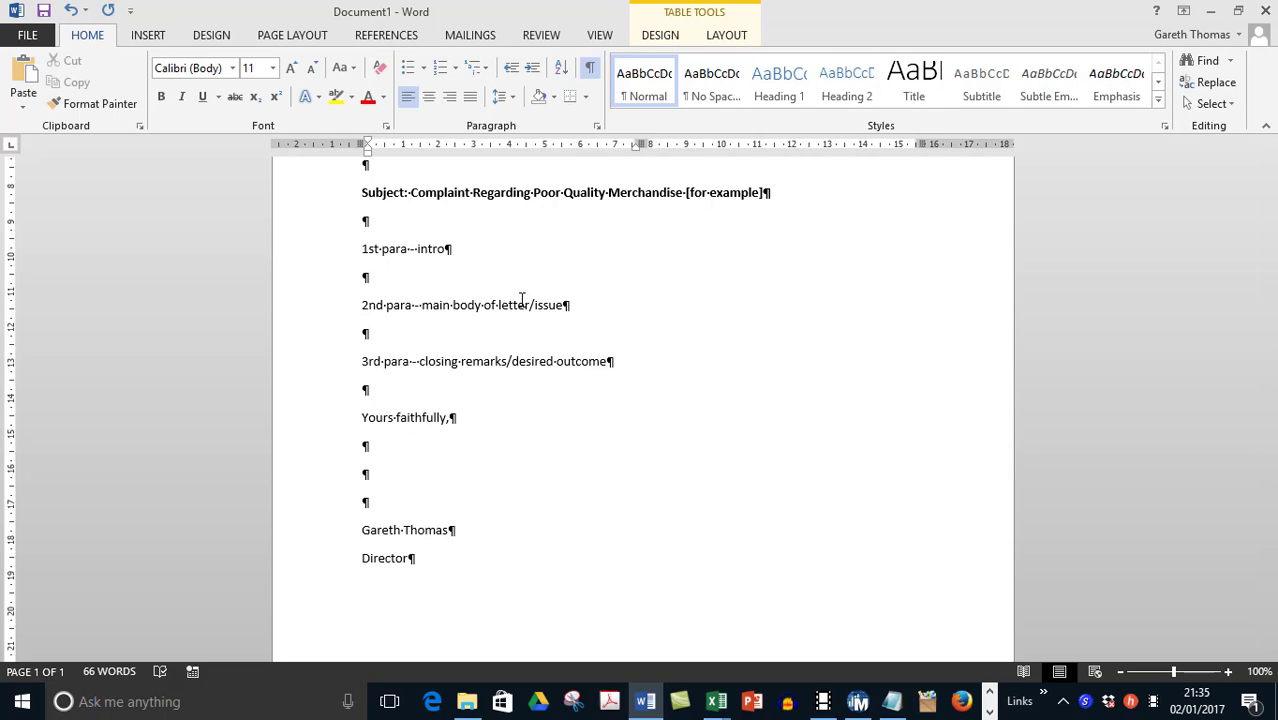
mouse_move(489, 282)
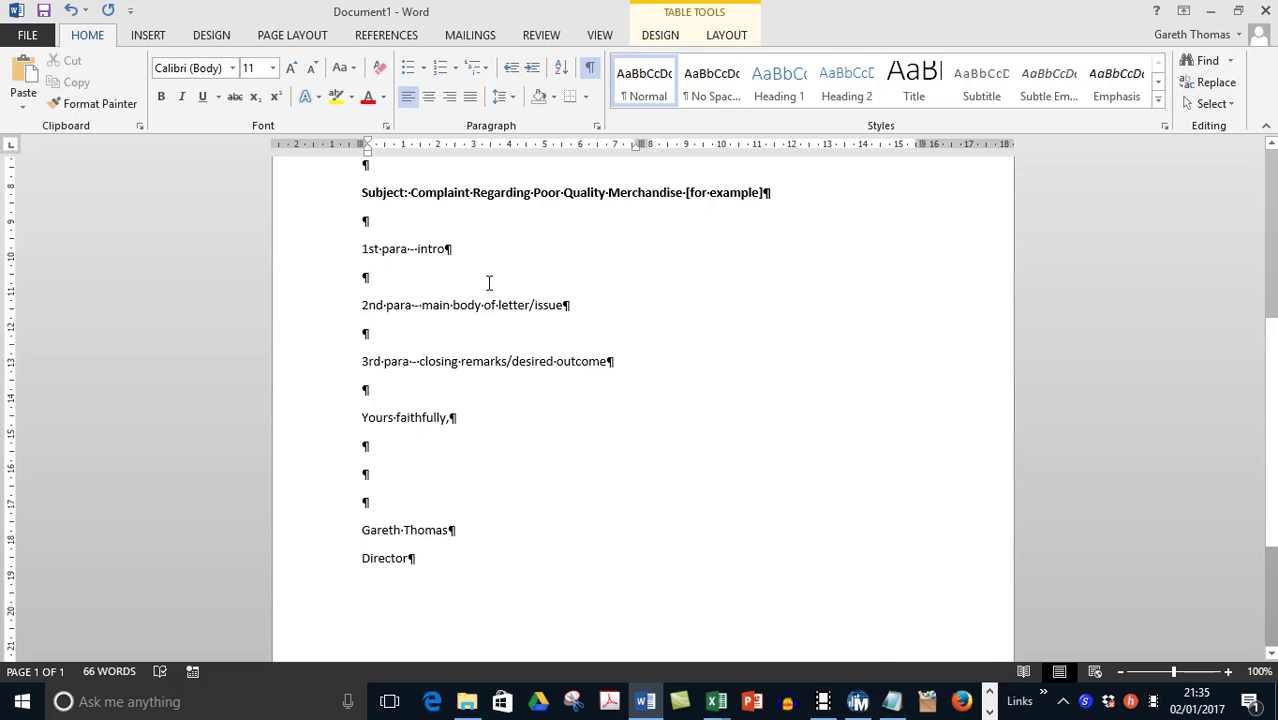
mouse_move(388, 312)
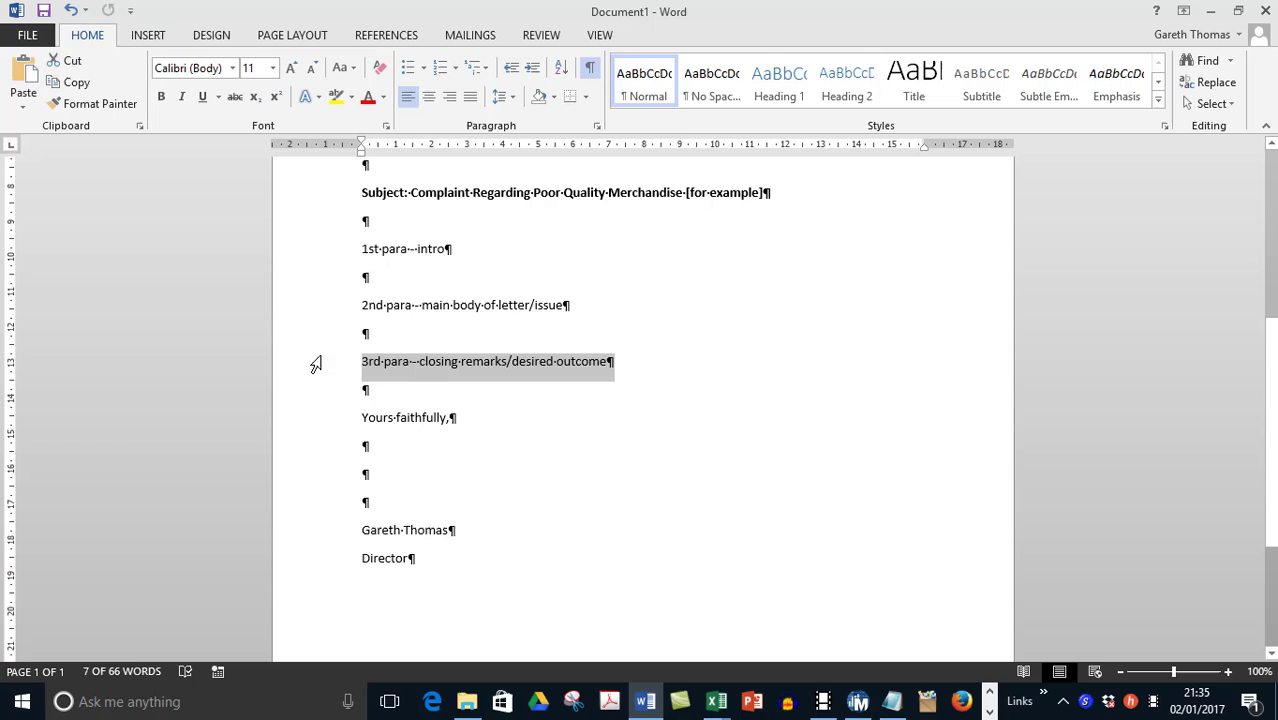
left_click(465, 305)
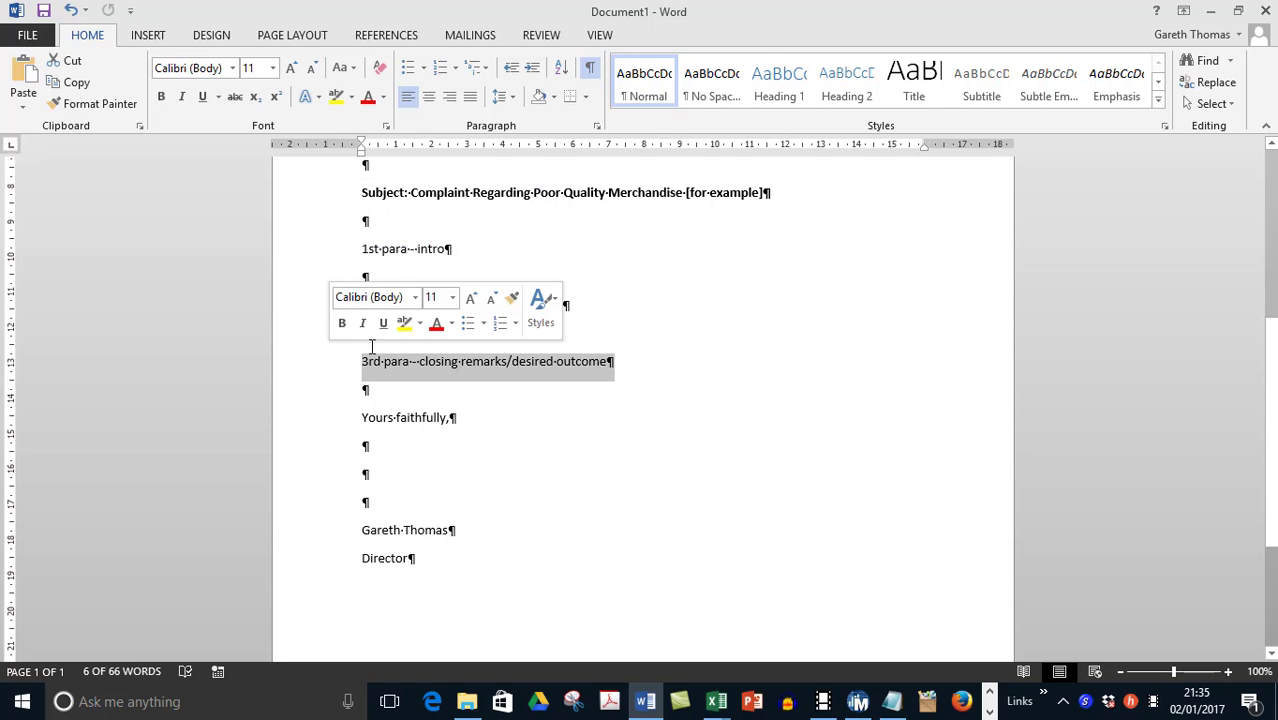
left_click(768, 315)
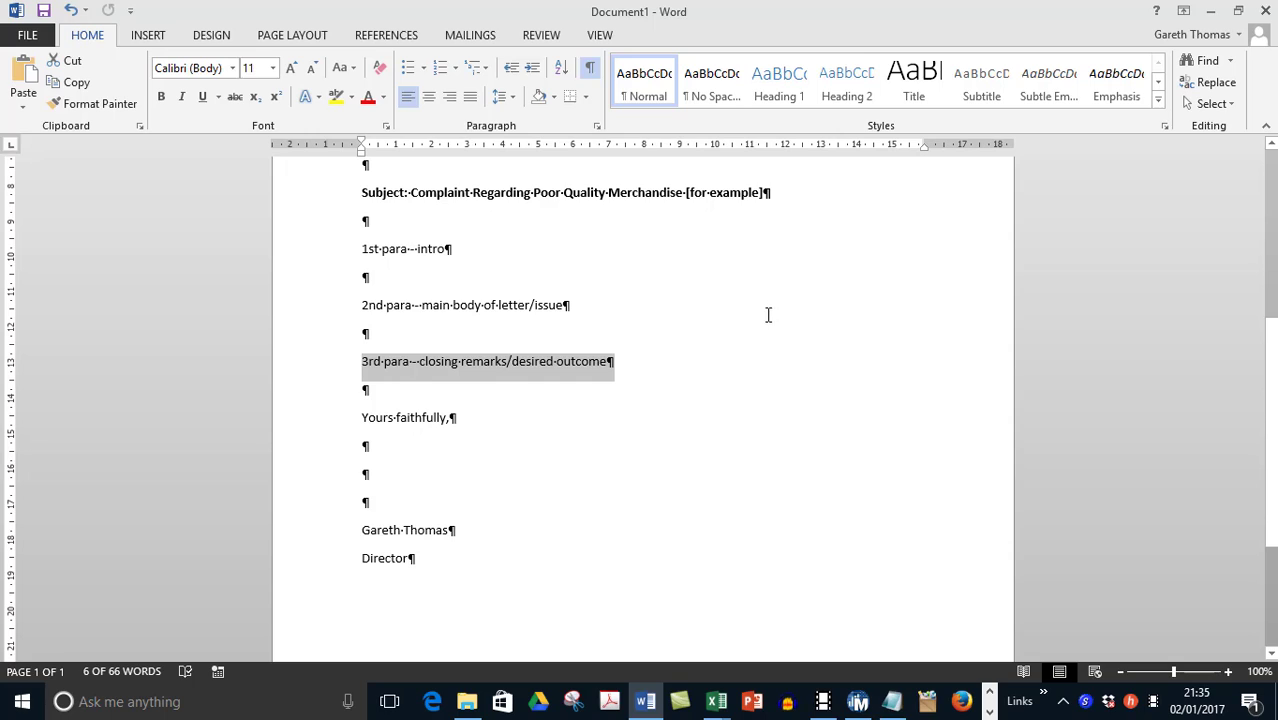
mouse_move(251, 252)
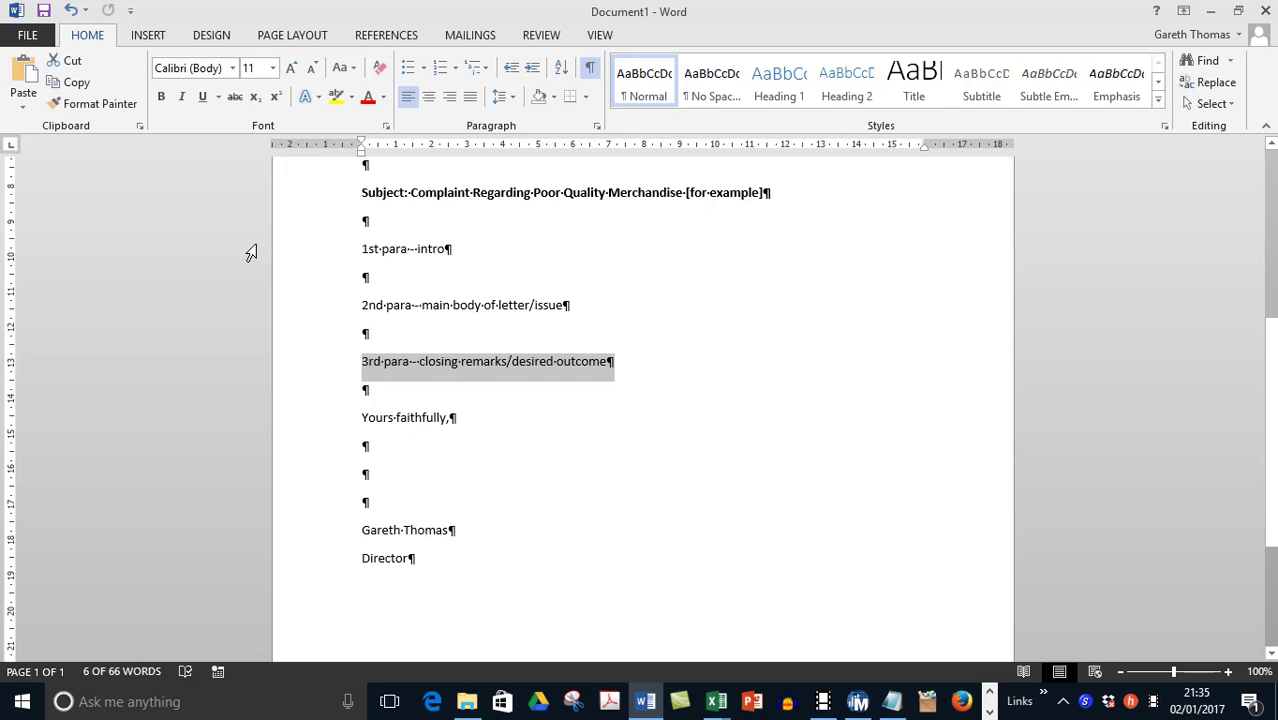